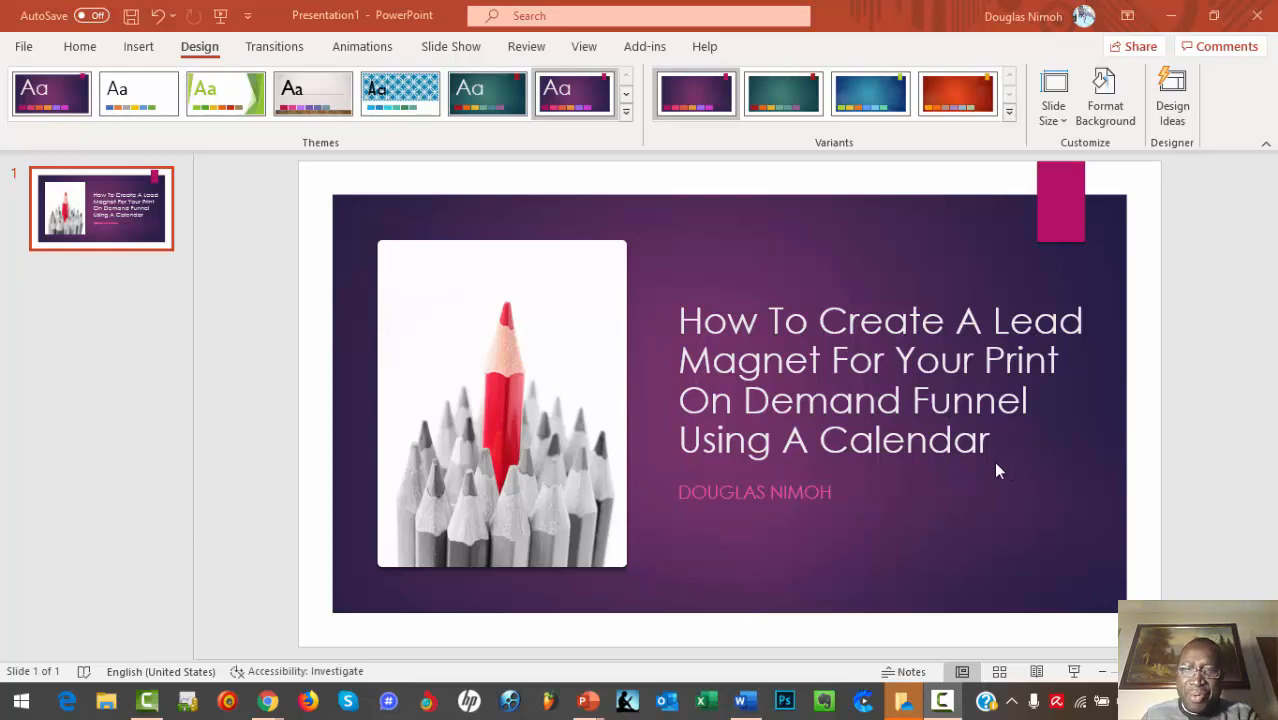
pyautogui.moveTo(1013, 331)
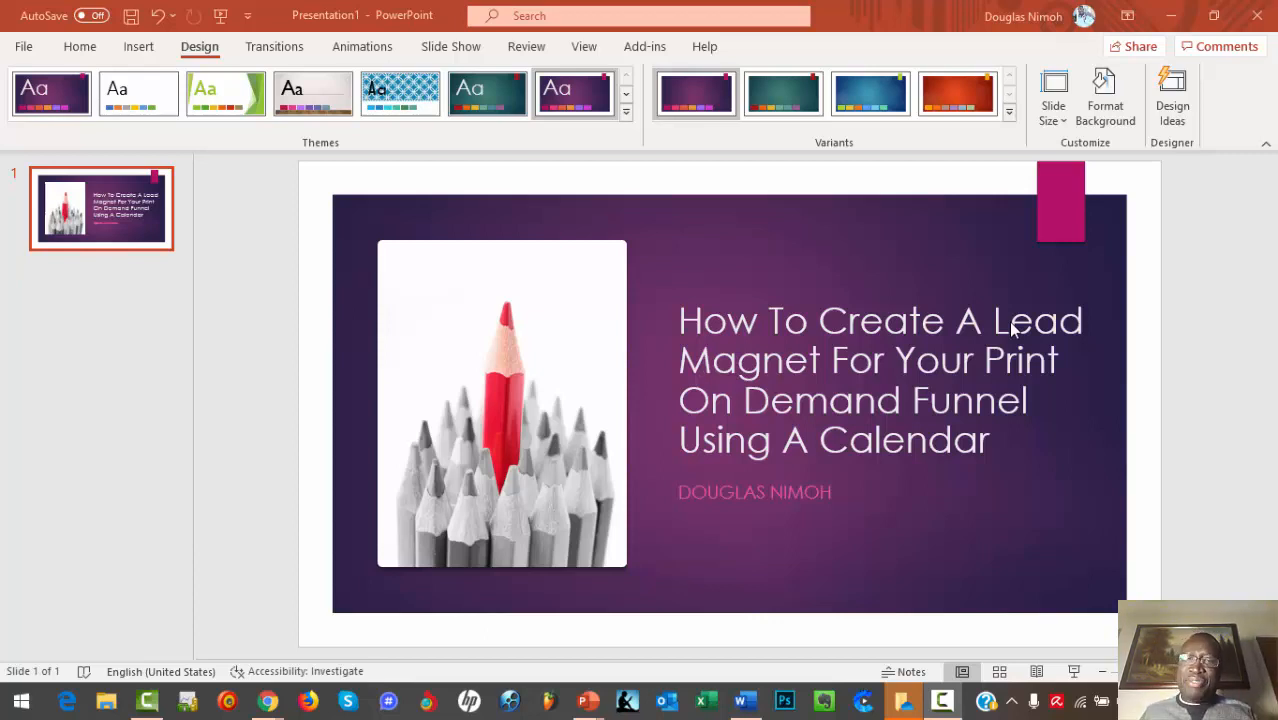
pyautogui.moveTo(1171, 486)
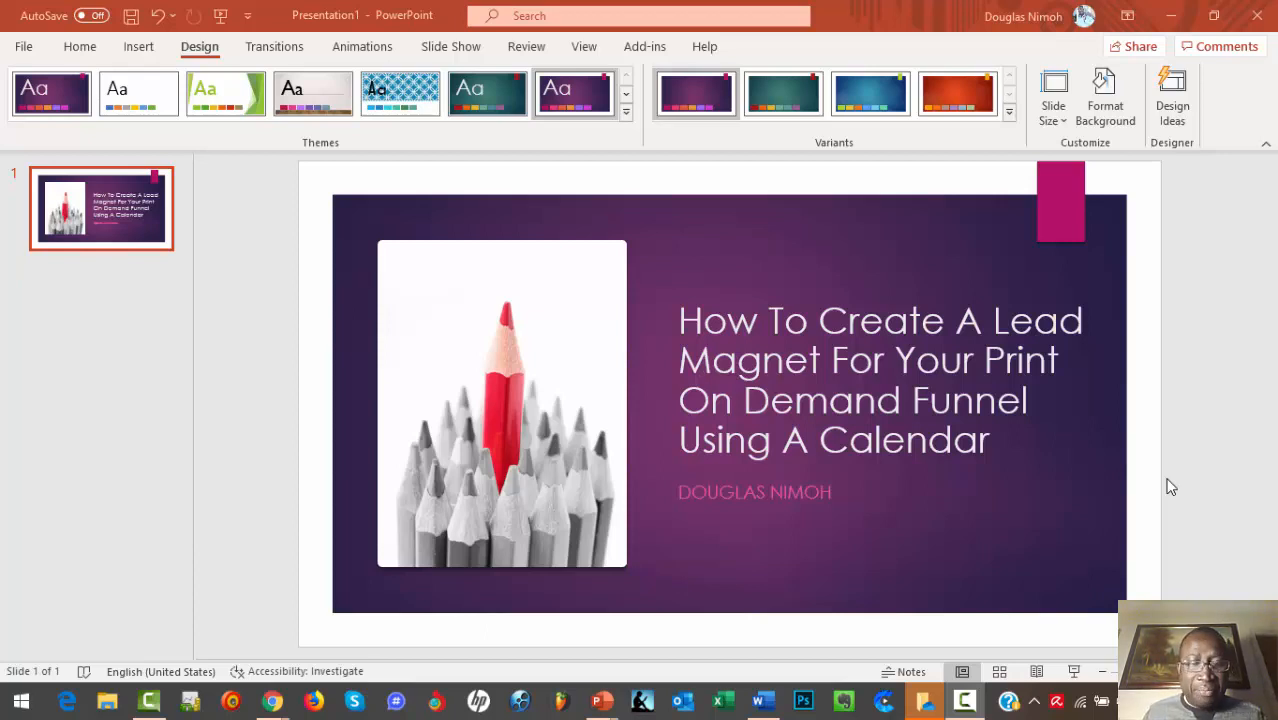
pyautogui.moveTo(910, 492)
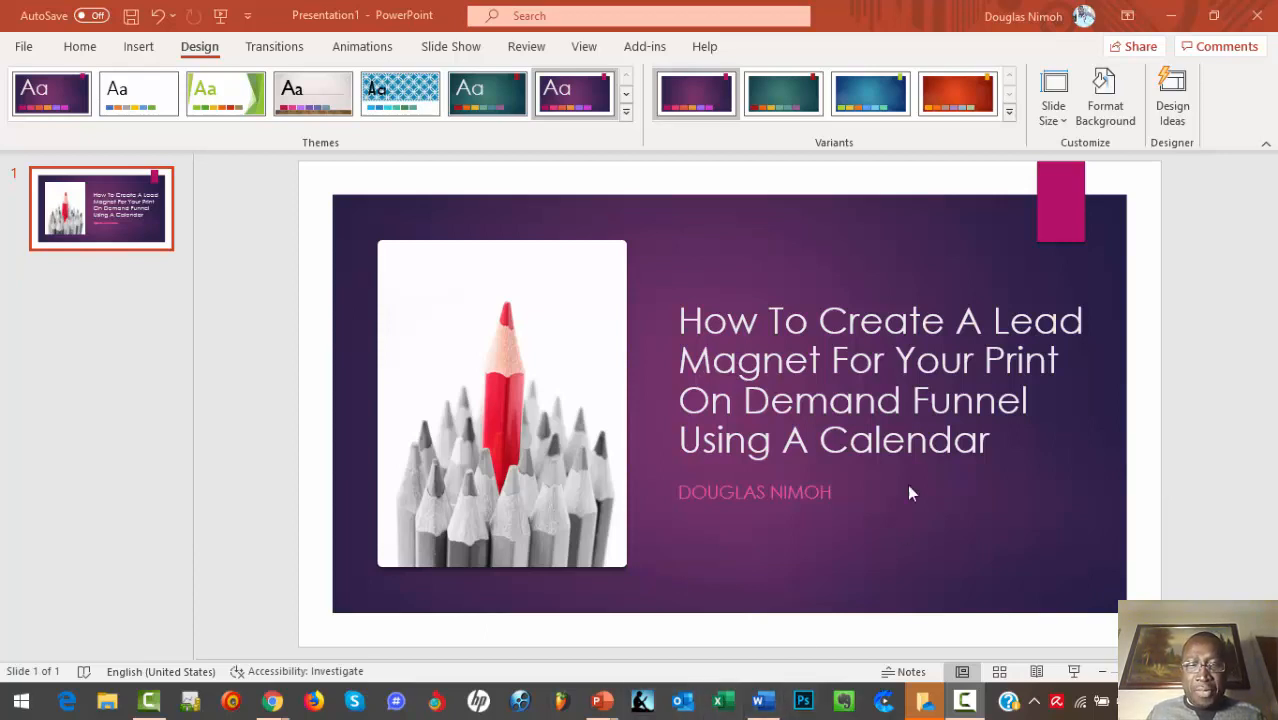
pyautogui.moveTo(312, 695)
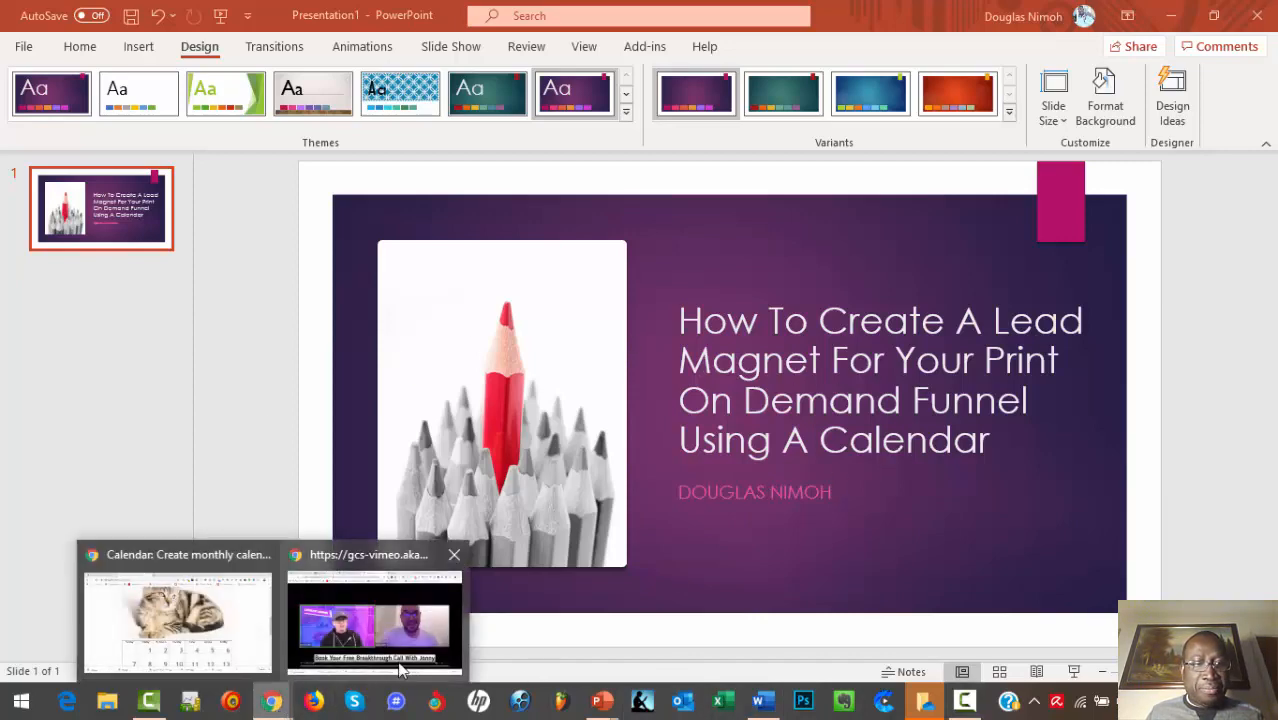
# Step: Switch to Chrome, open the Merch Deal Funnel canvas in Funnelytics and bring up traffic sources
pyautogui.click(177, 620)
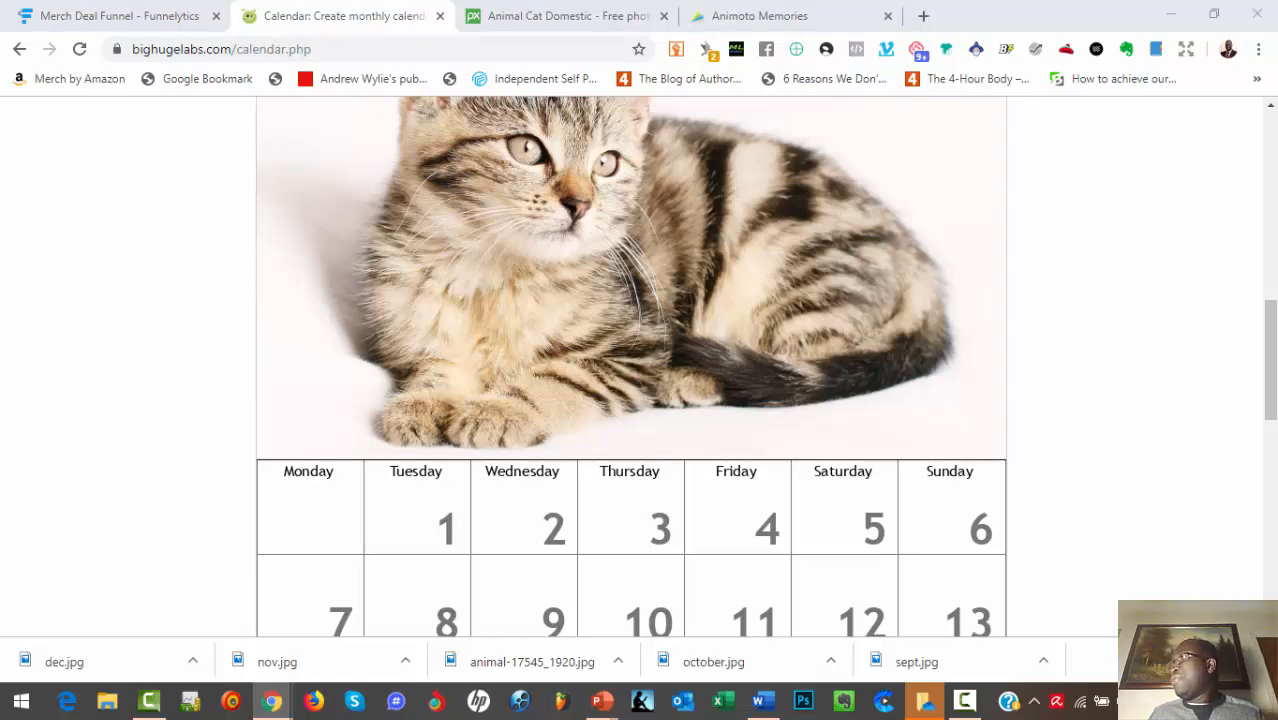
pyautogui.scroll(3)
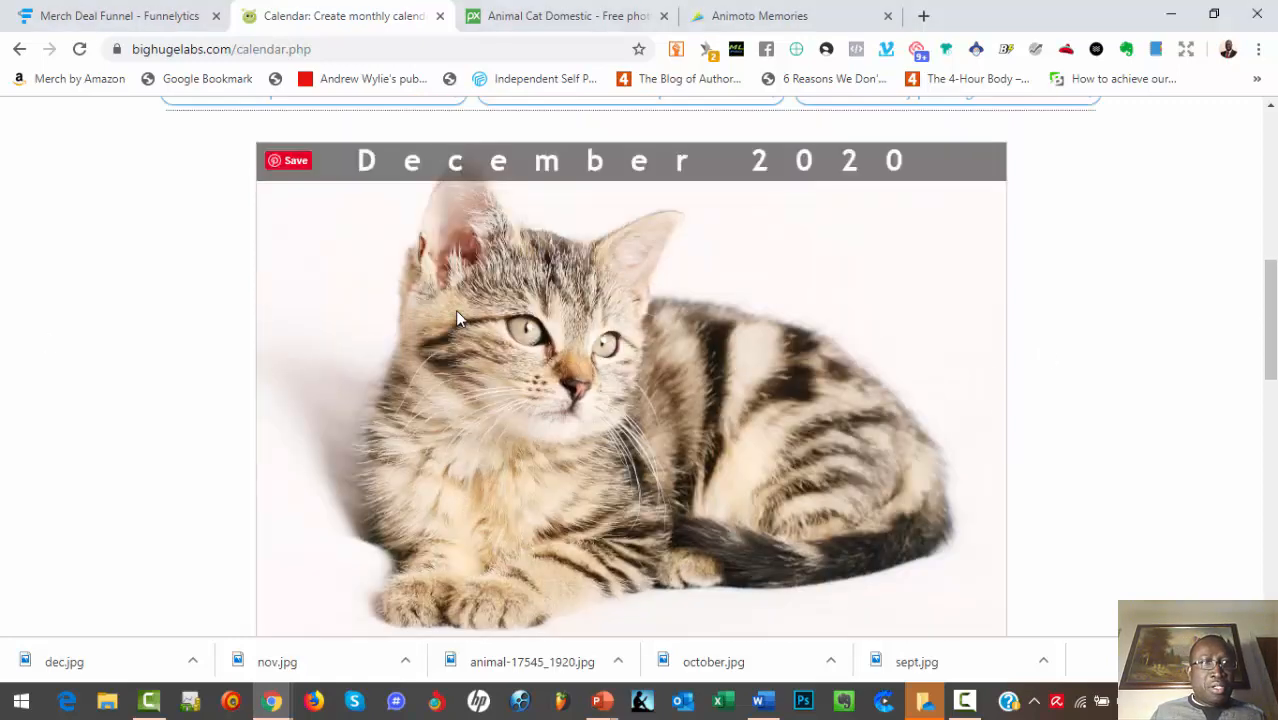
pyautogui.click(110, 16)
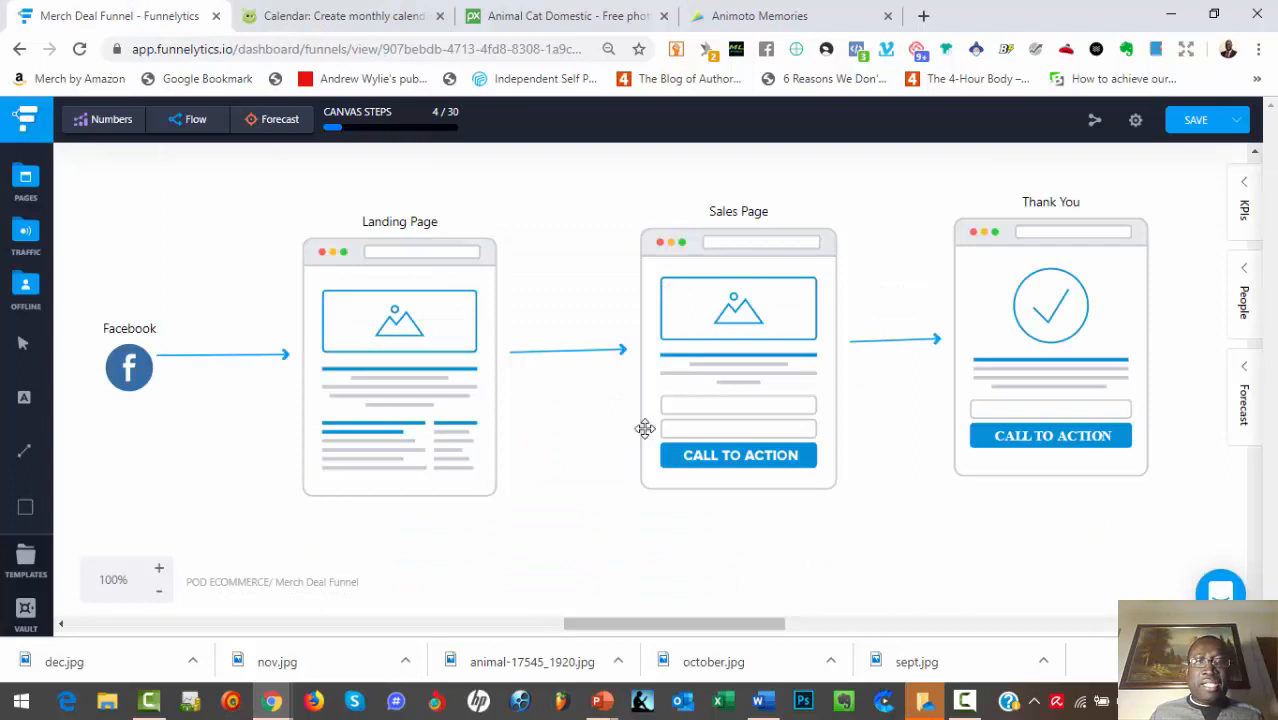
pyautogui.moveTo(543, 235)
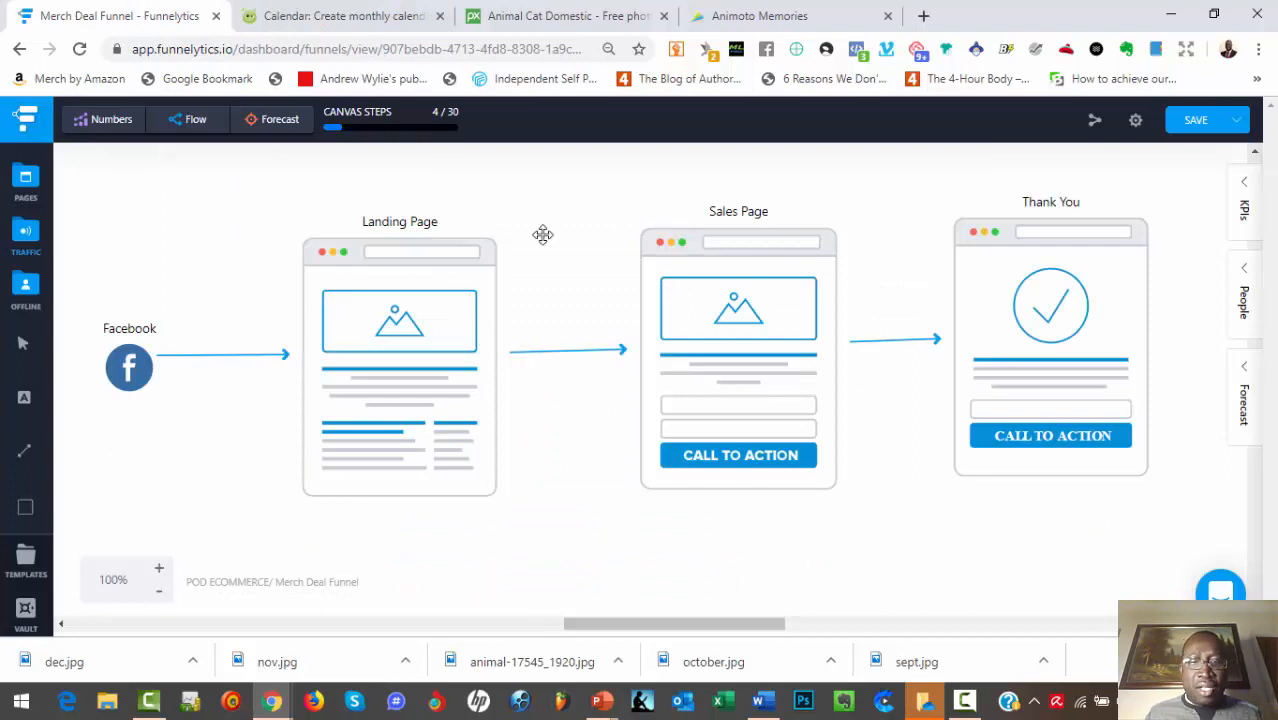
pyautogui.moveTo(1090, 399)
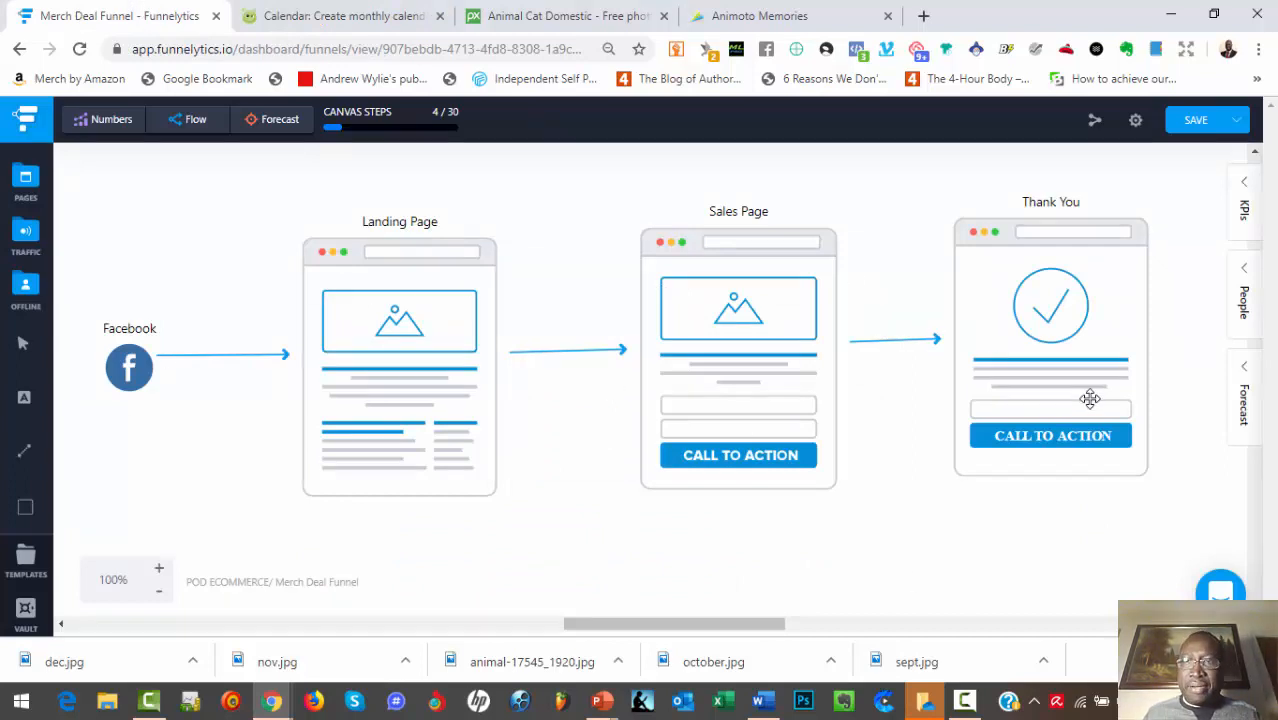
pyautogui.moveTo(480, 394)
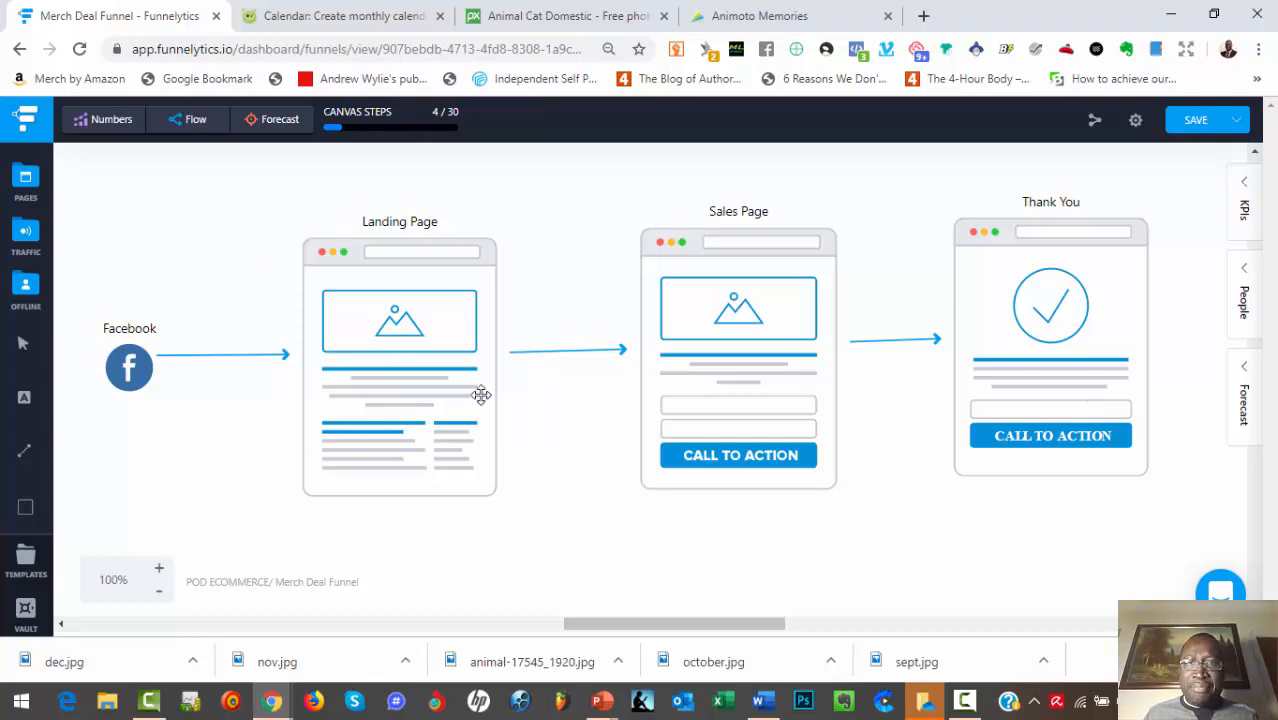
pyautogui.moveTo(1100, 405)
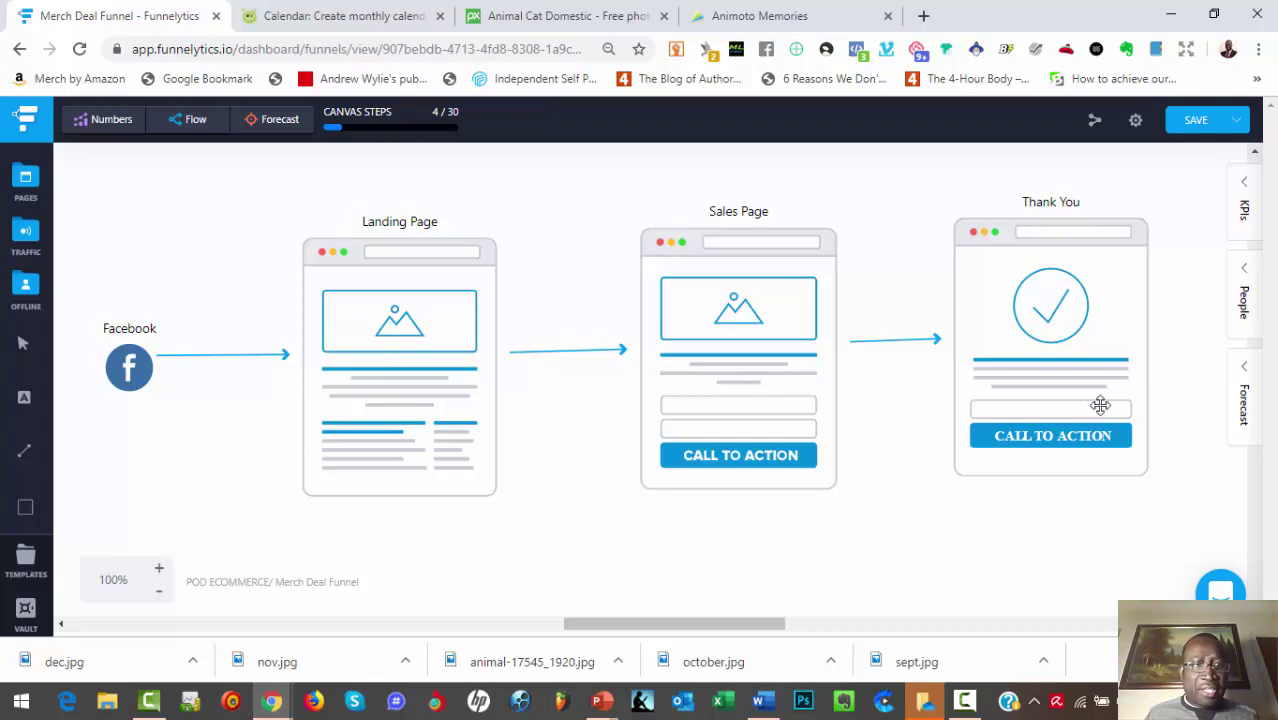
pyautogui.moveTo(368, 290)
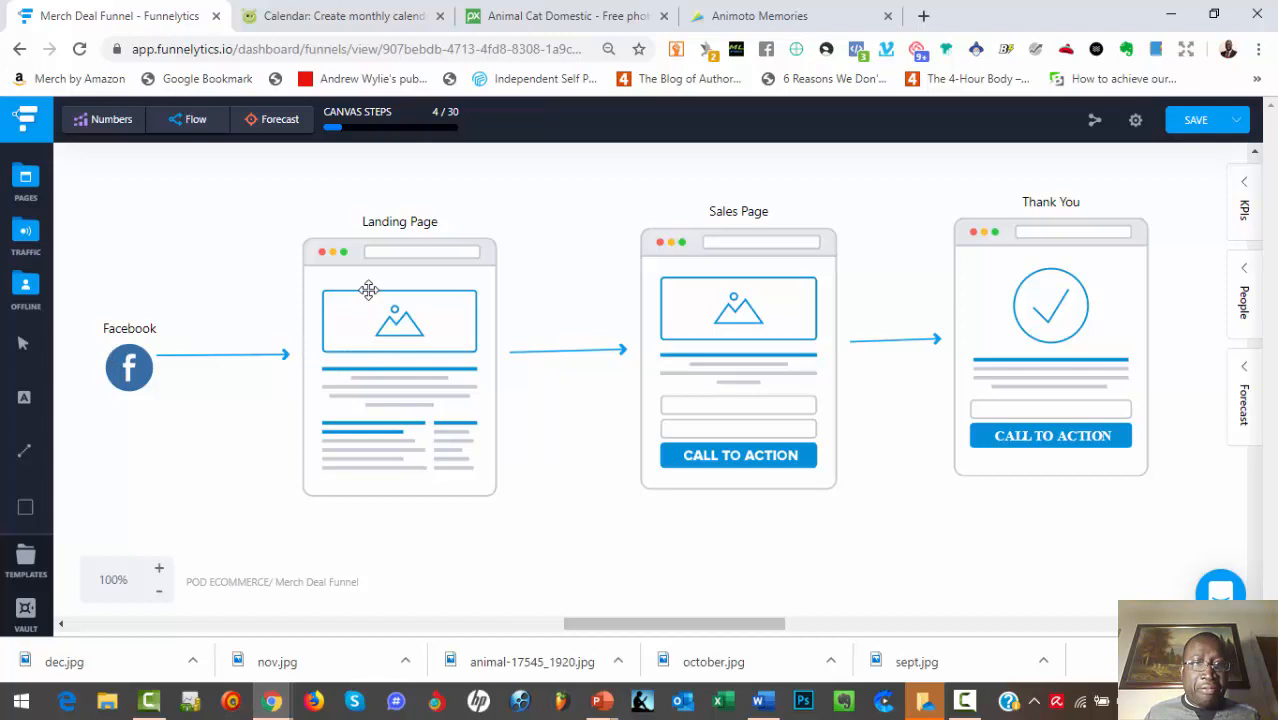
pyautogui.moveTo(493, 323)
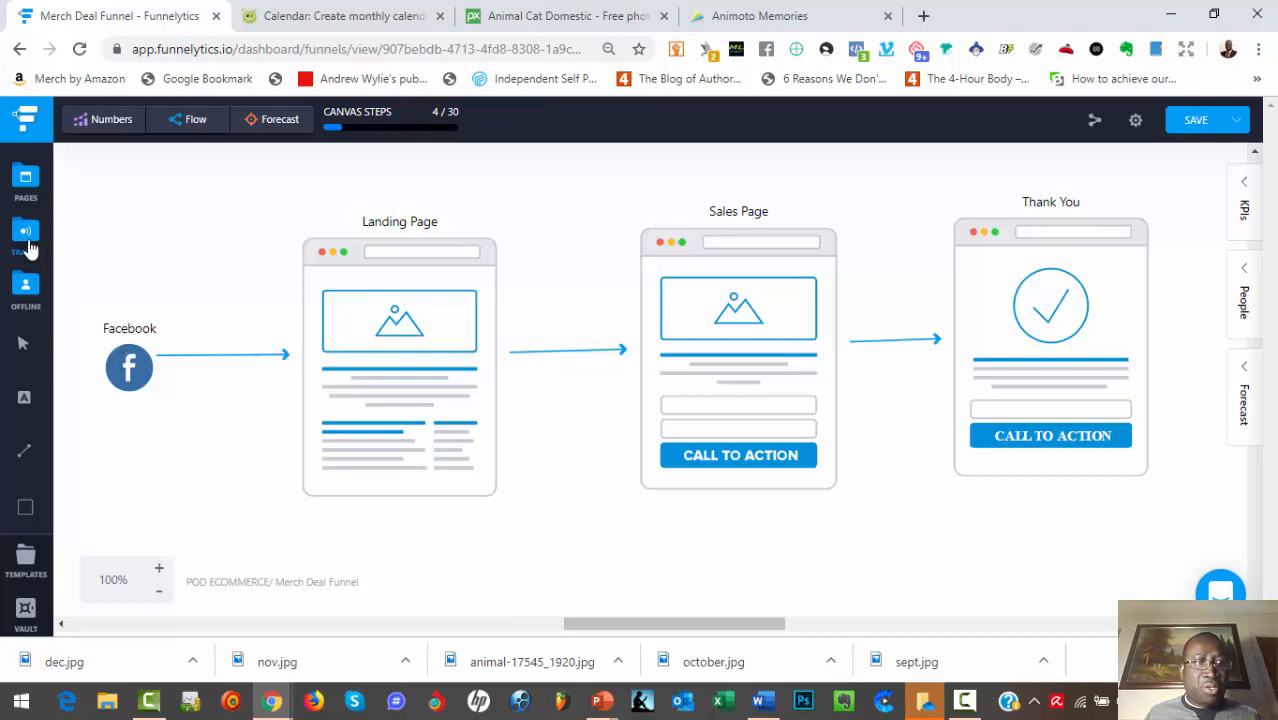
pyautogui.click(25, 237)
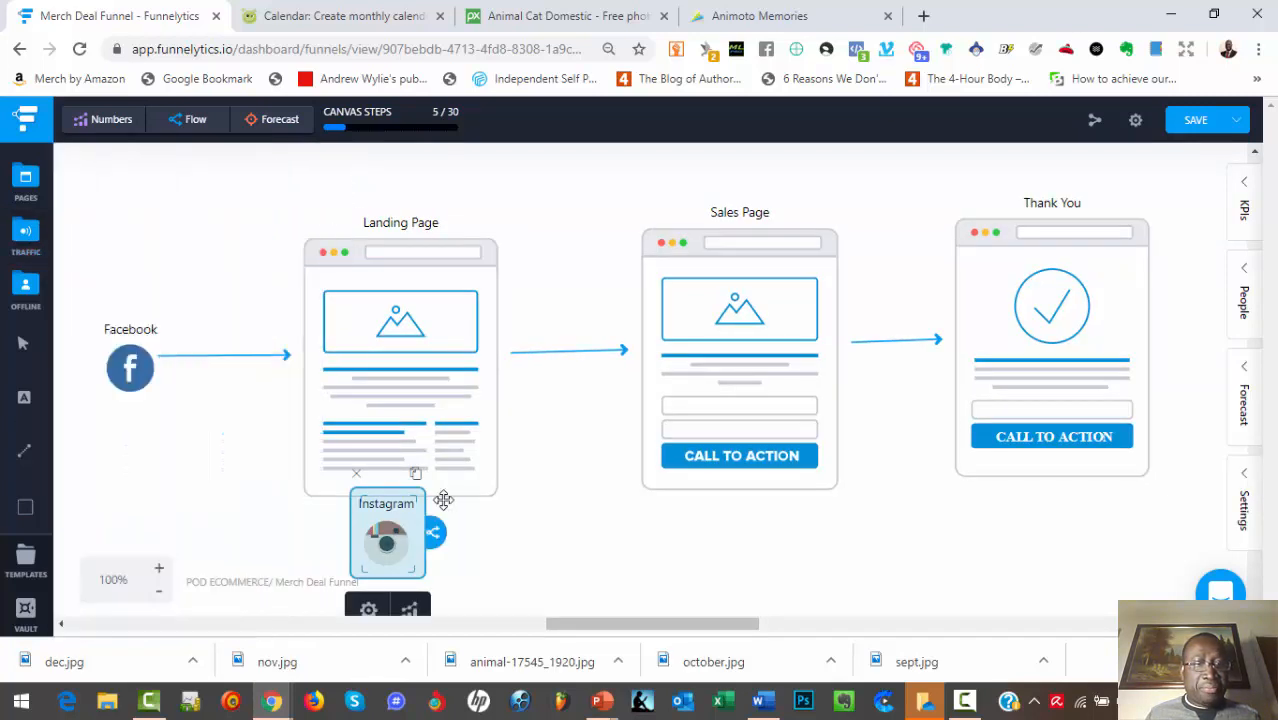
# Step: Place Instagram above Facebook, link it to the main Landing Page, and delete the duplicate landing page
pyautogui.moveTo(388, 533); pyautogui.dragTo(124, 258)
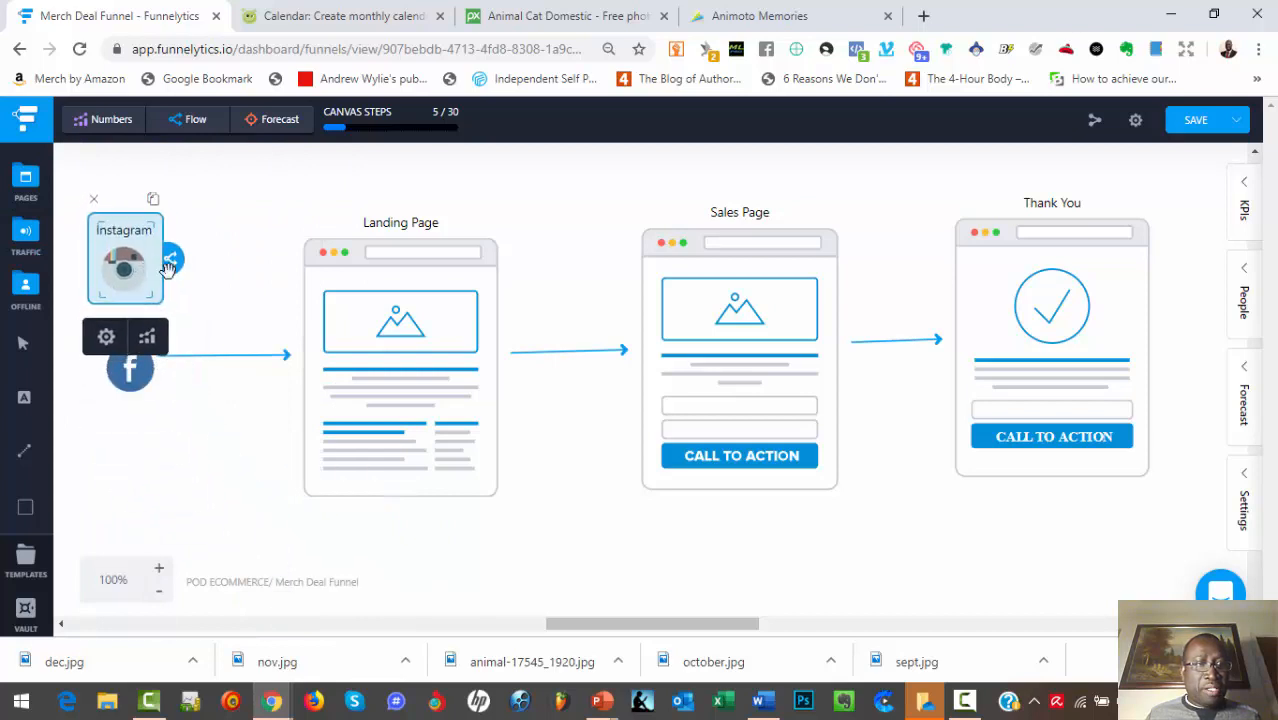
pyautogui.moveTo(170, 260); pyautogui.dragTo(295, 350)
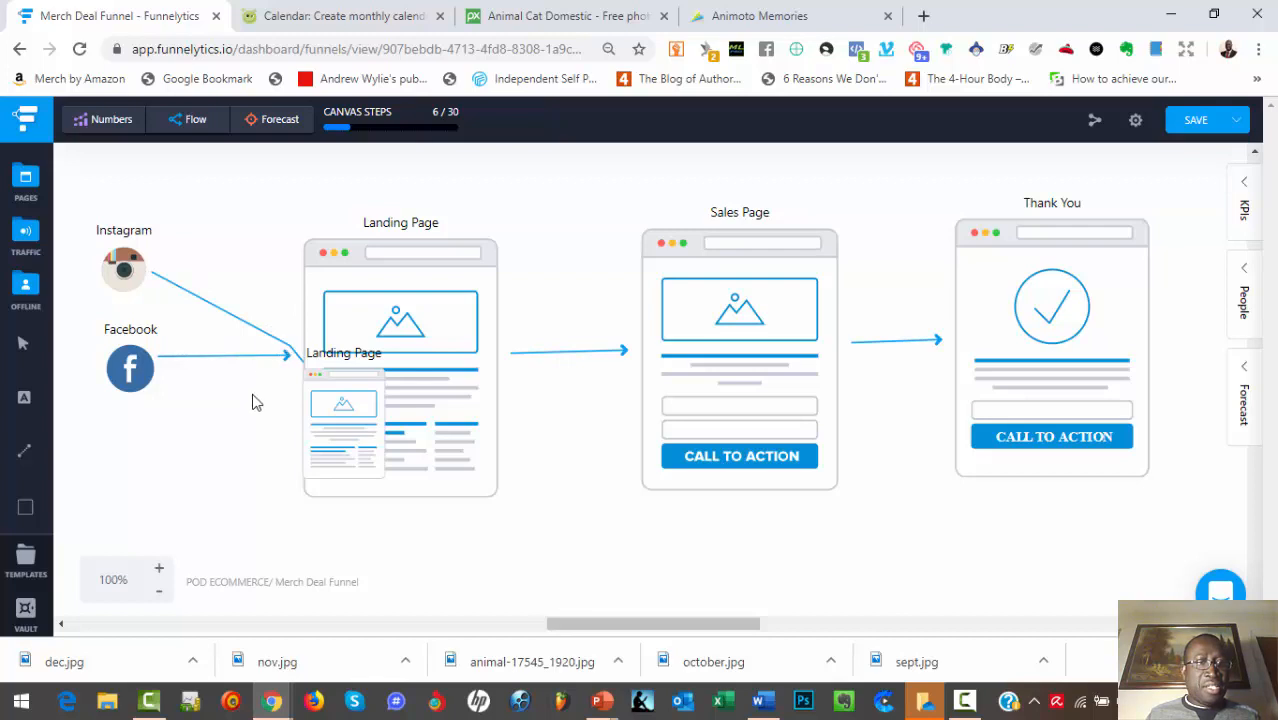
pyautogui.click(400, 350)
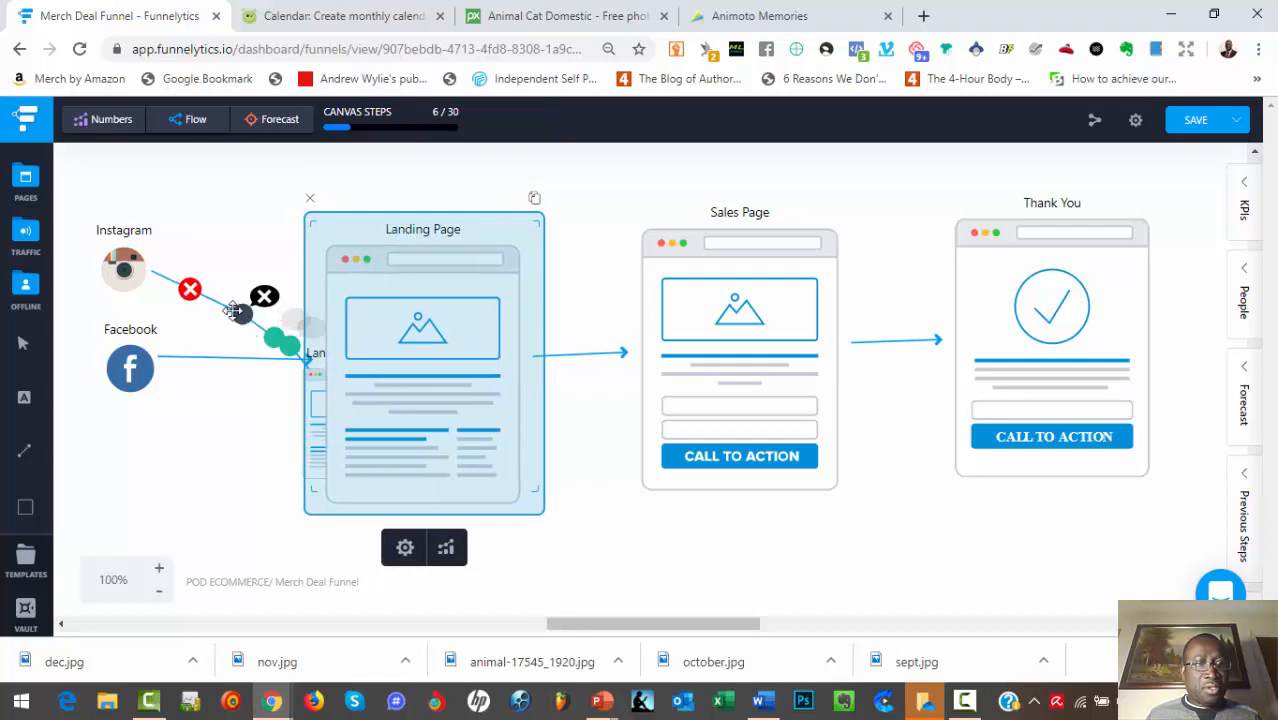
pyautogui.click(123, 265)
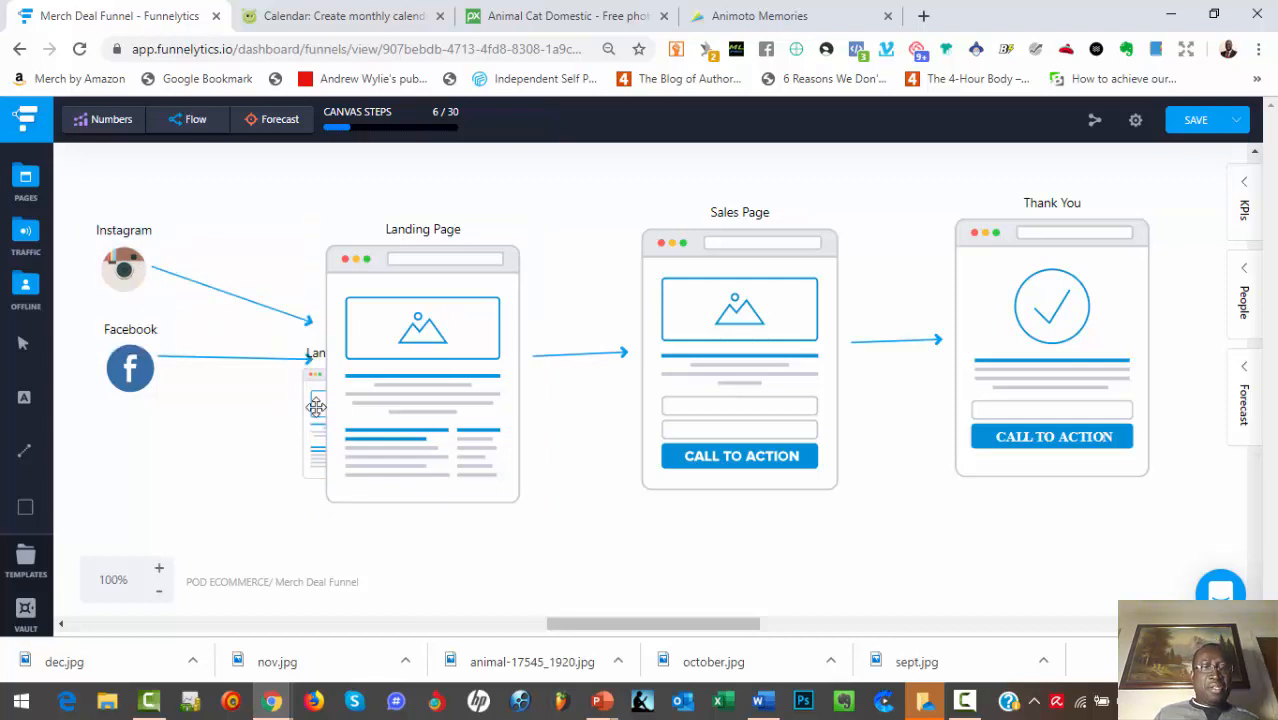
pyautogui.click(422, 370)
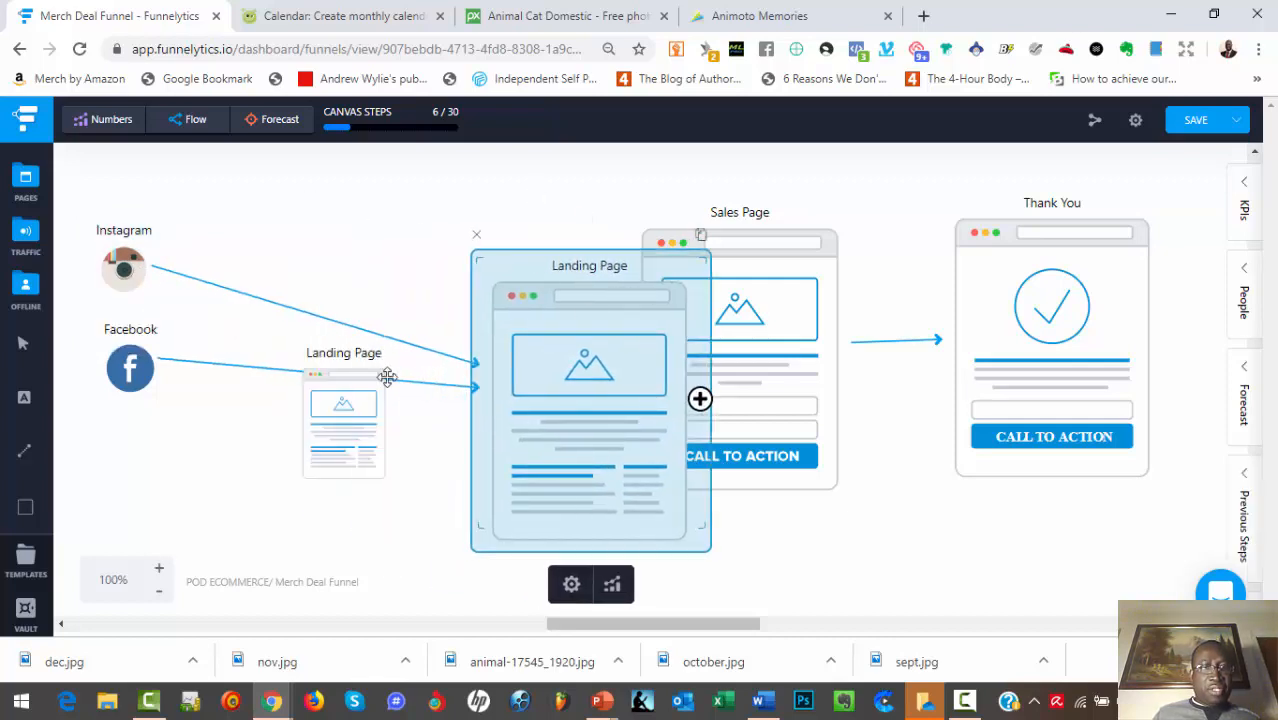
pyautogui.click(343, 420)
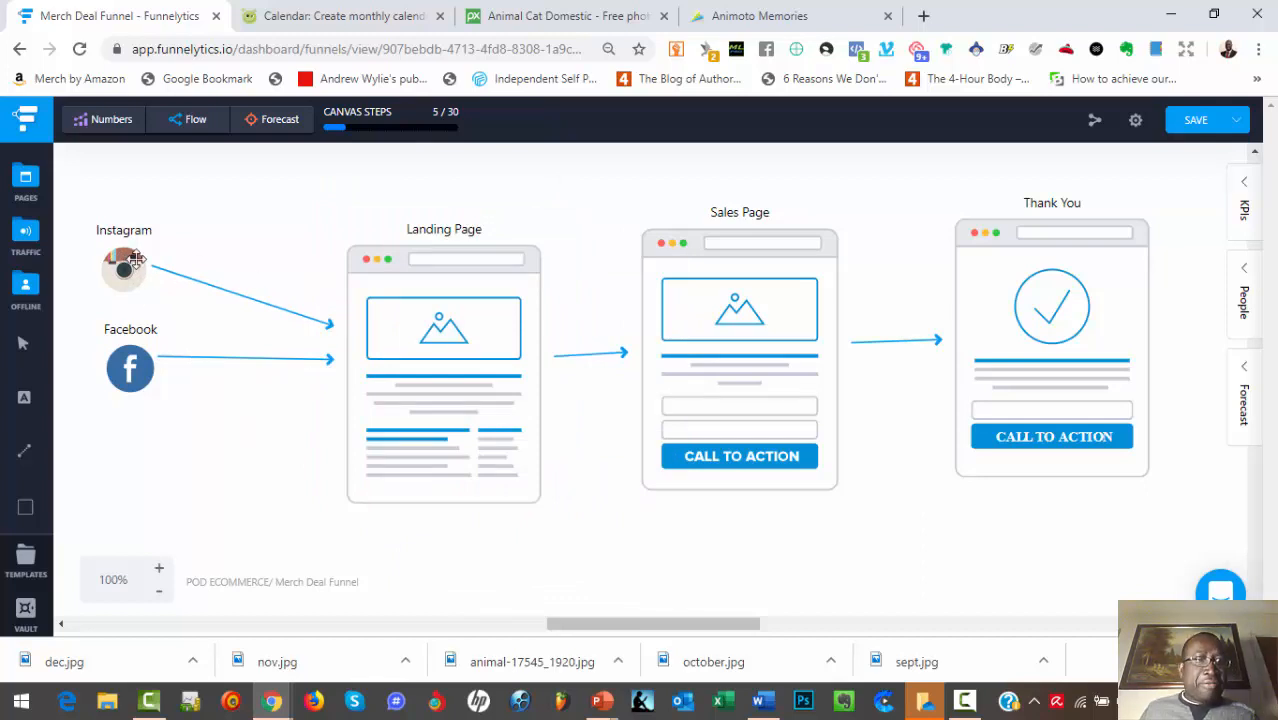
pyautogui.moveTo(468, 295)
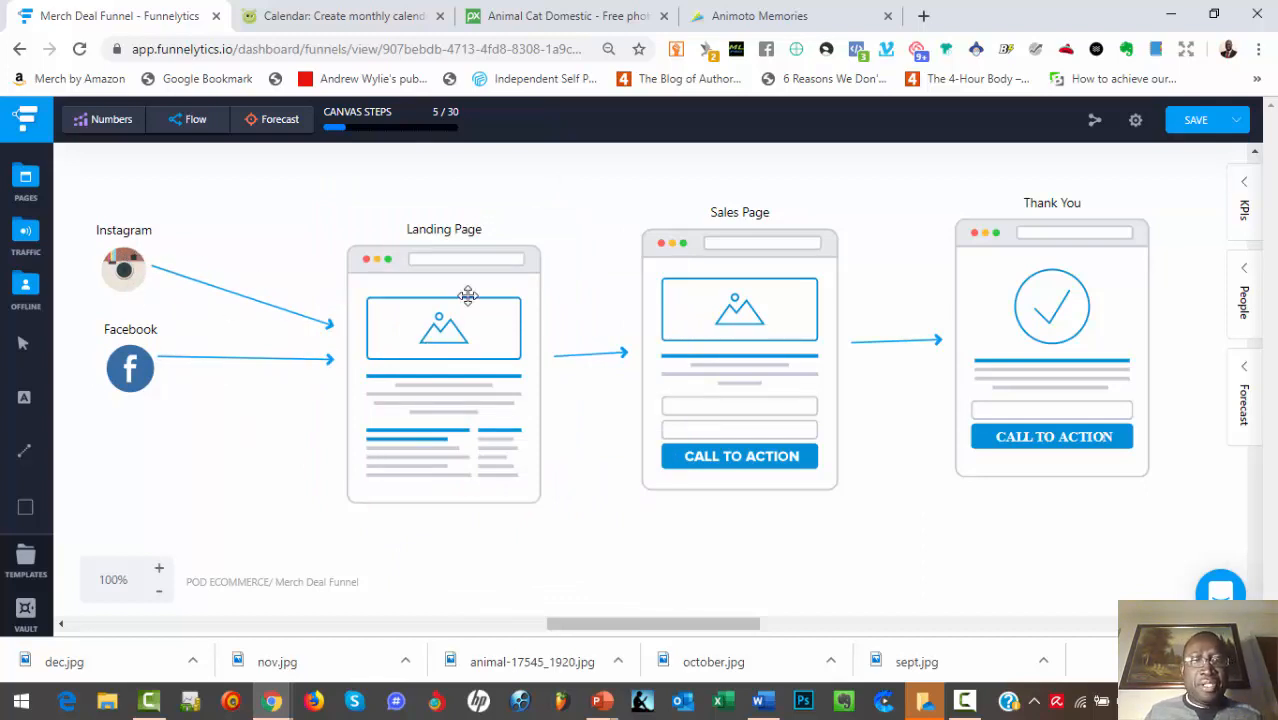
pyautogui.moveTo(425, 343)
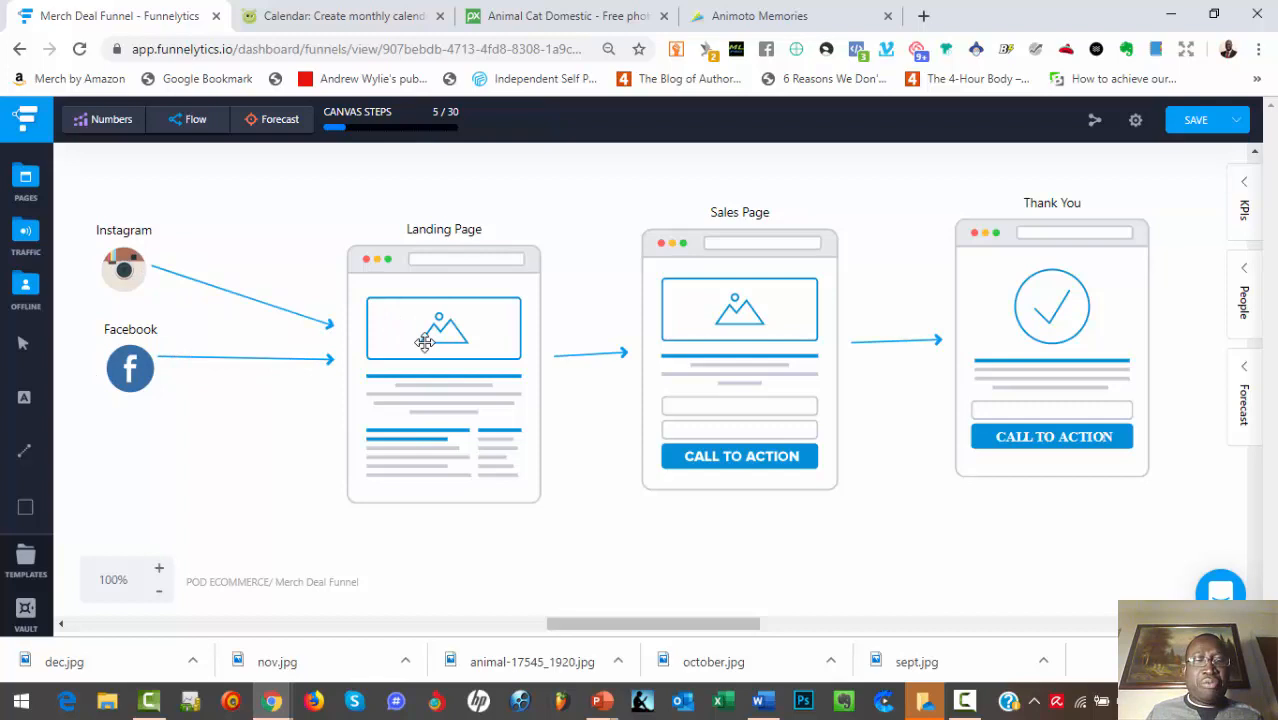
pyautogui.moveTo(448, 333)
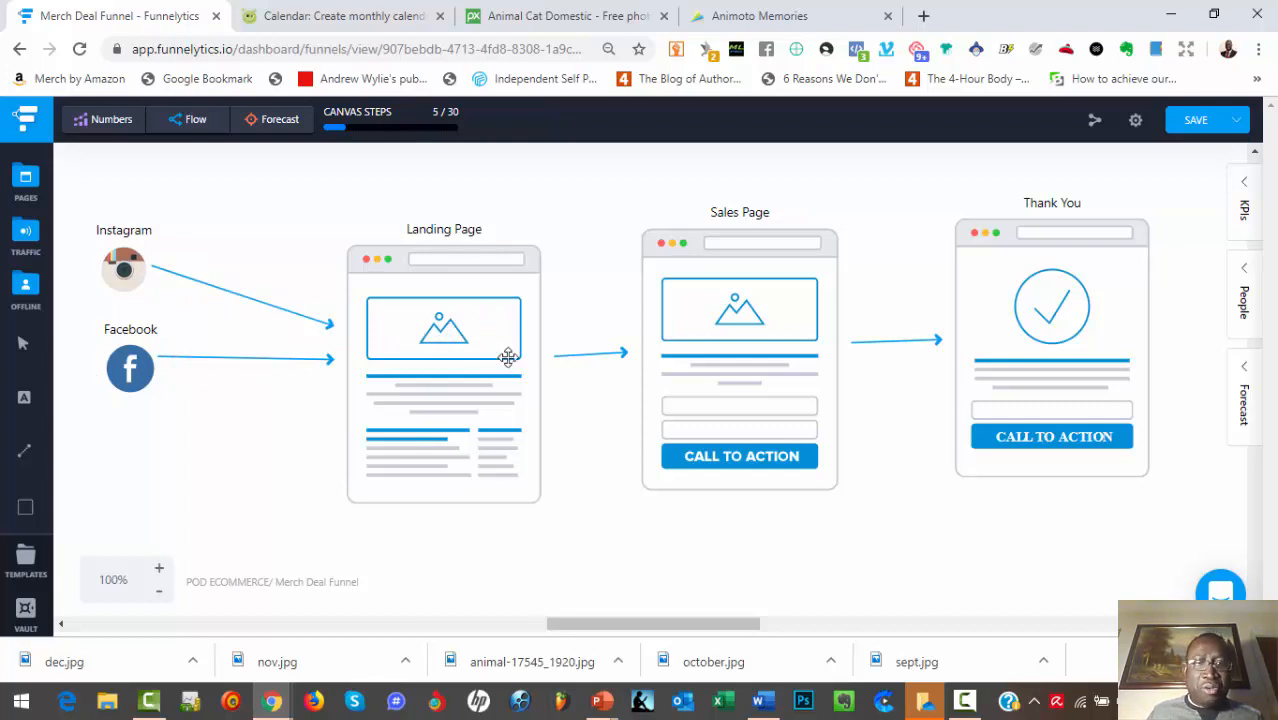
pyautogui.moveTo(677, 150)
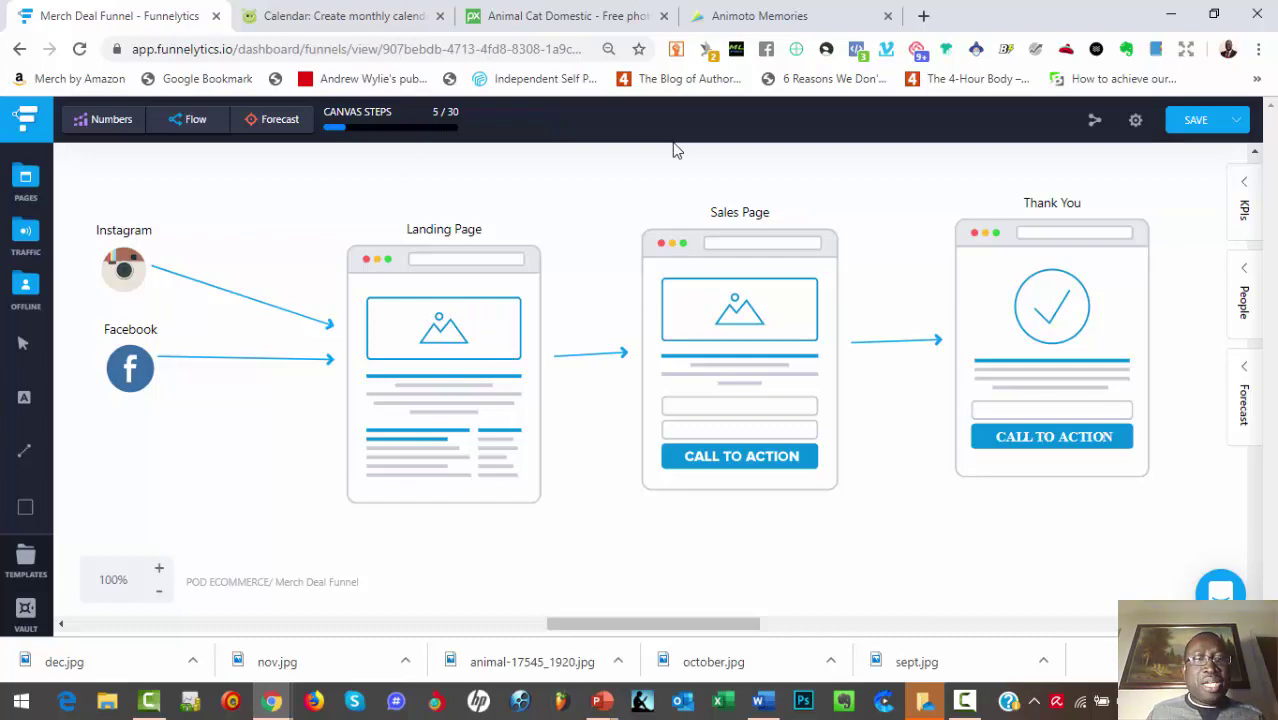
# Step: Return to the BigHugeLabs calendar maker page
pyautogui.click(340, 16)
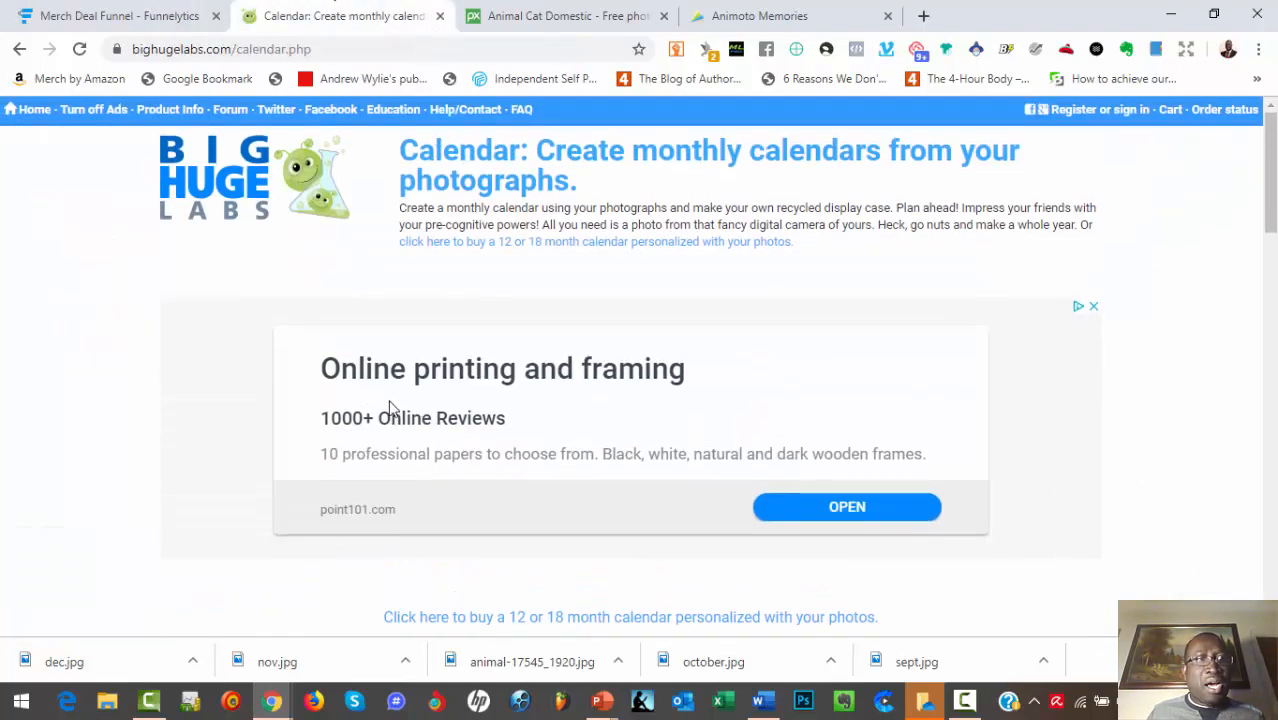
pyautogui.moveTo(749, 434)
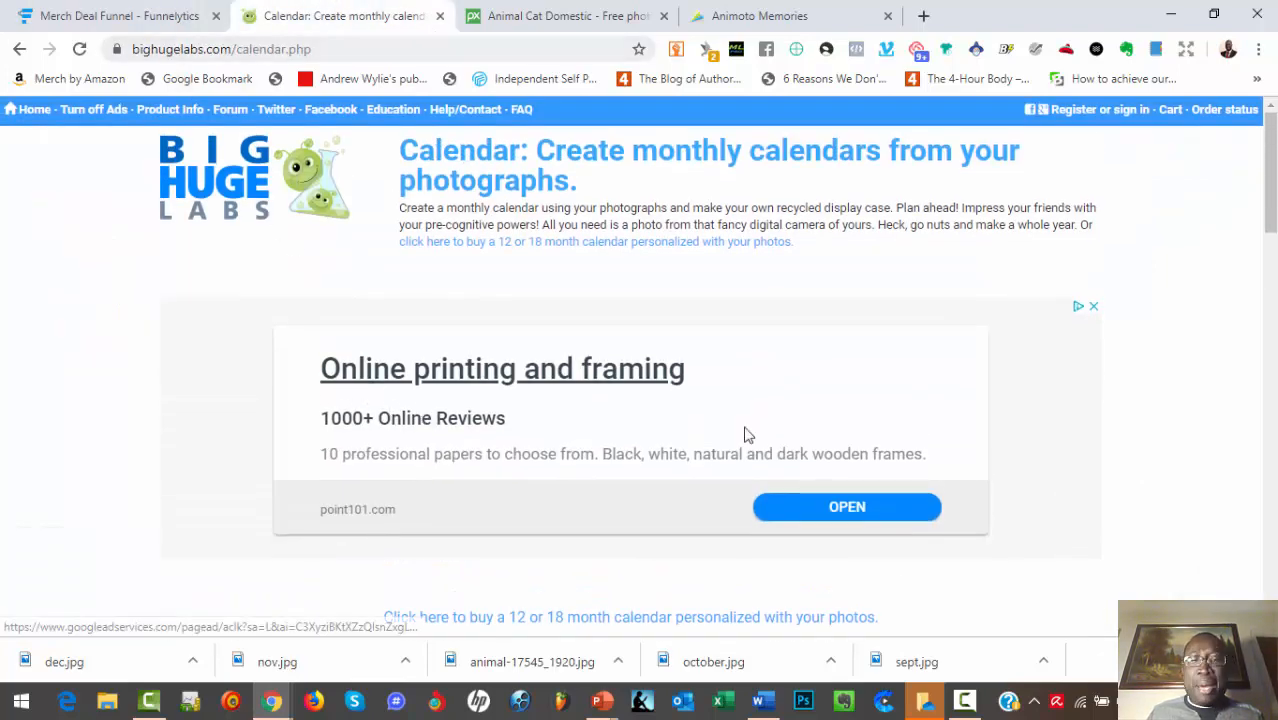
pyautogui.moveTo(1002, 407)
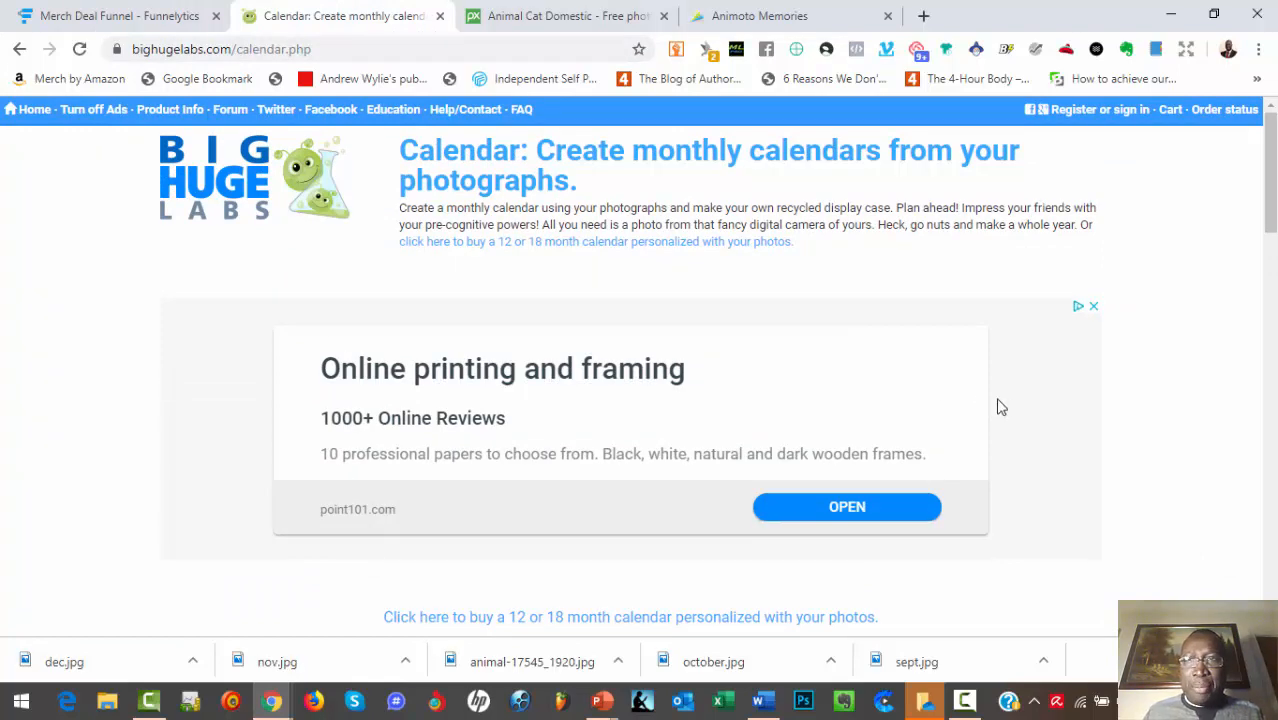
pyautogui.scroll(-3)
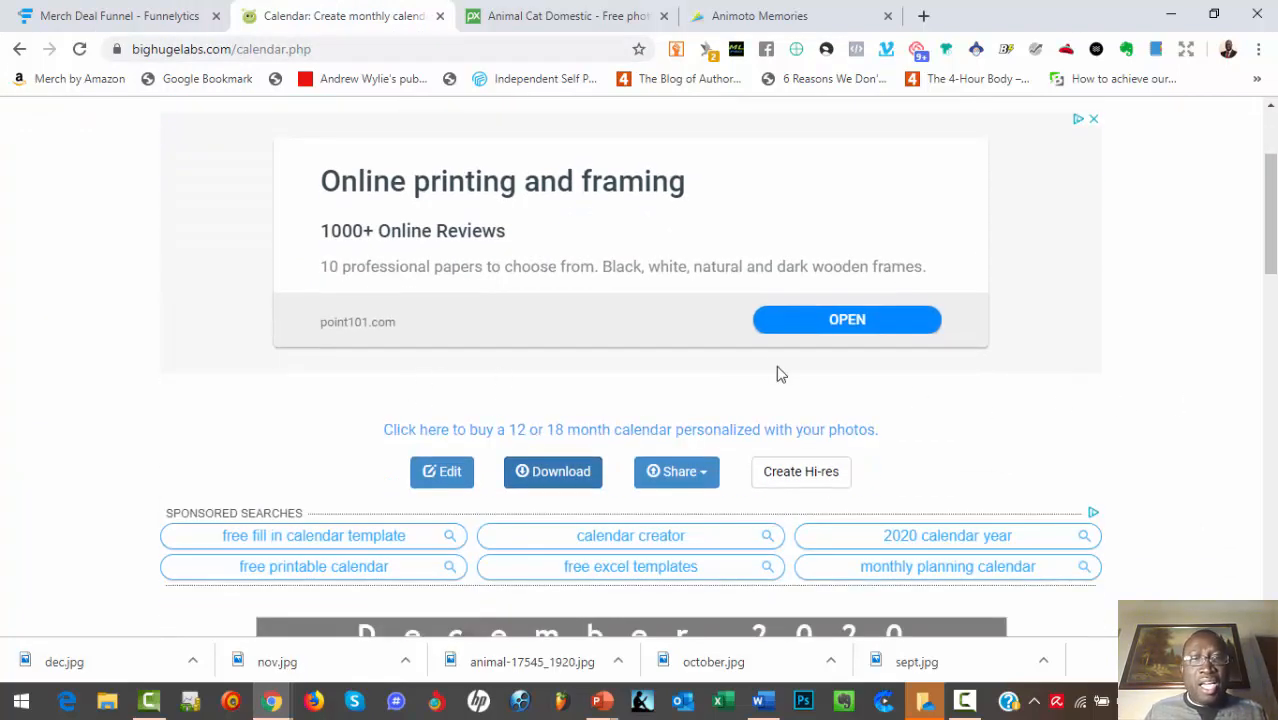
pyautogui.scroll(3)
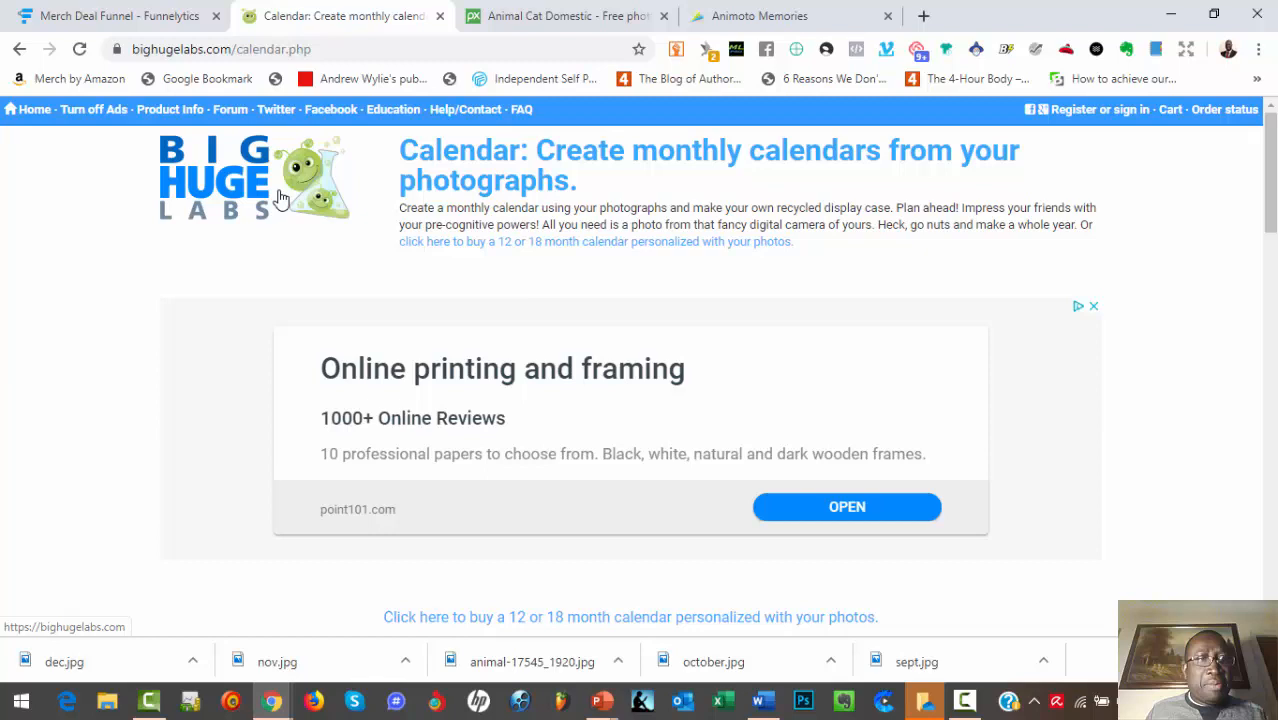
# Step: Go to the BigHugeLabs home page and browse the toys list down to Calendar
pyautogui.click(250, 49)
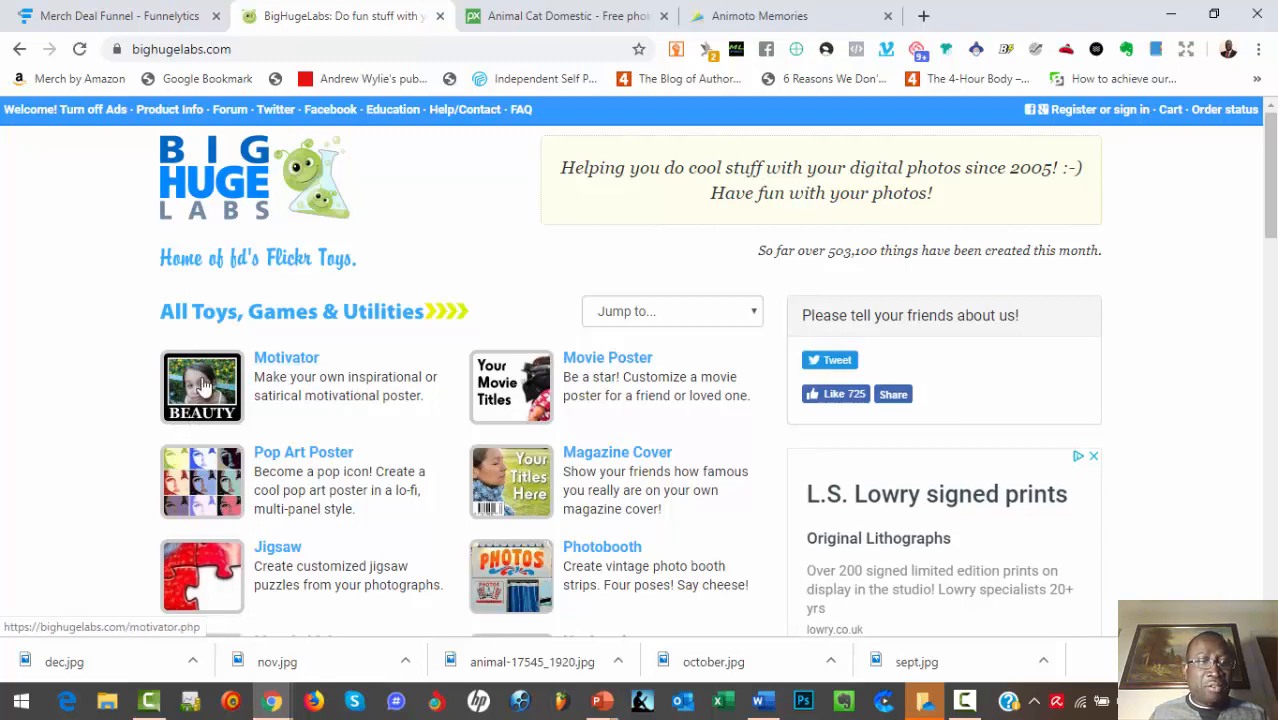
pyautogui.scroll(-3)
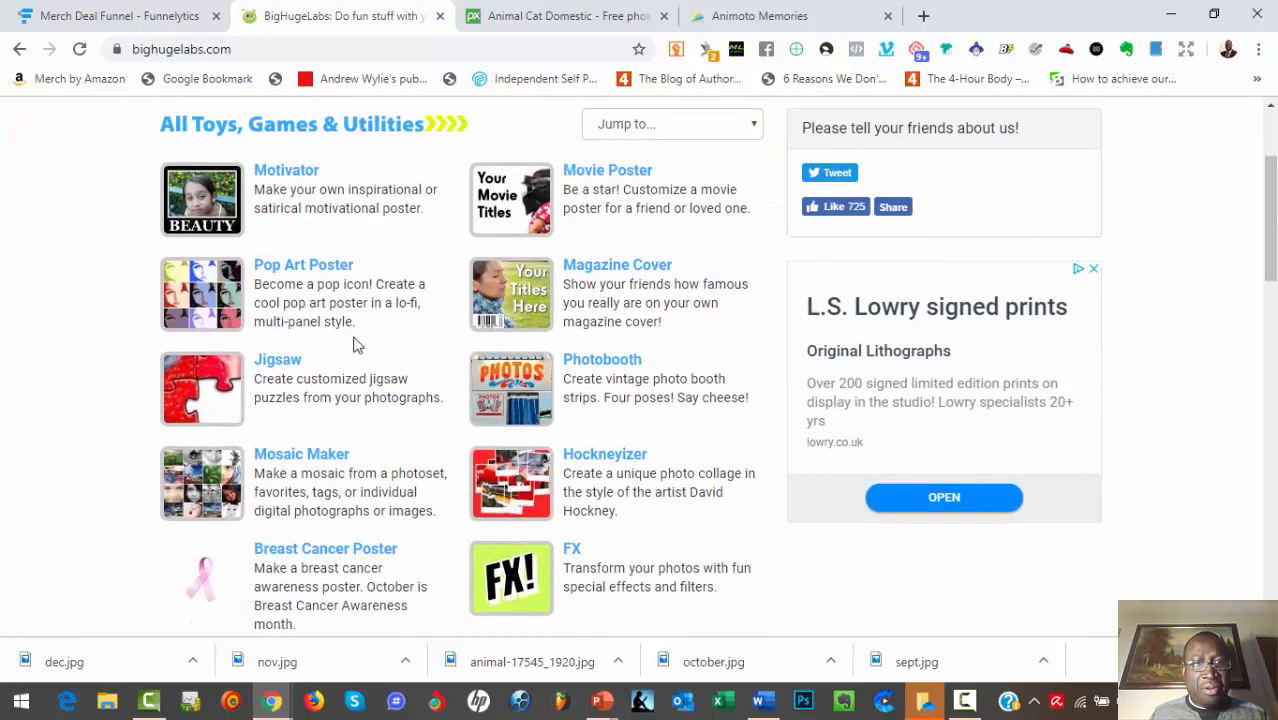
pyautogui.scroll(-3)
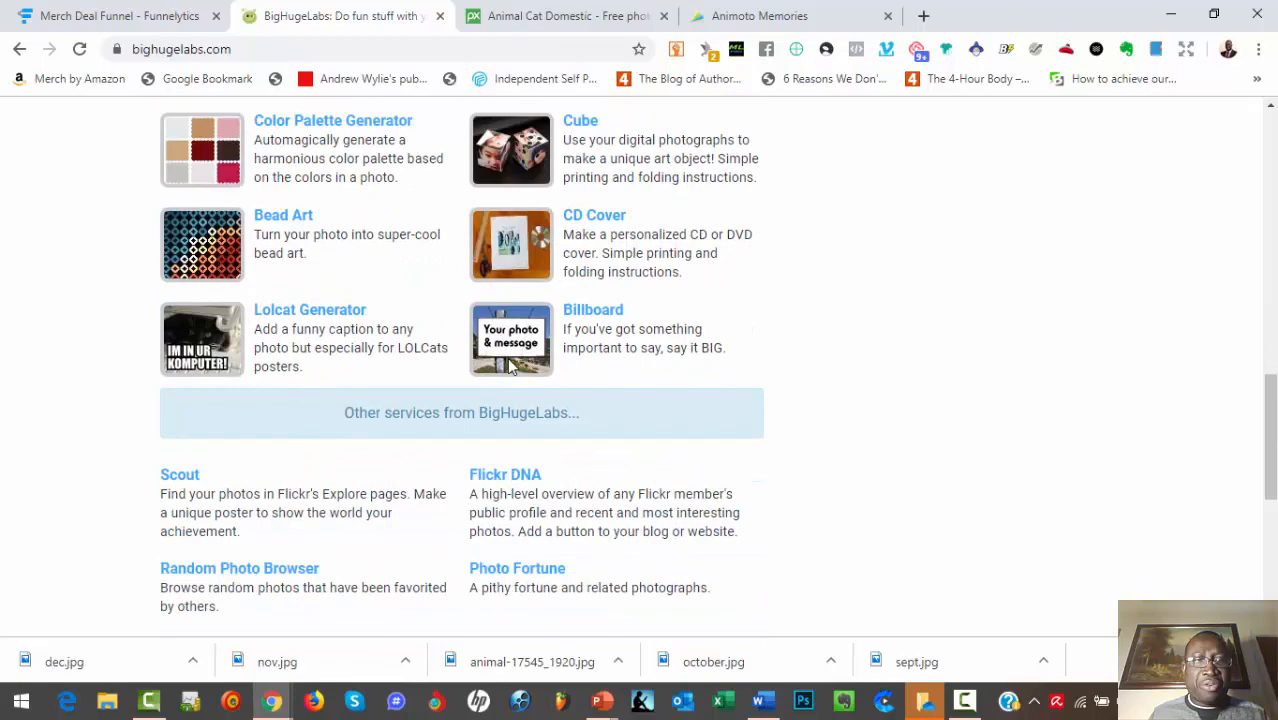
pyautogui.scroll(3)
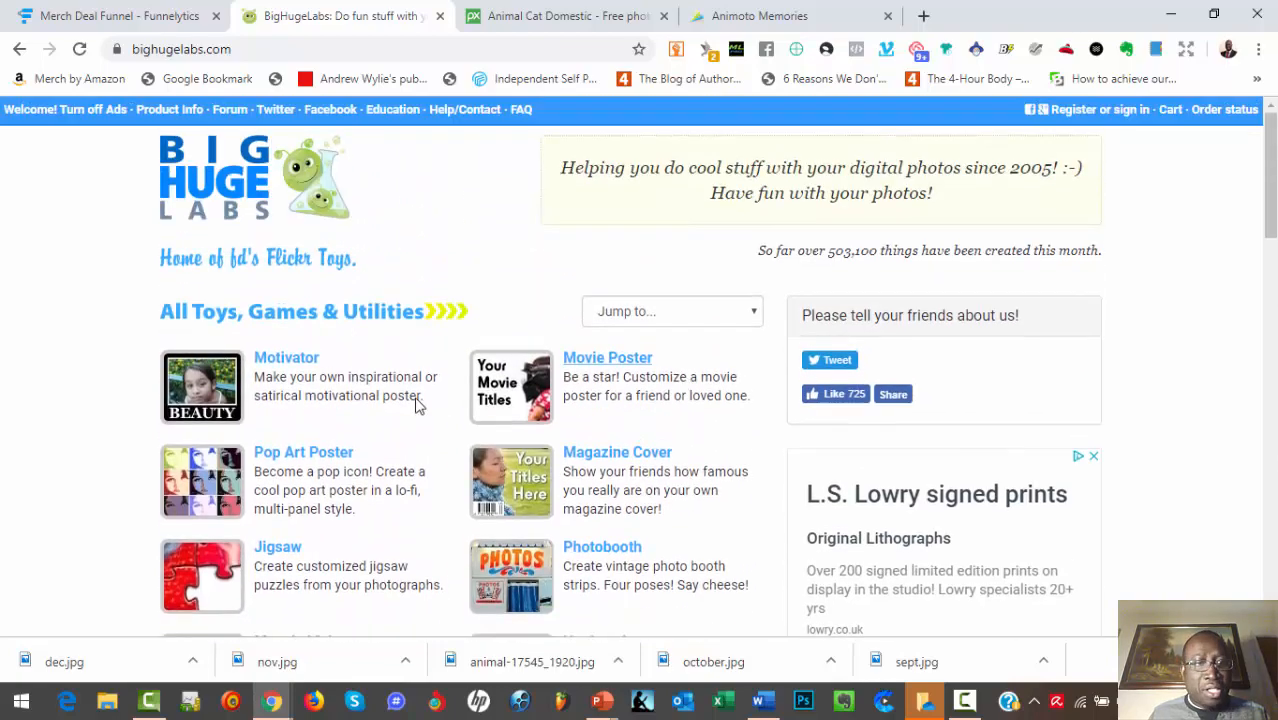
pyautogui.moveTo(633, 502)
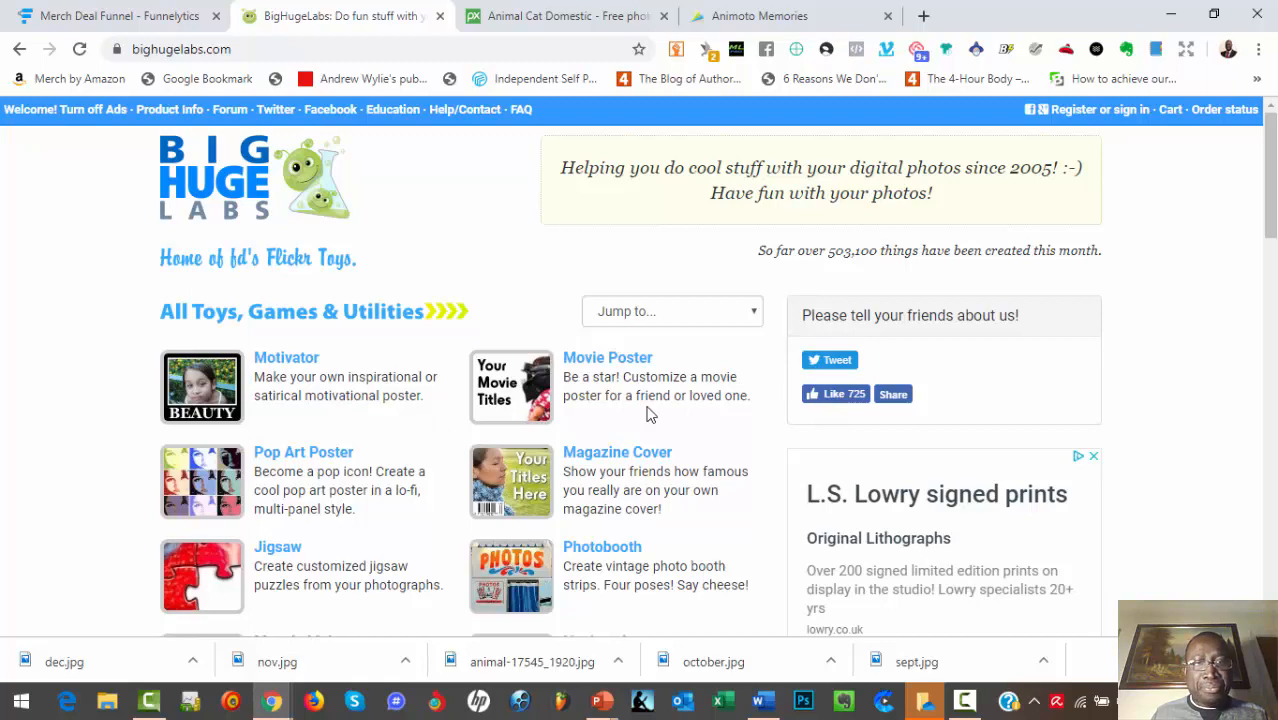
pyautogui.scroll(-3)
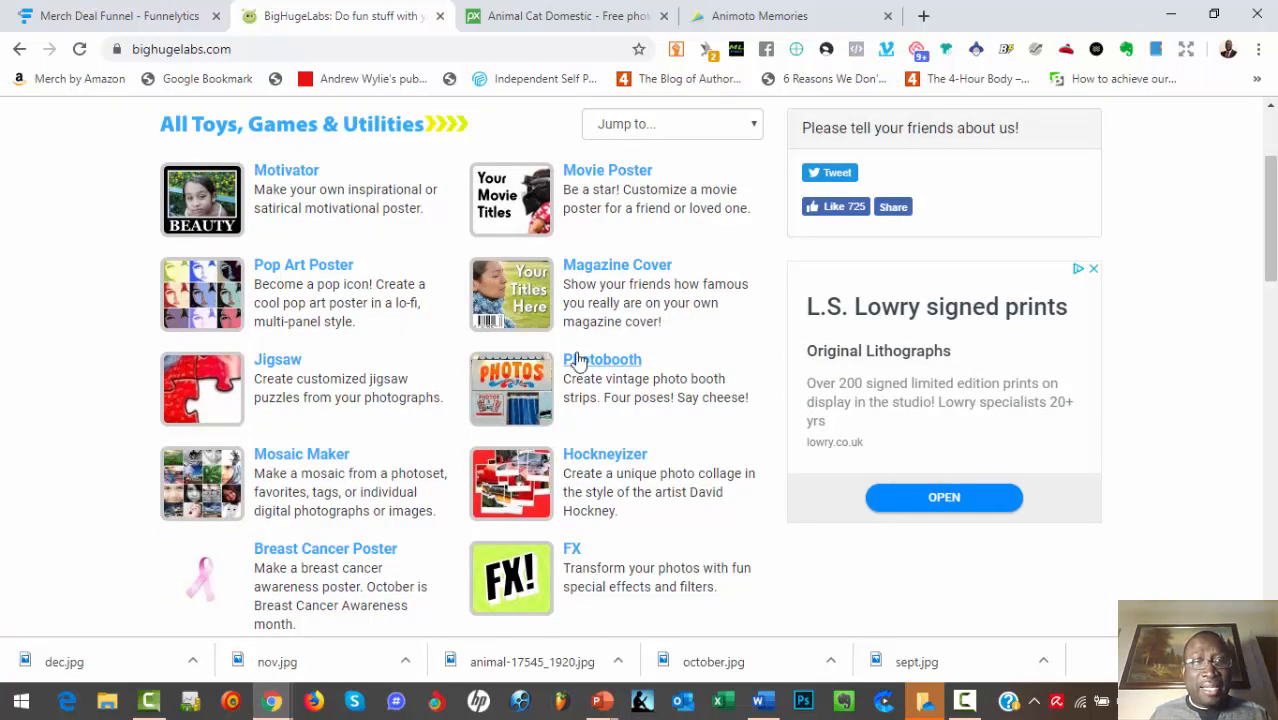
pyautogui.scroll(-3)
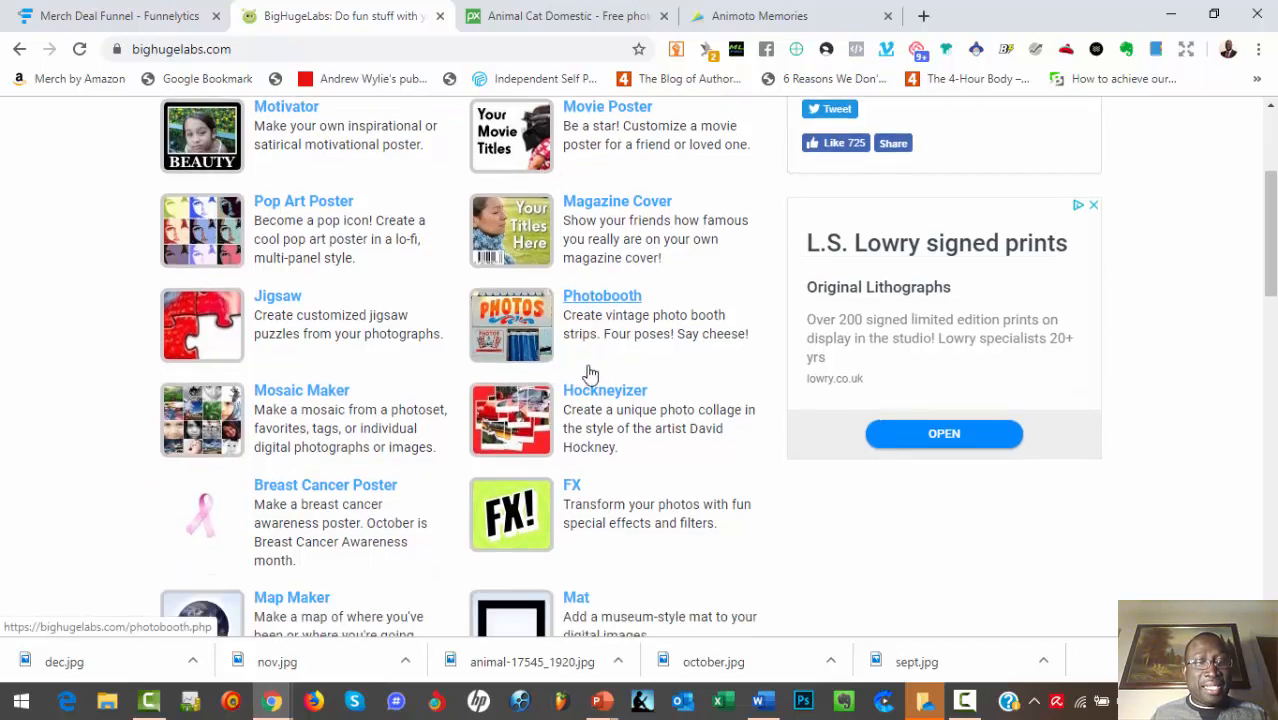
pyautogui.scroll(-3)
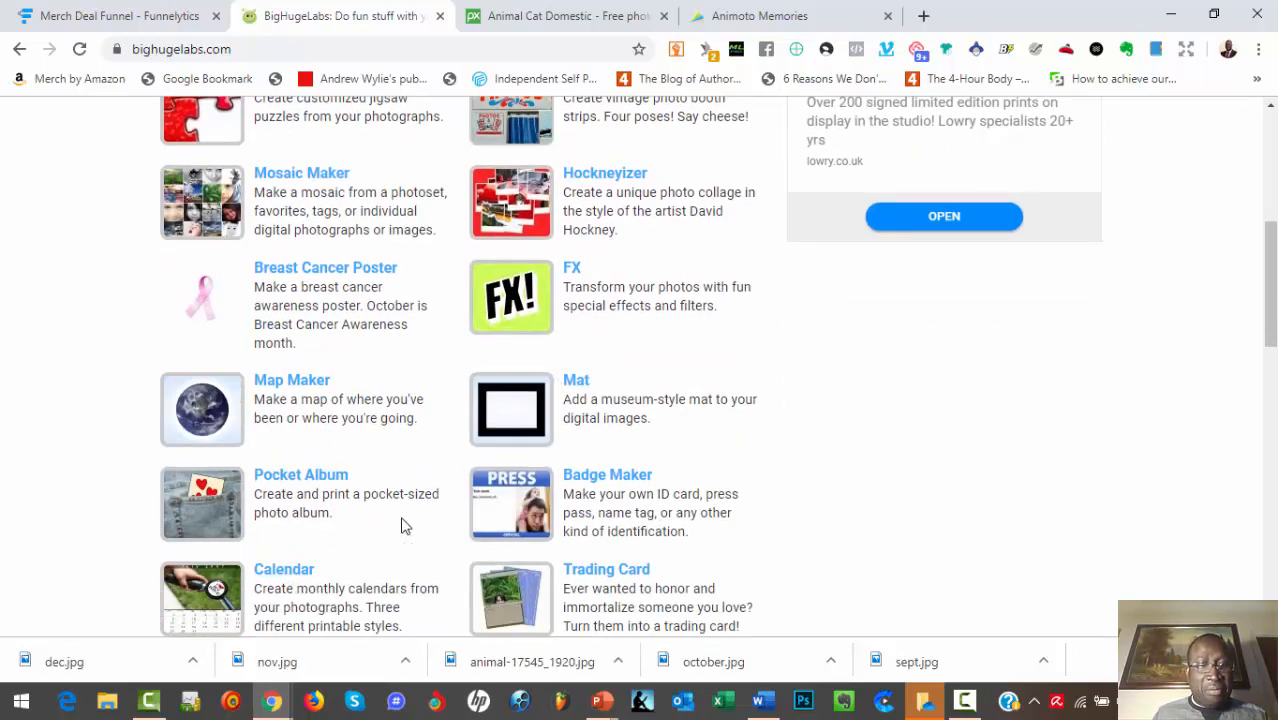
pyautogui.scroll(-3)
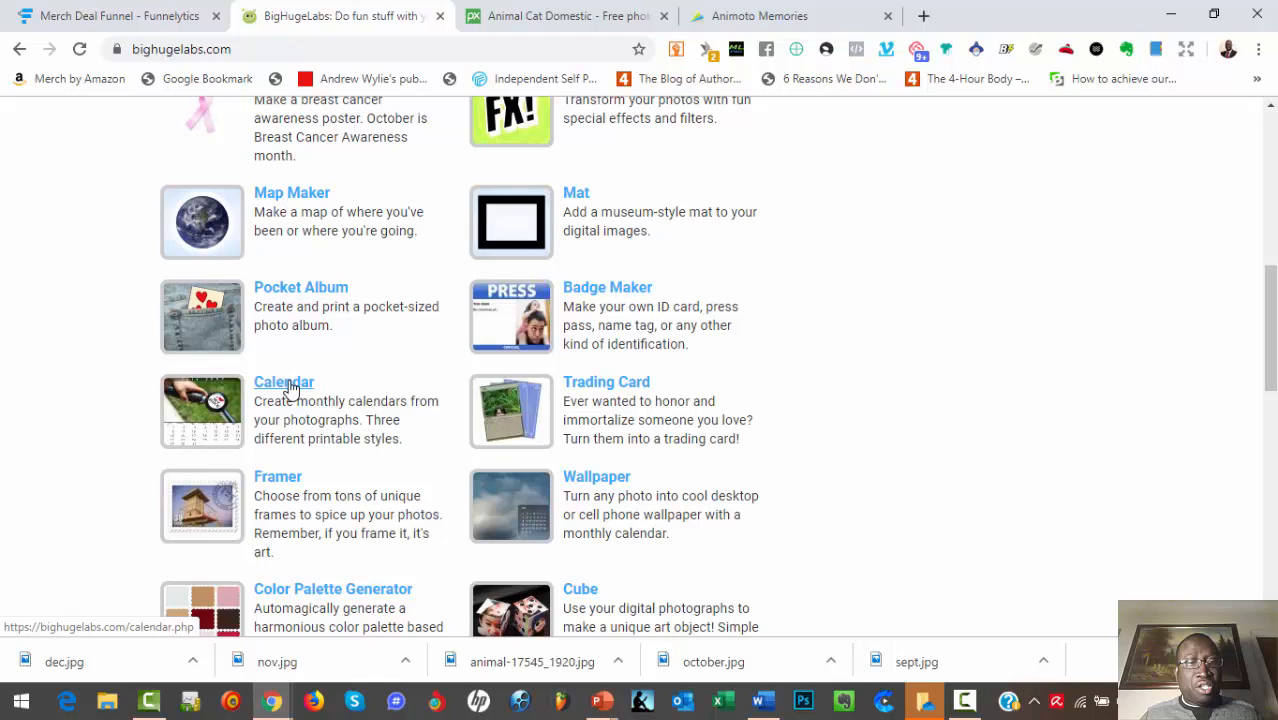
pyautogui.moveTo(290, 388)
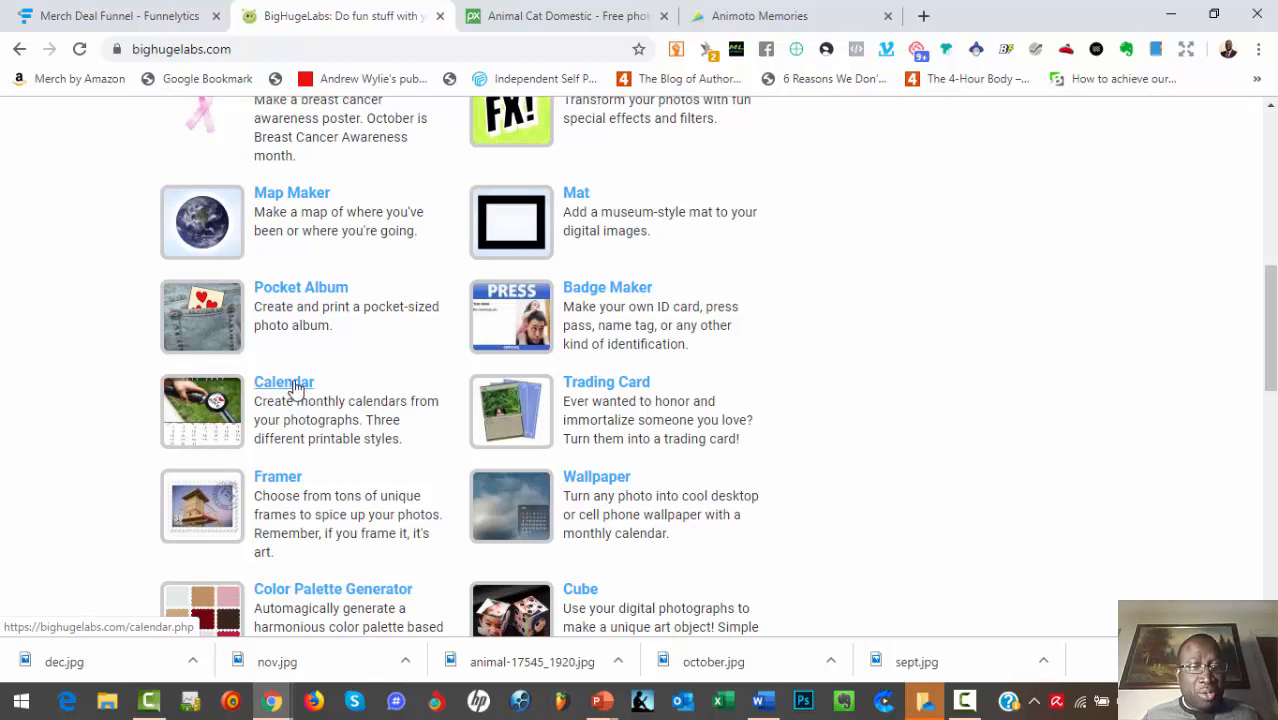
# Step: Open the Calendar tool, preview the cat12 month images as large icons without uploading, then go to Pixabay
pyautogui.click(284, 382)
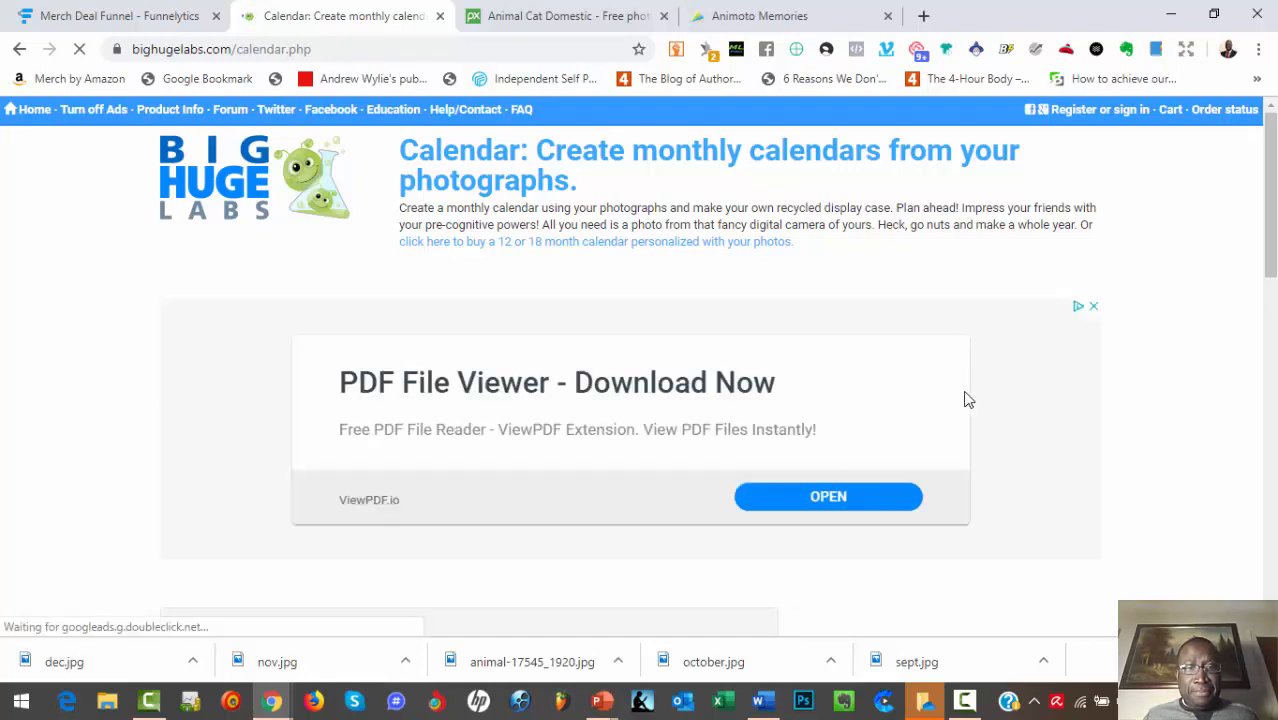
pyautogui.scroll(-3)
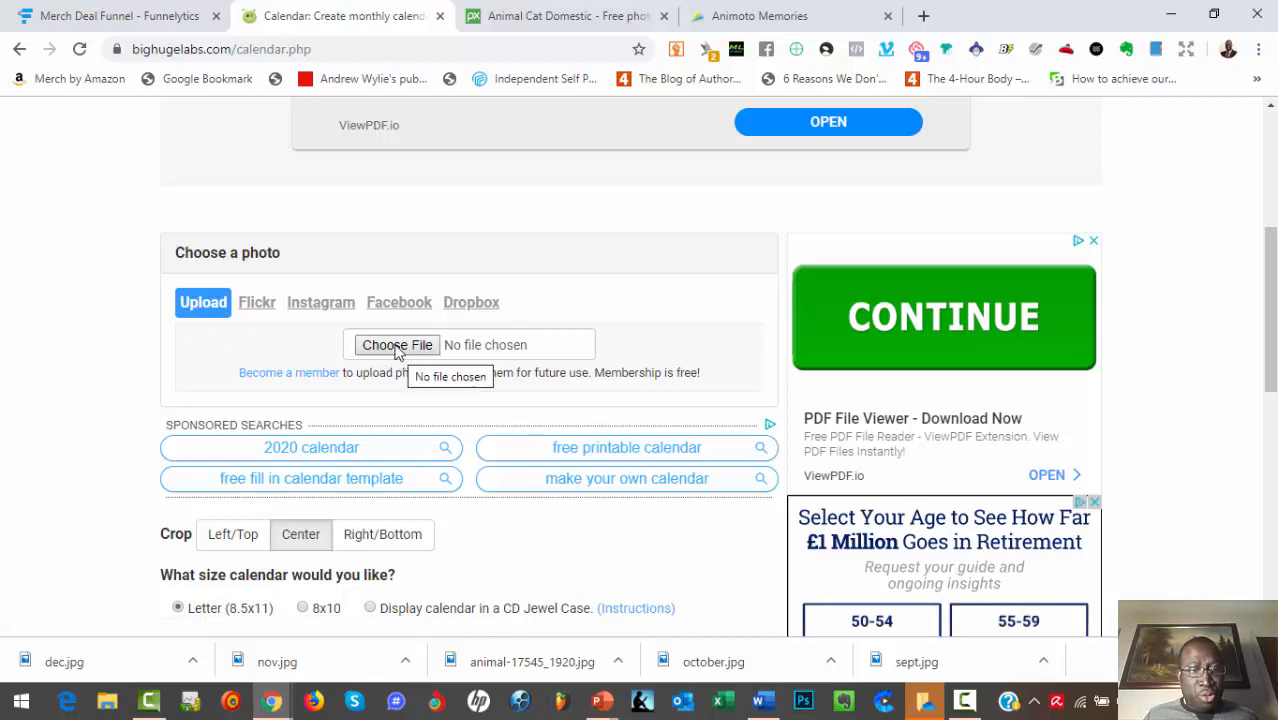
pyautogui.click(397, 344)
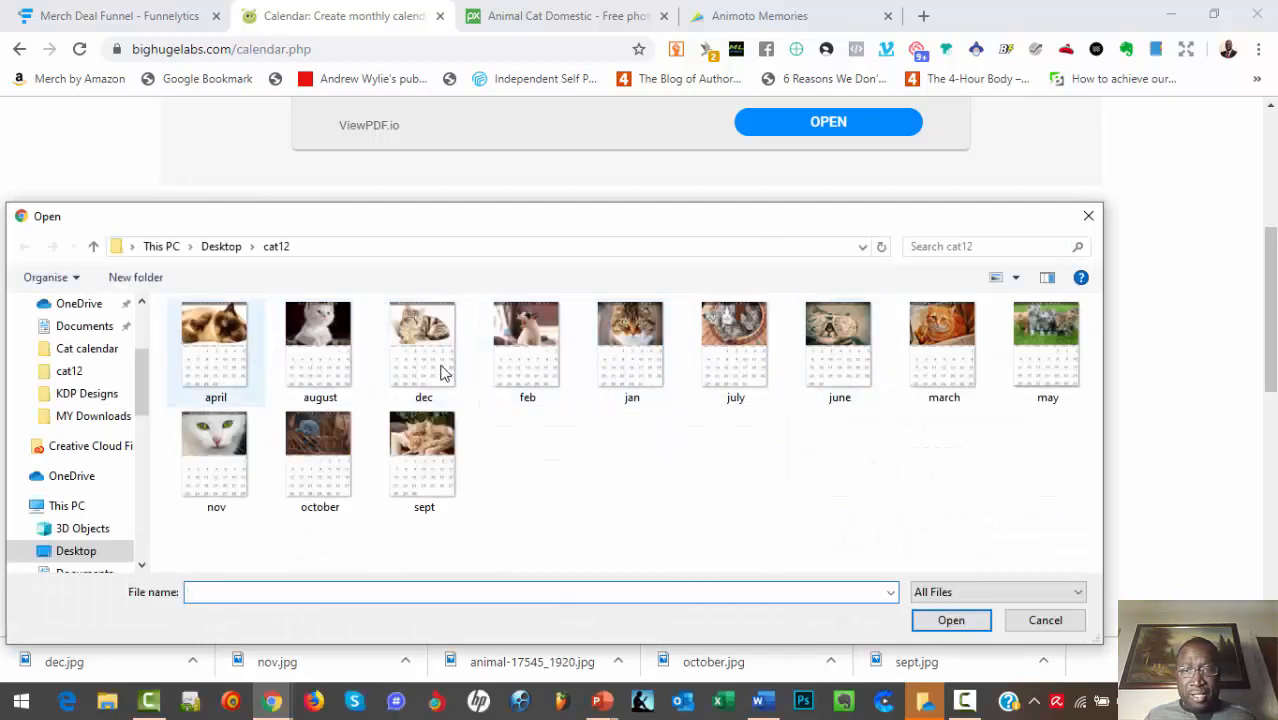
pyautogui.click(1015, 277)
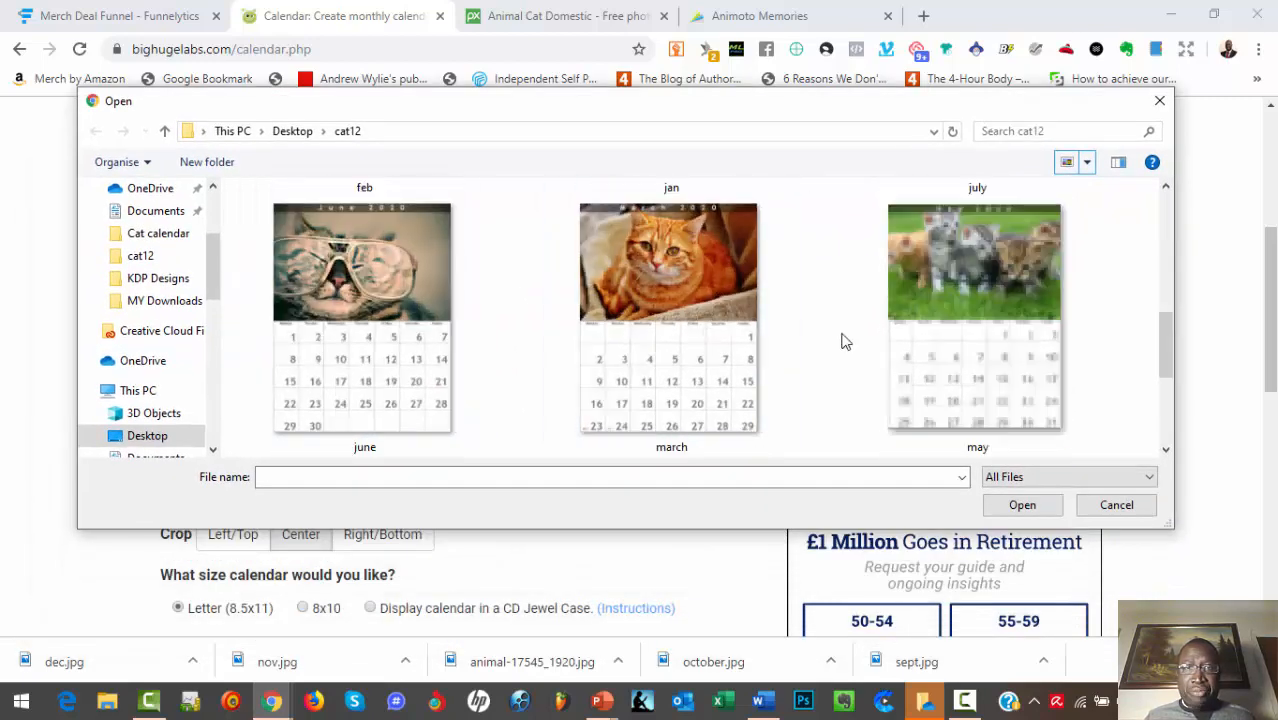
pyautogui.scroll(-3)
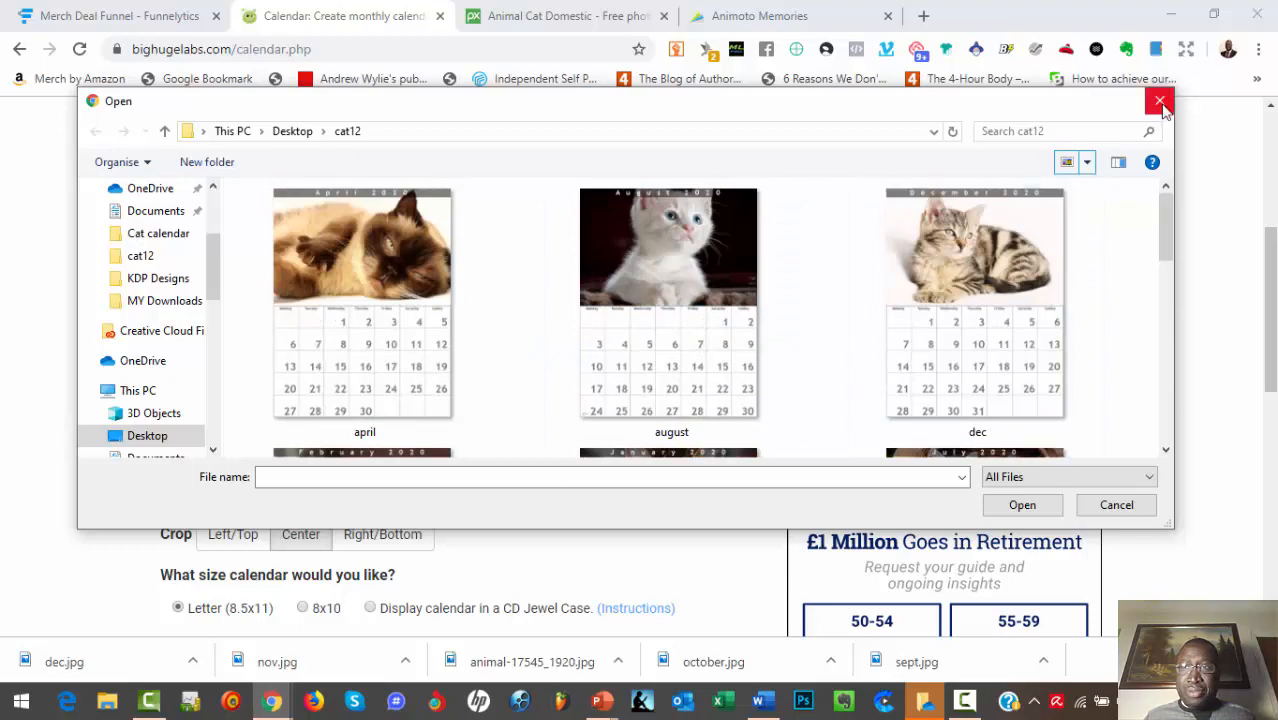
pyautogui.click(1159, 101)
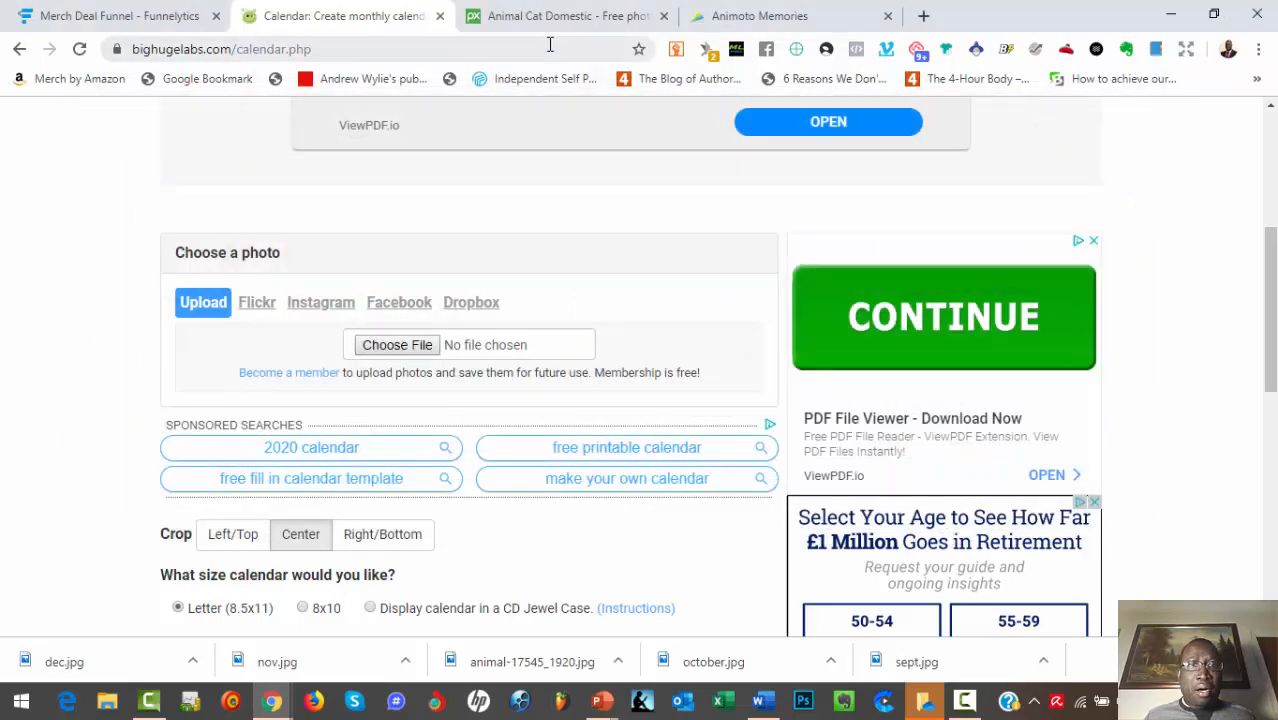
pyautogui.click(565, 16)
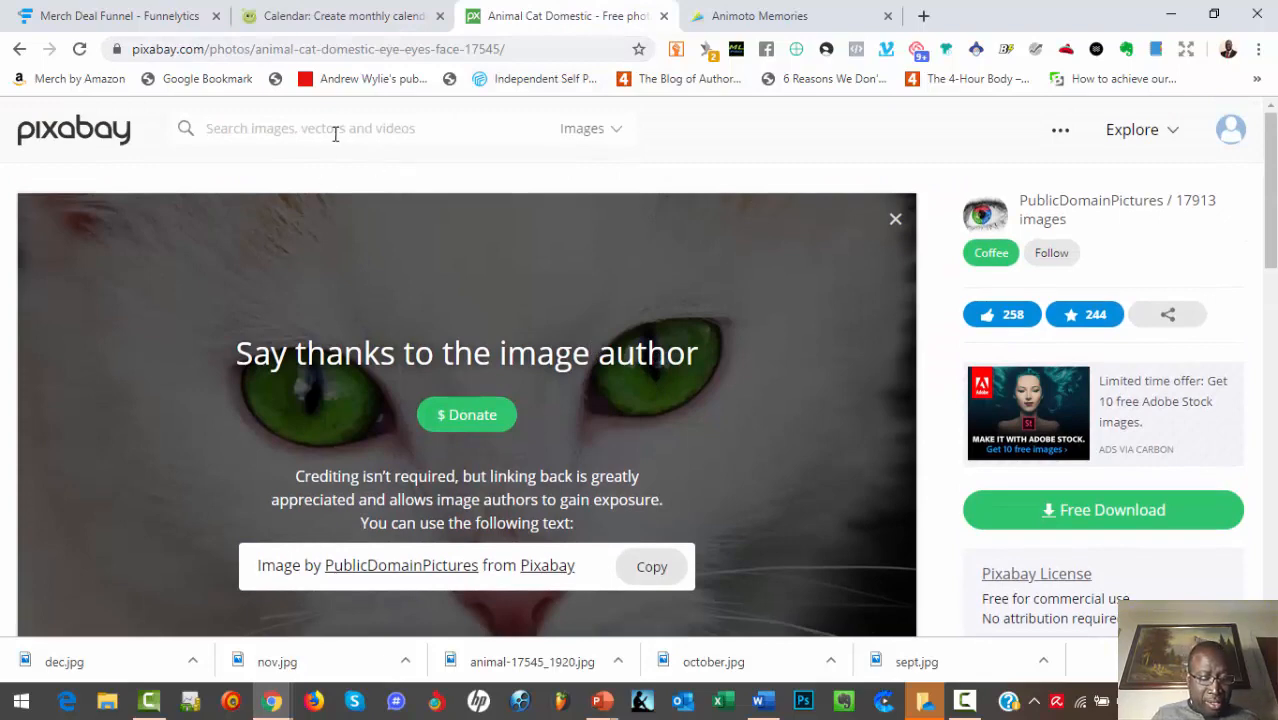
# Step: Search Pixabay for 'cat' and open the grey amber-eyed cat photo from the results
pyautogui.write('cat')
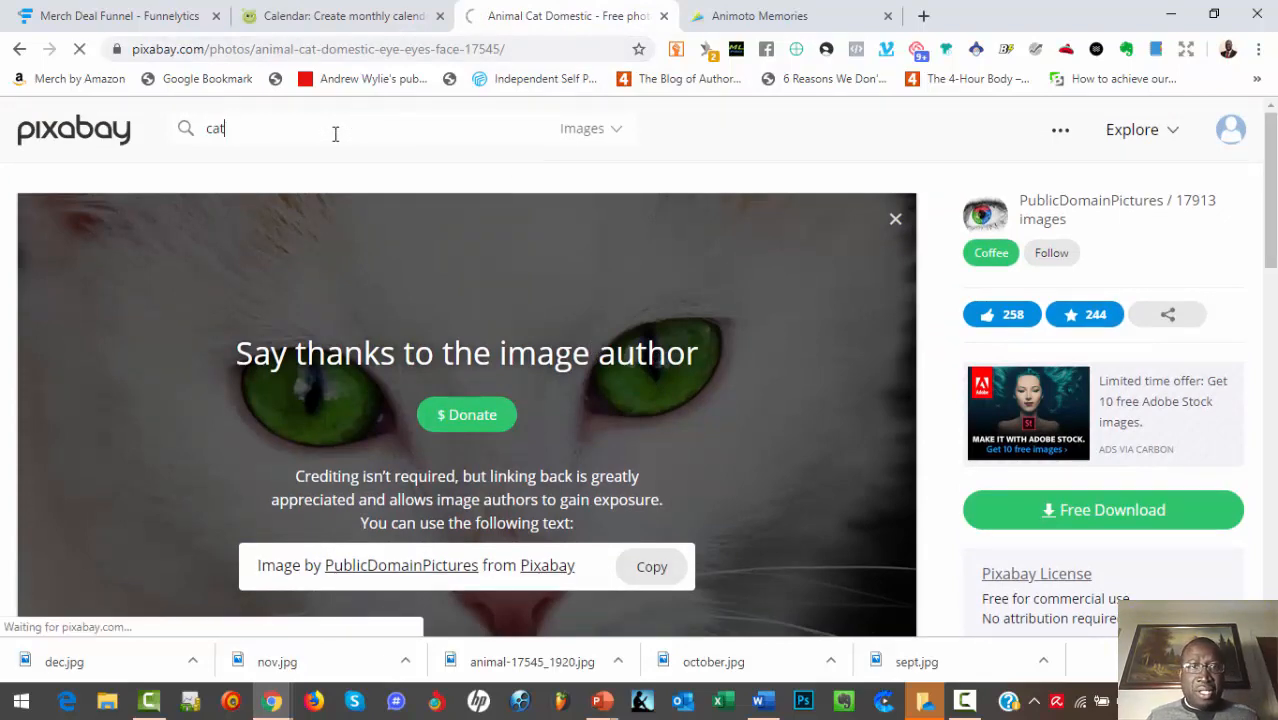
pyautogui.press('Return')
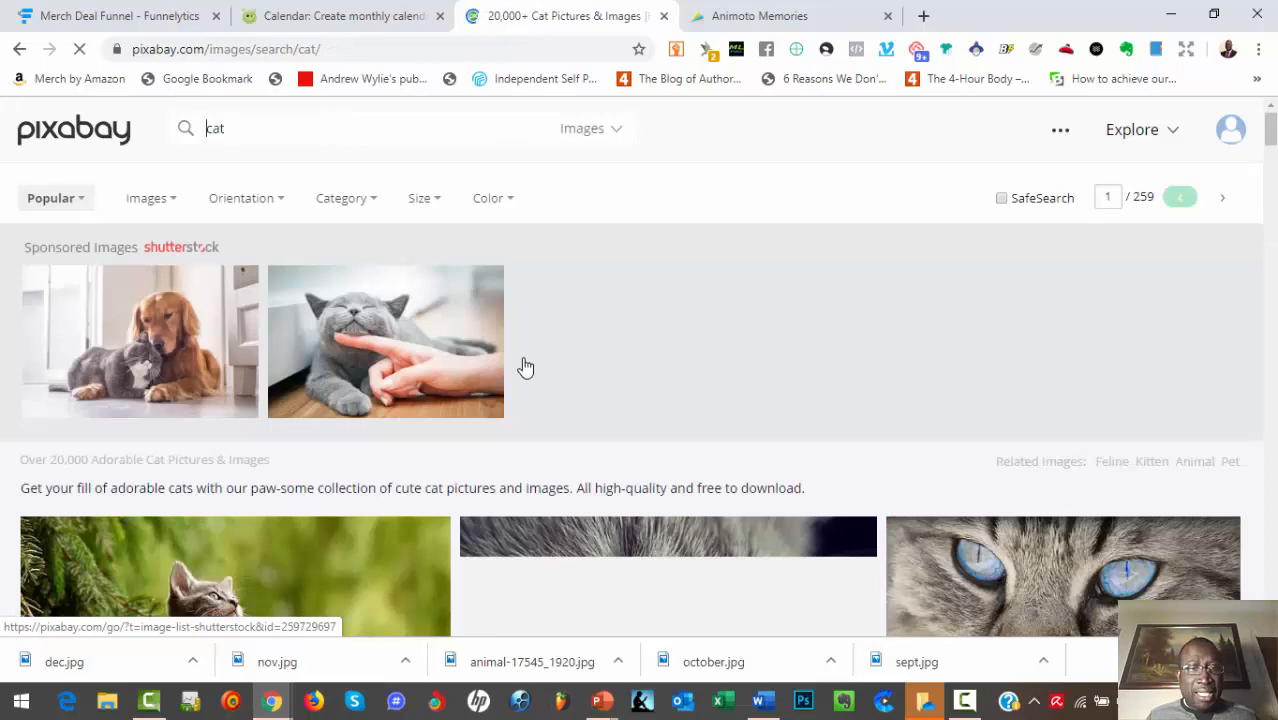
pyautogui.scroll(-3)
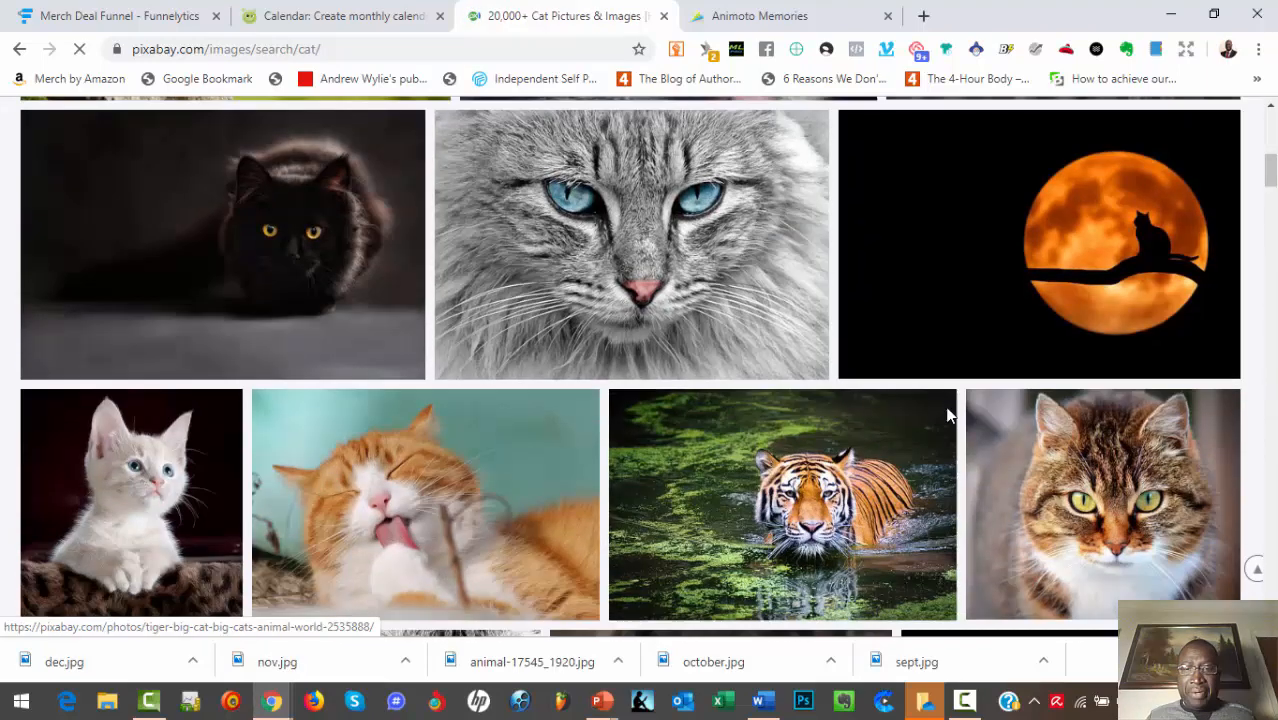
pyautogui.scroll(-3)
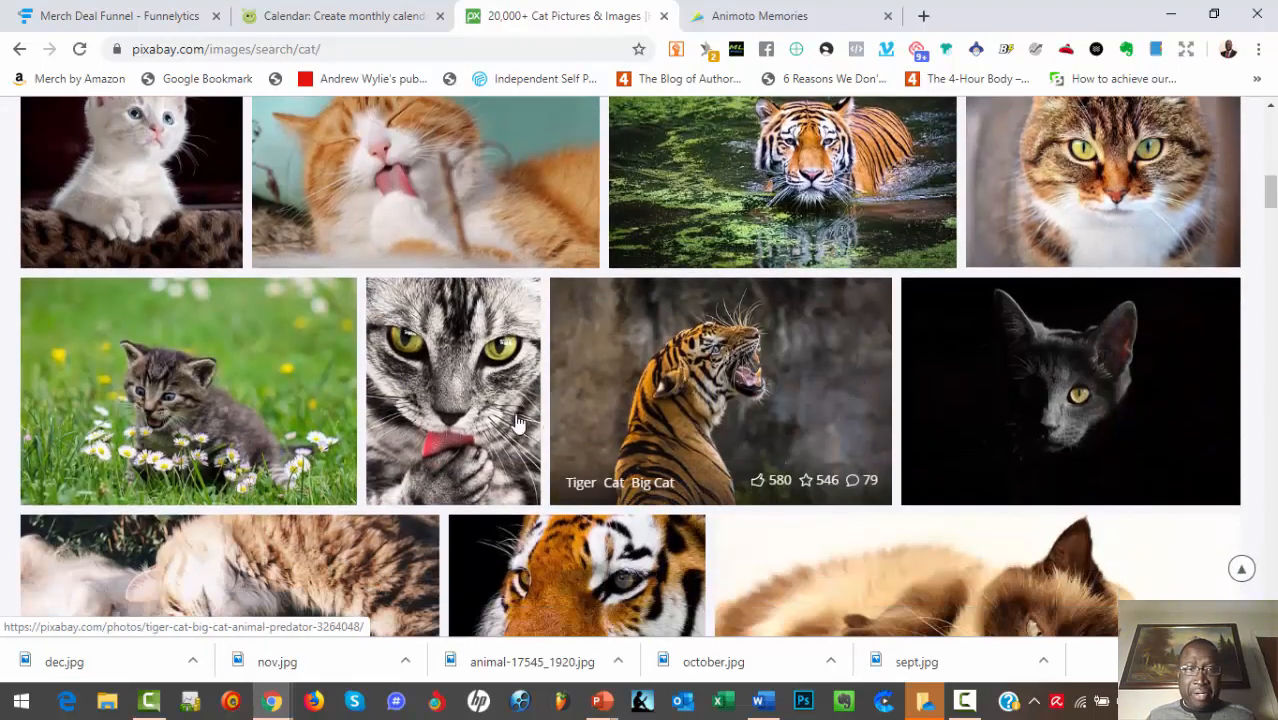
pyautogui.scroll(-3)
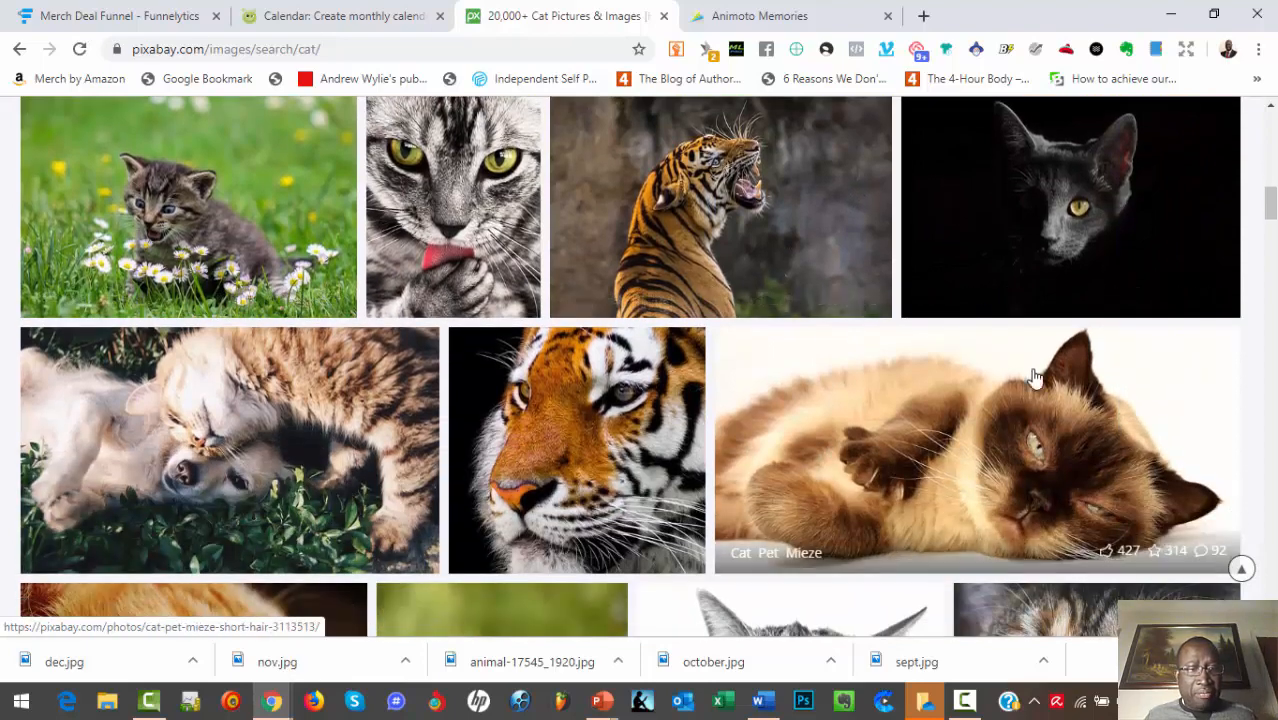
pyautogui.scroll(-3)
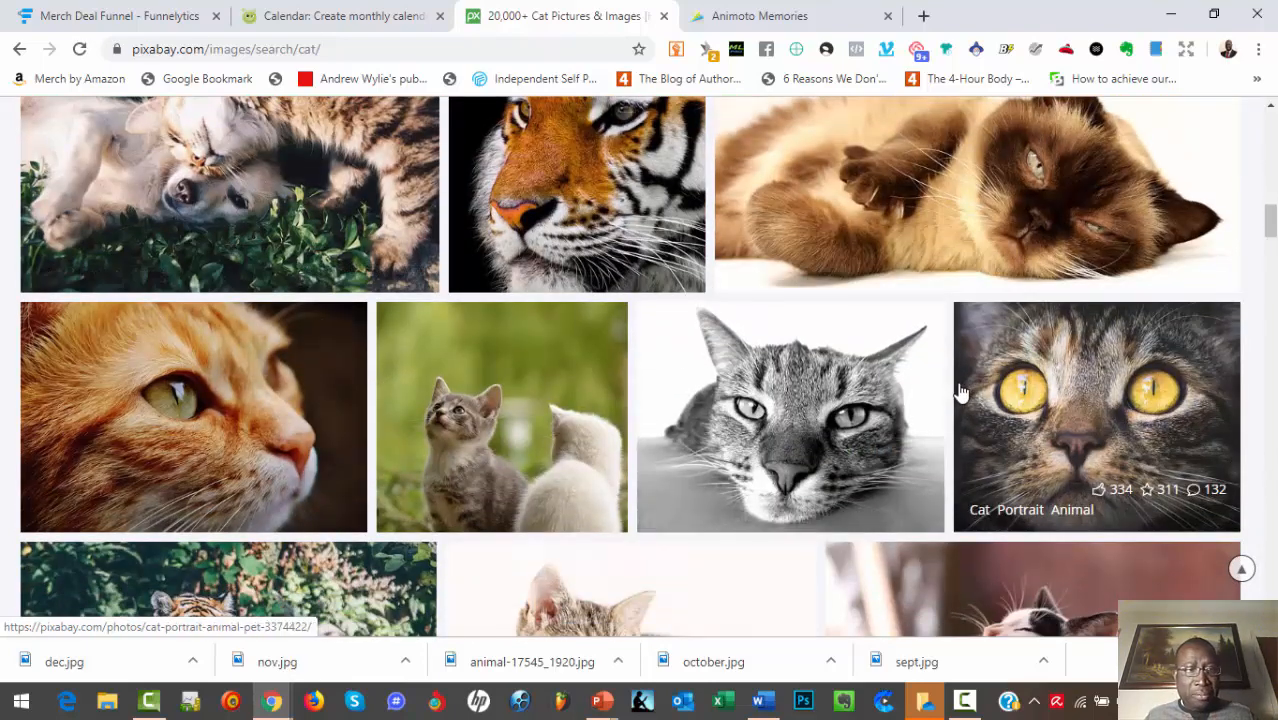
pyautogui.scroll(-3)
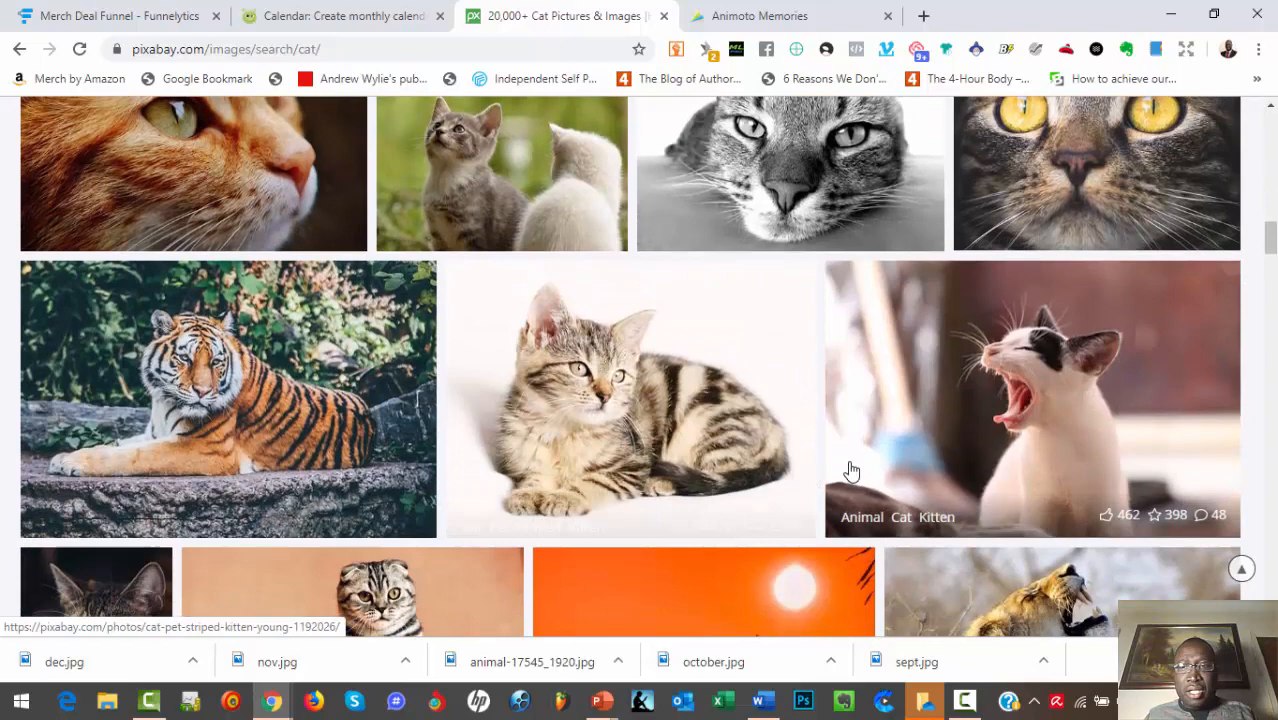
pyautogui.scroll(-3)
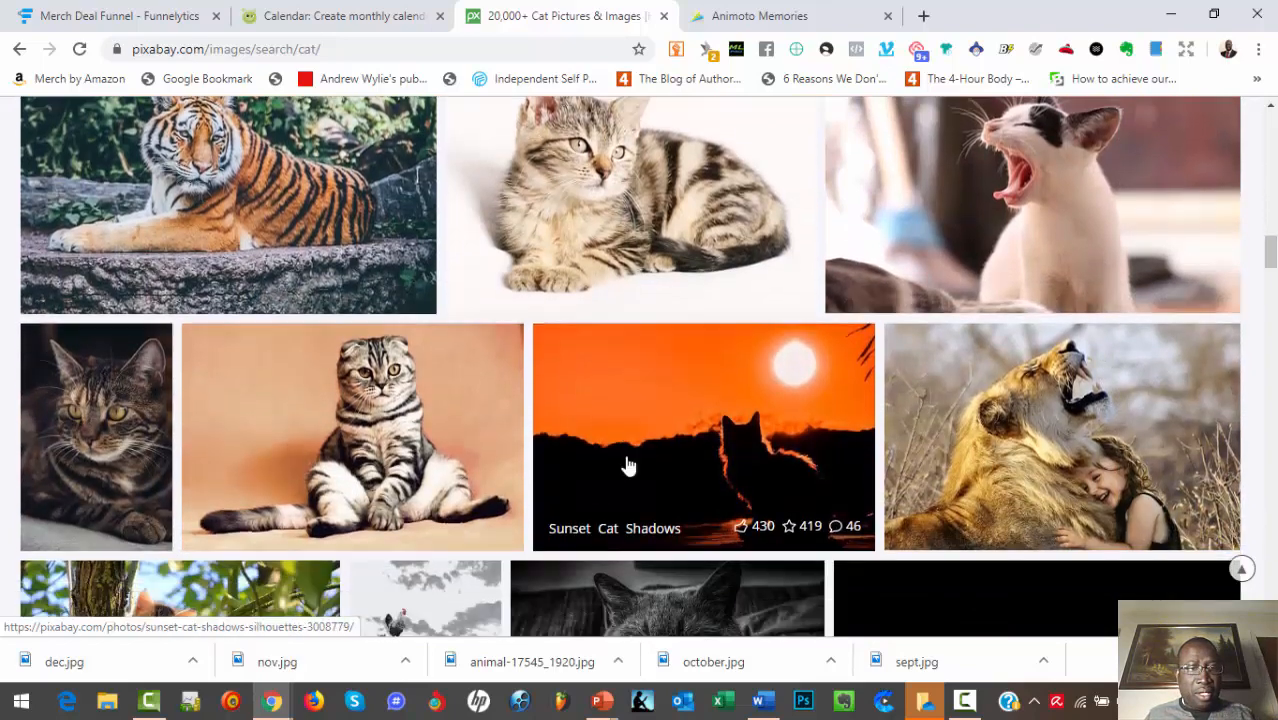
pyautogui.scroll(-3)
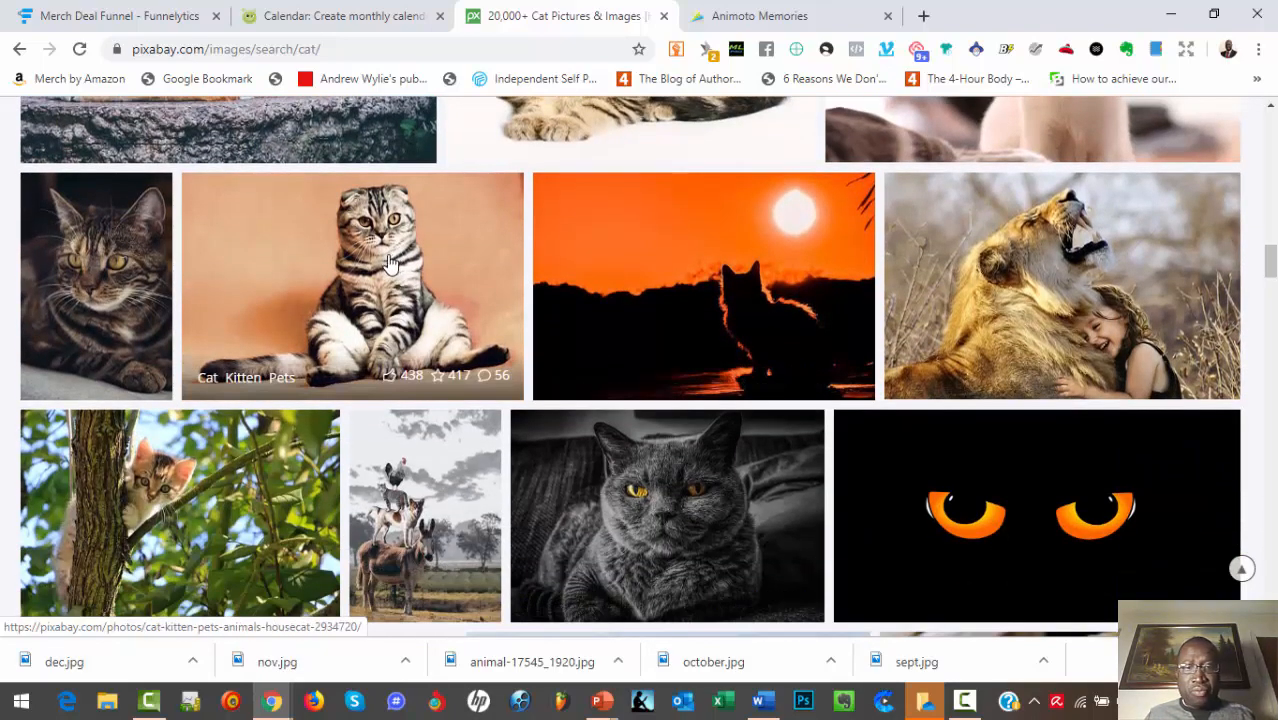
pyautogui.click(1036, 515)
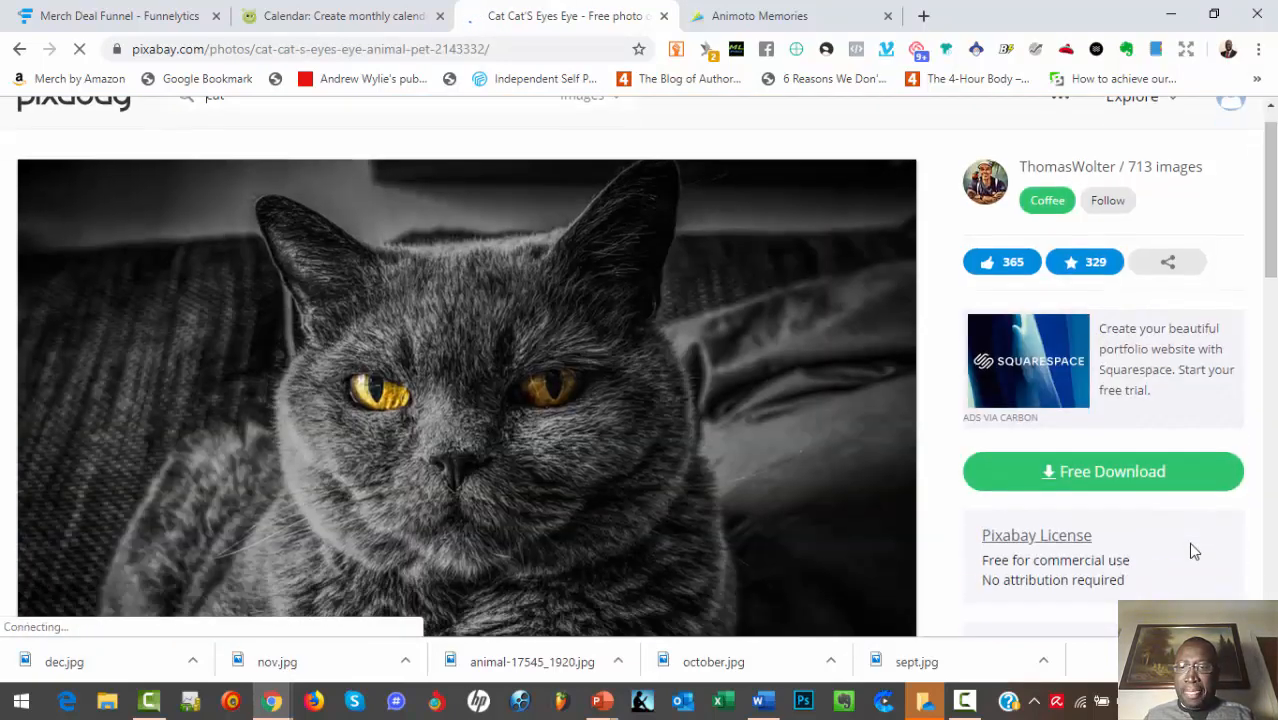
# Step: Download the grey cat photo at 1920×1302 into the Desktop cat12 folder
pyautogui.scroll(-3)
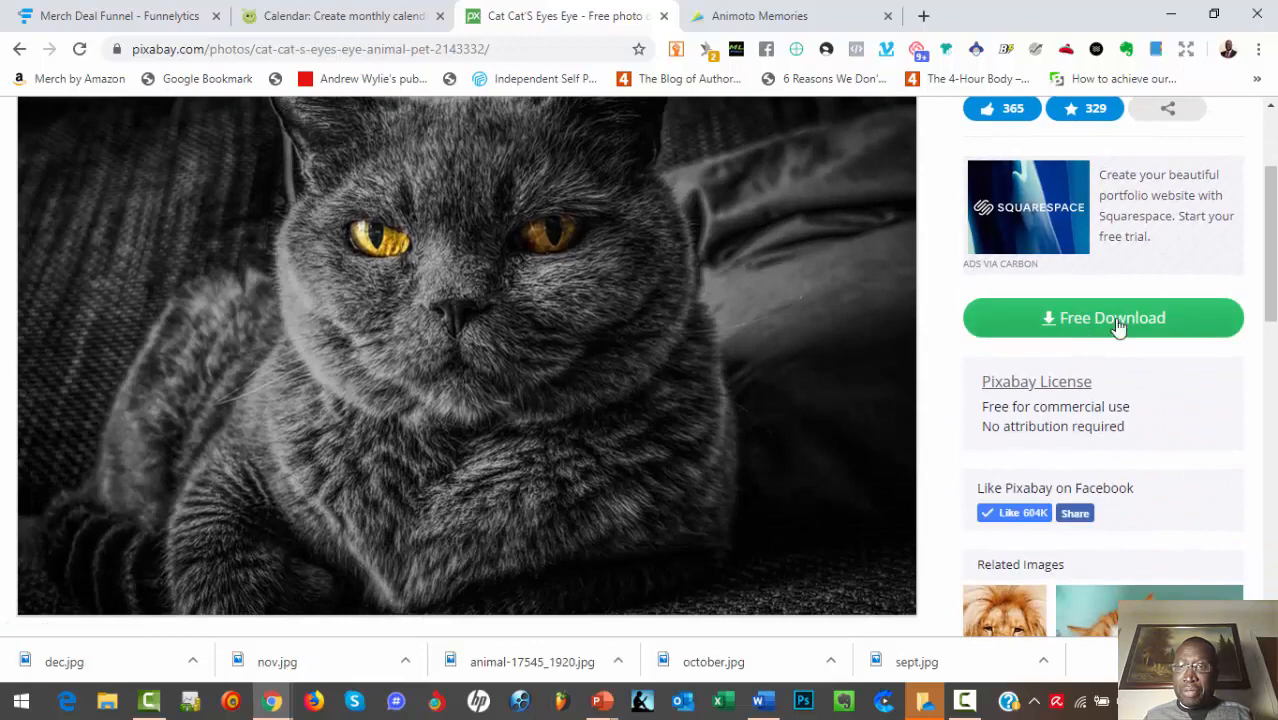
pyautogui.click(1102, 317)
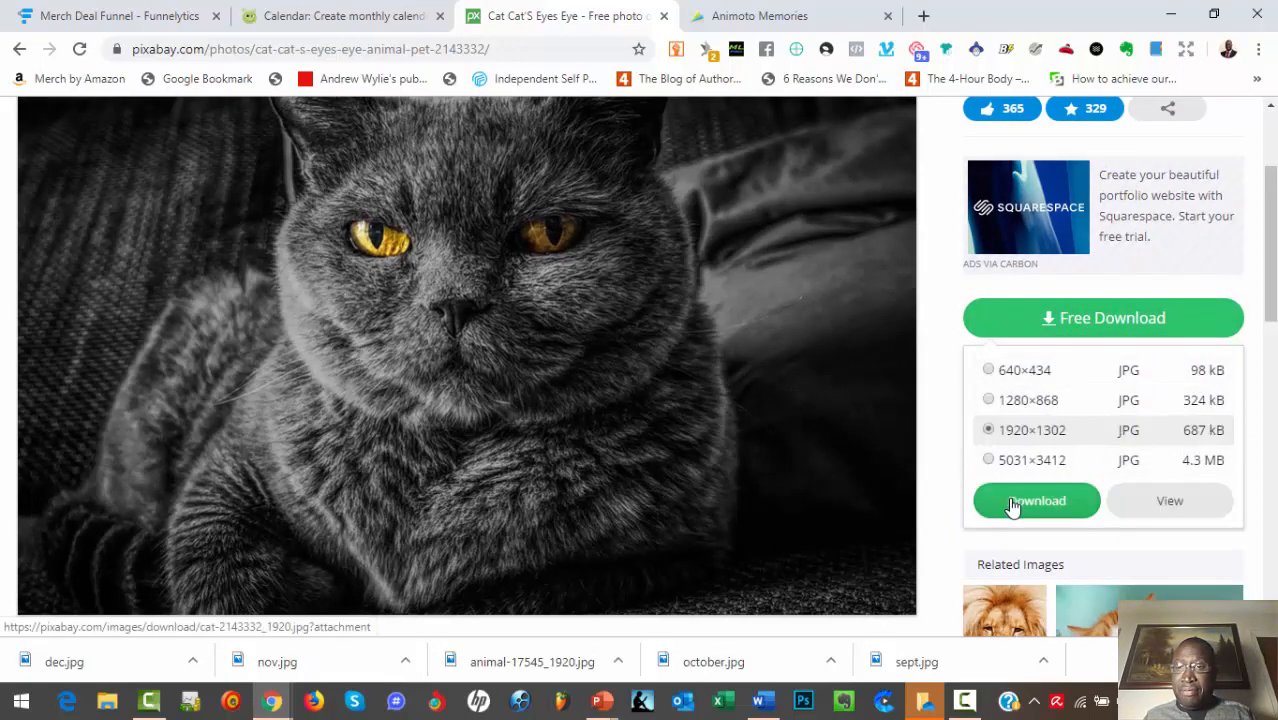
pyautogui.click(1036, 500)
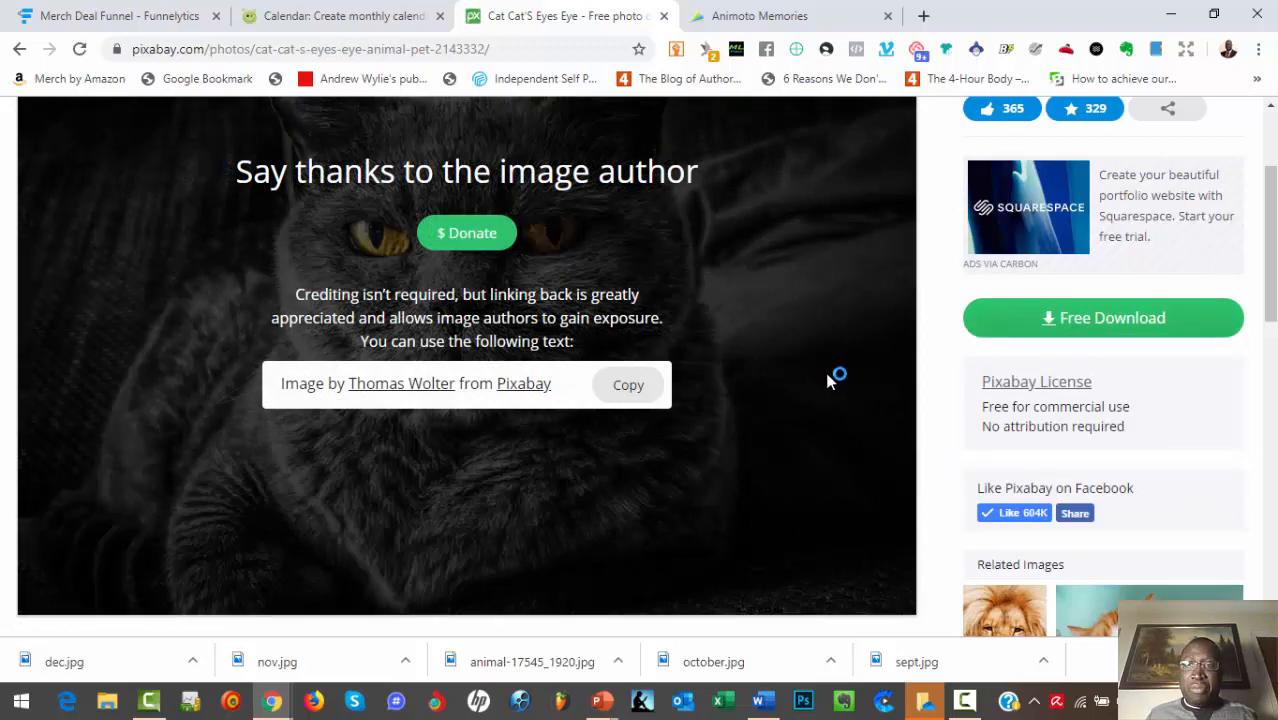
pyautogui.click(1102, 317)
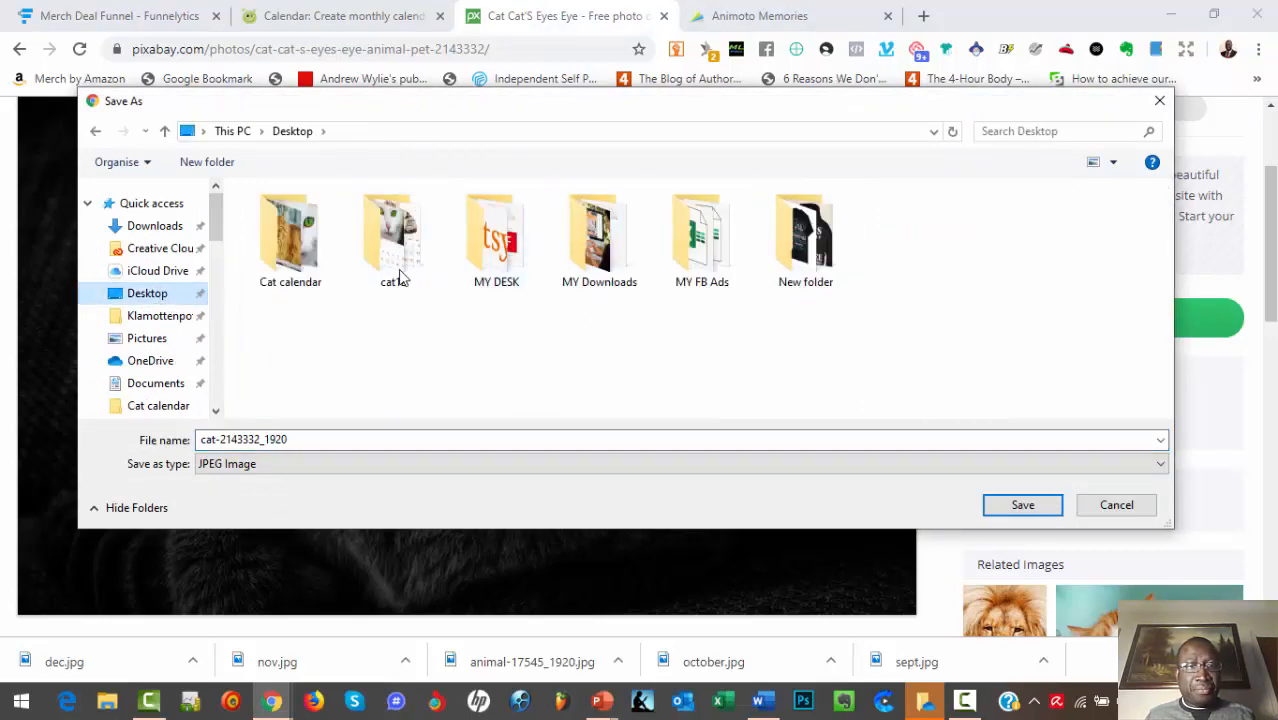
pyautogui.doubleClick(394, 235)
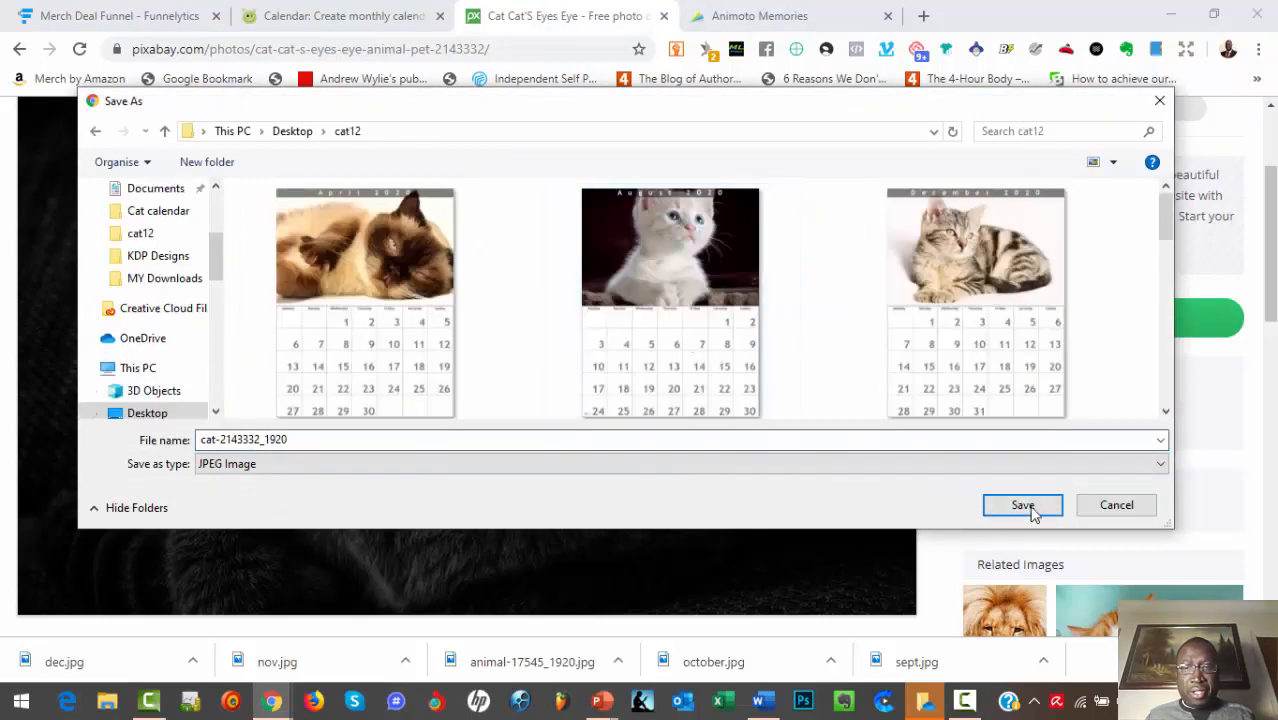
pyautogui.click(1022, 505)
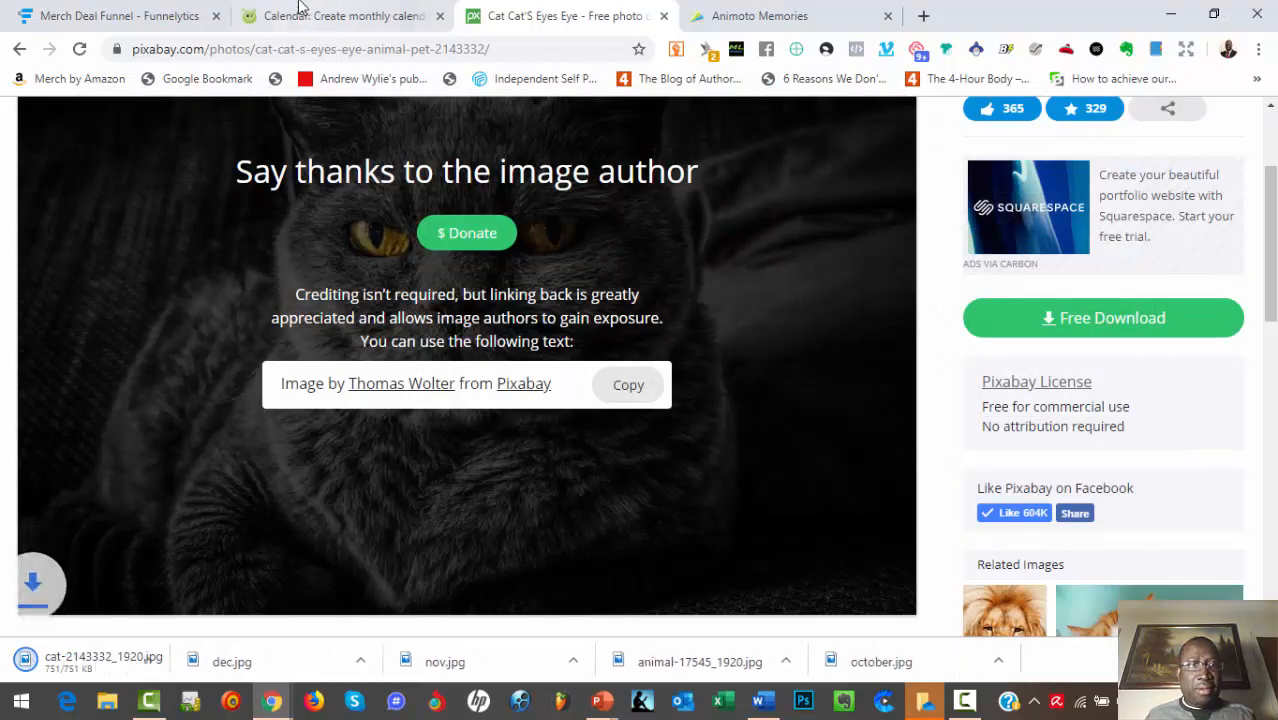
pyautogui.moveTo(340, 15)
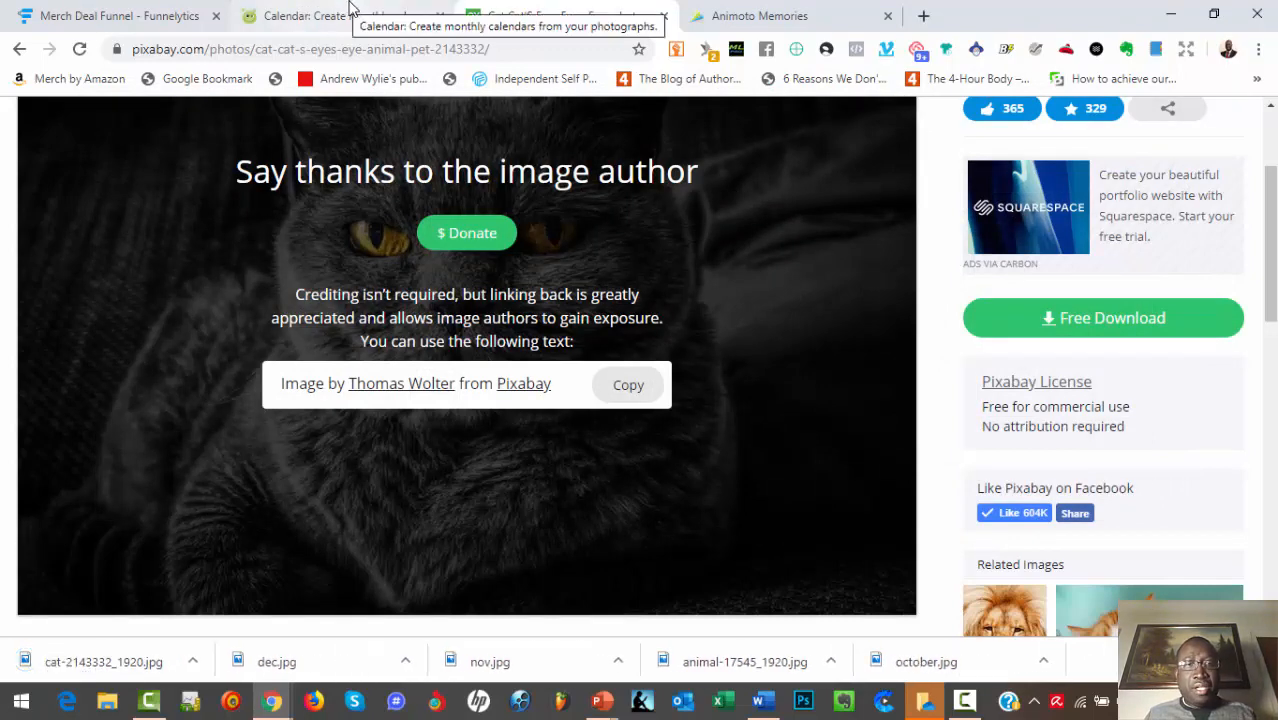
# Step: On the Calendar tab, choose cat-2143332_1920.jpg from cat12 as the upload photo
pyautogui.click(340, 16)
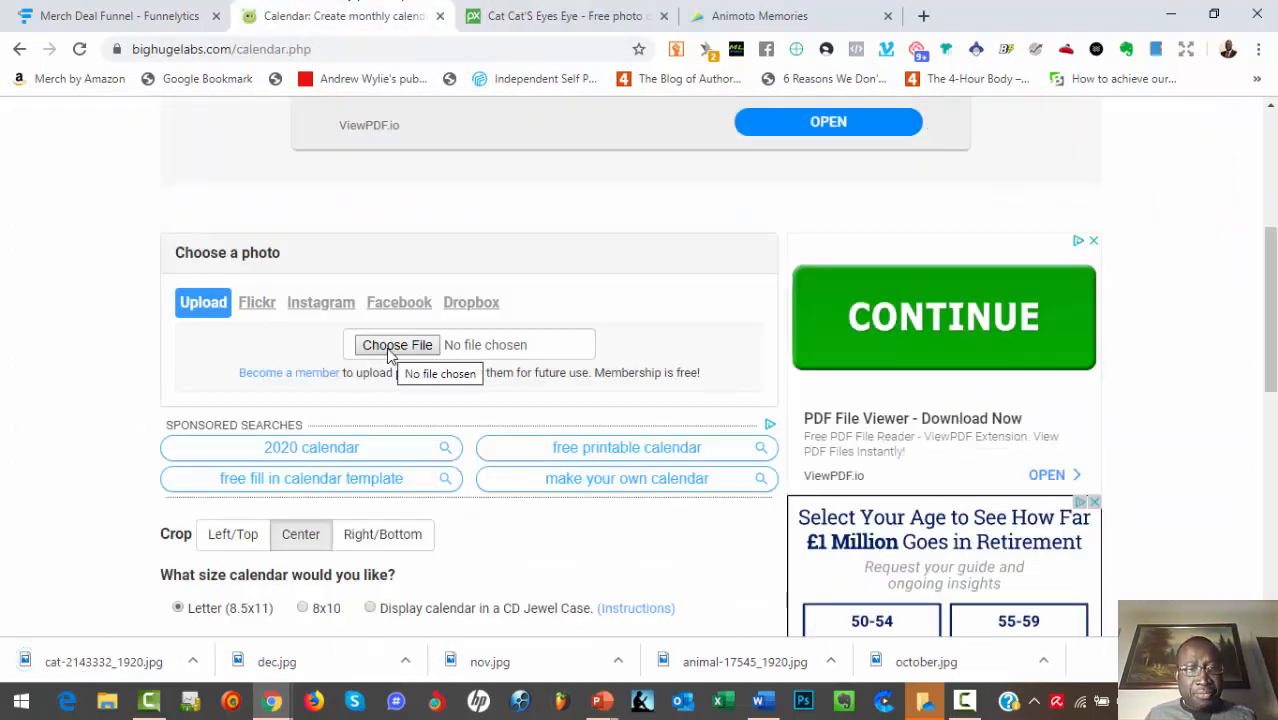
pyautogui.click(397, 345)
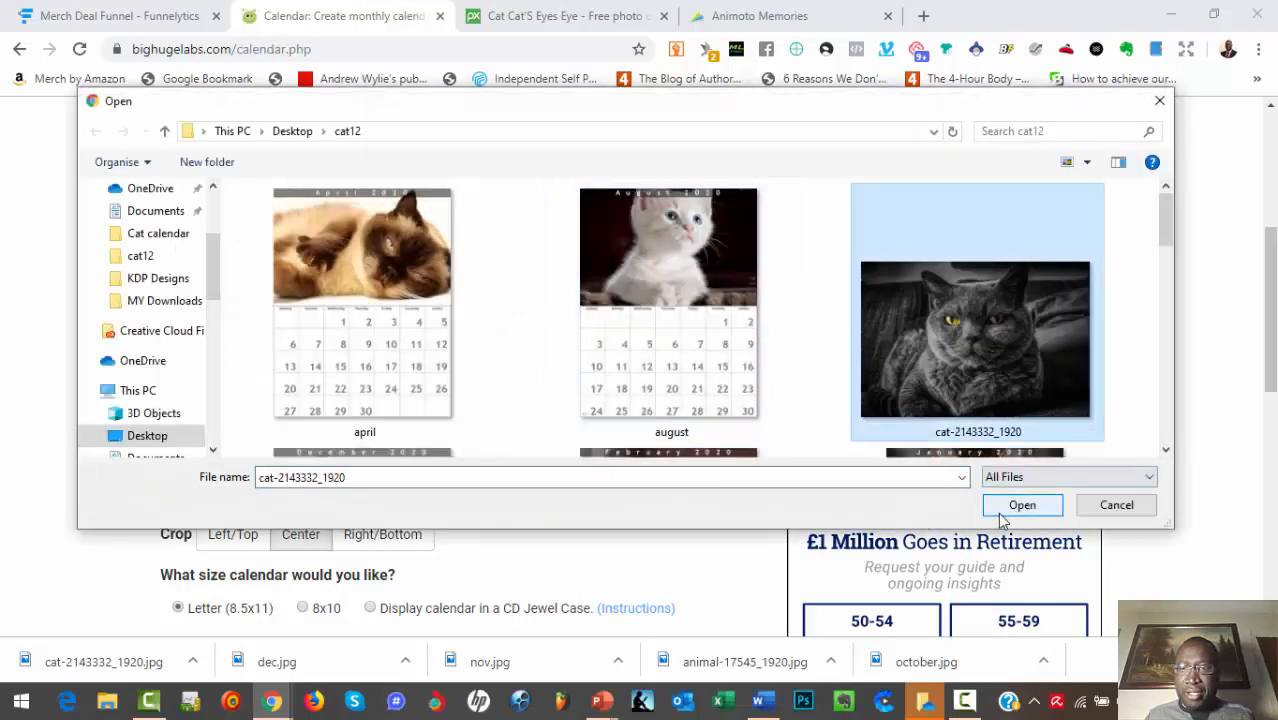
pyautogui.click(1022, 504)
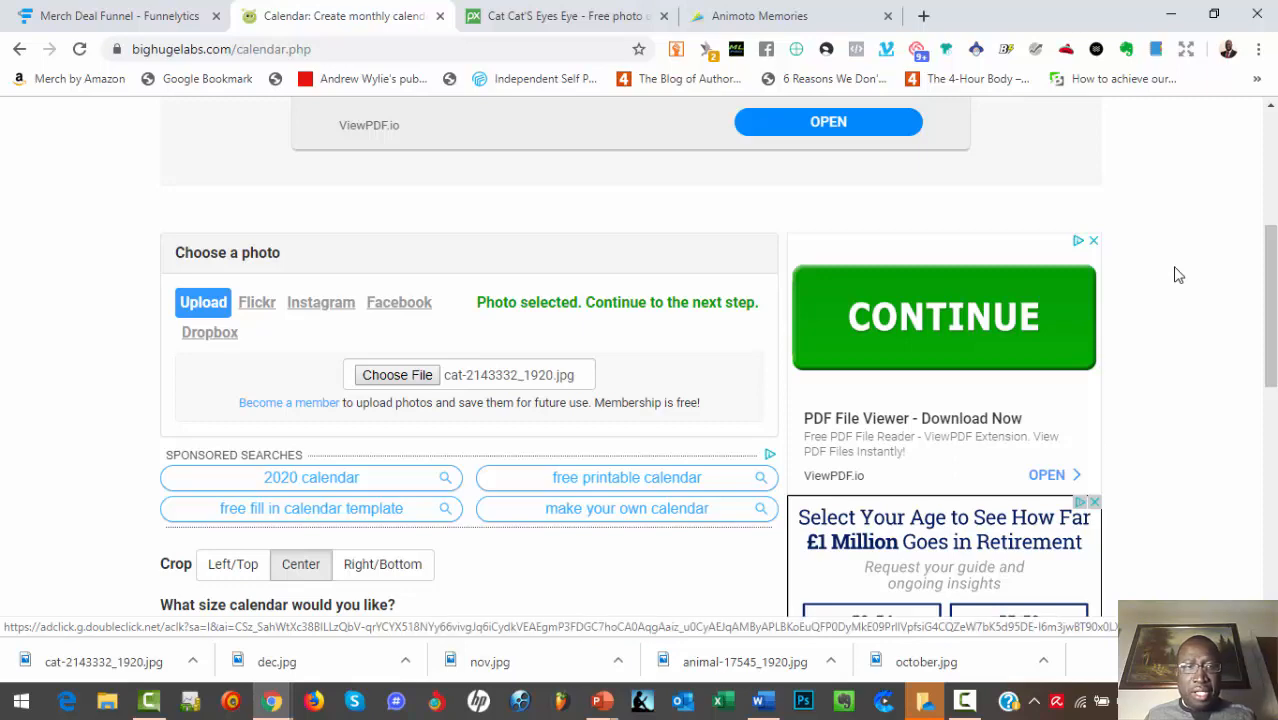
# Step: Set the calendar to January 2020, letter size, with weeks starting on Monday
pyautogui.scroll(-3)
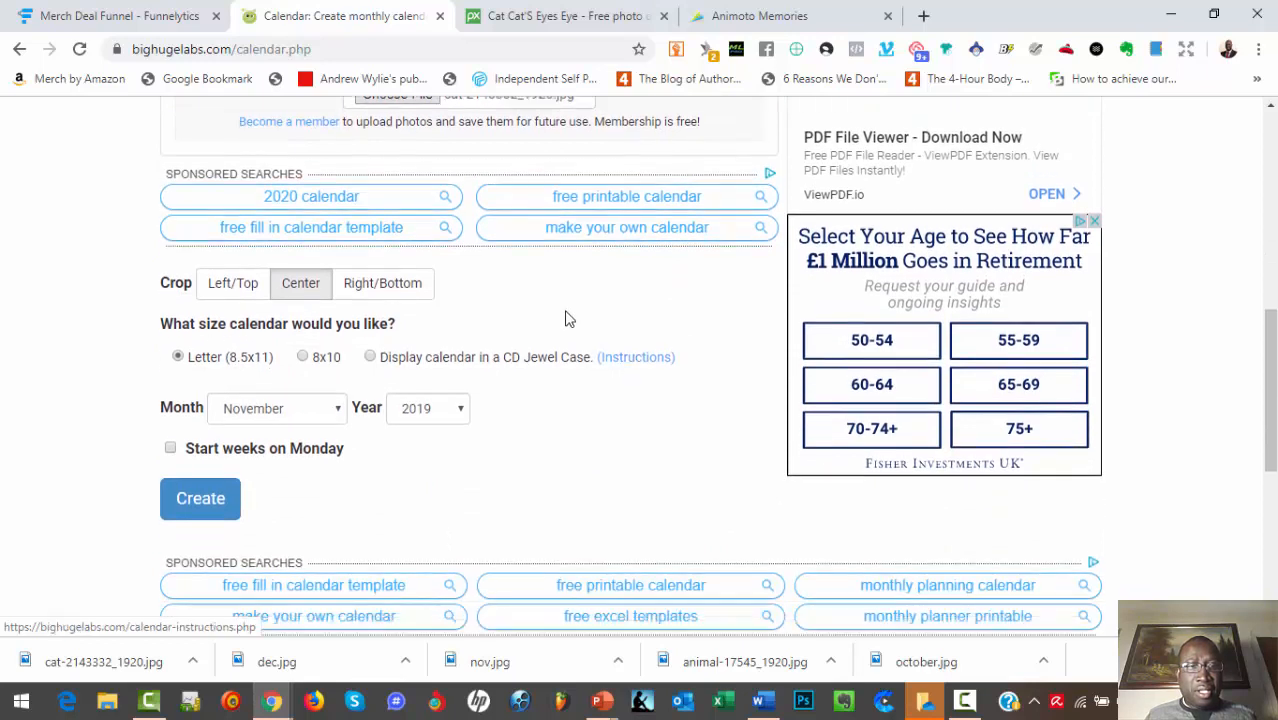
pyautogui.moveTo(217, 395)
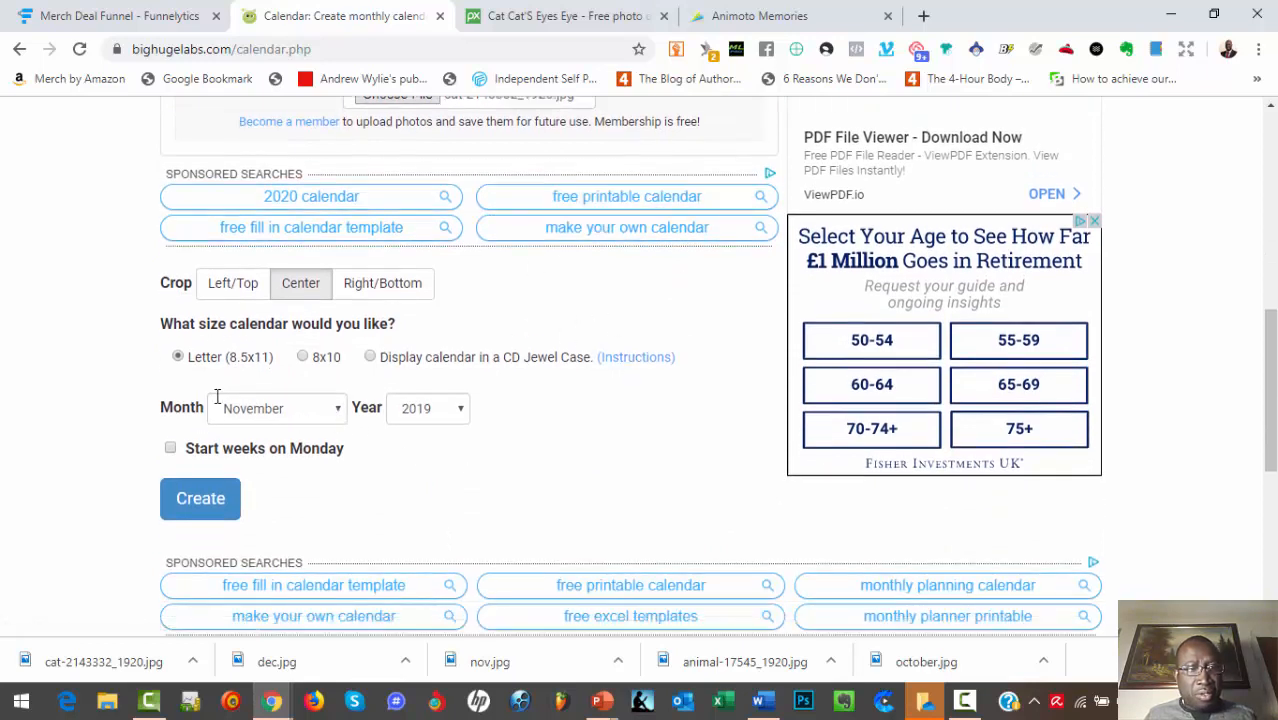
pyautogui.moveTo(174, 428)
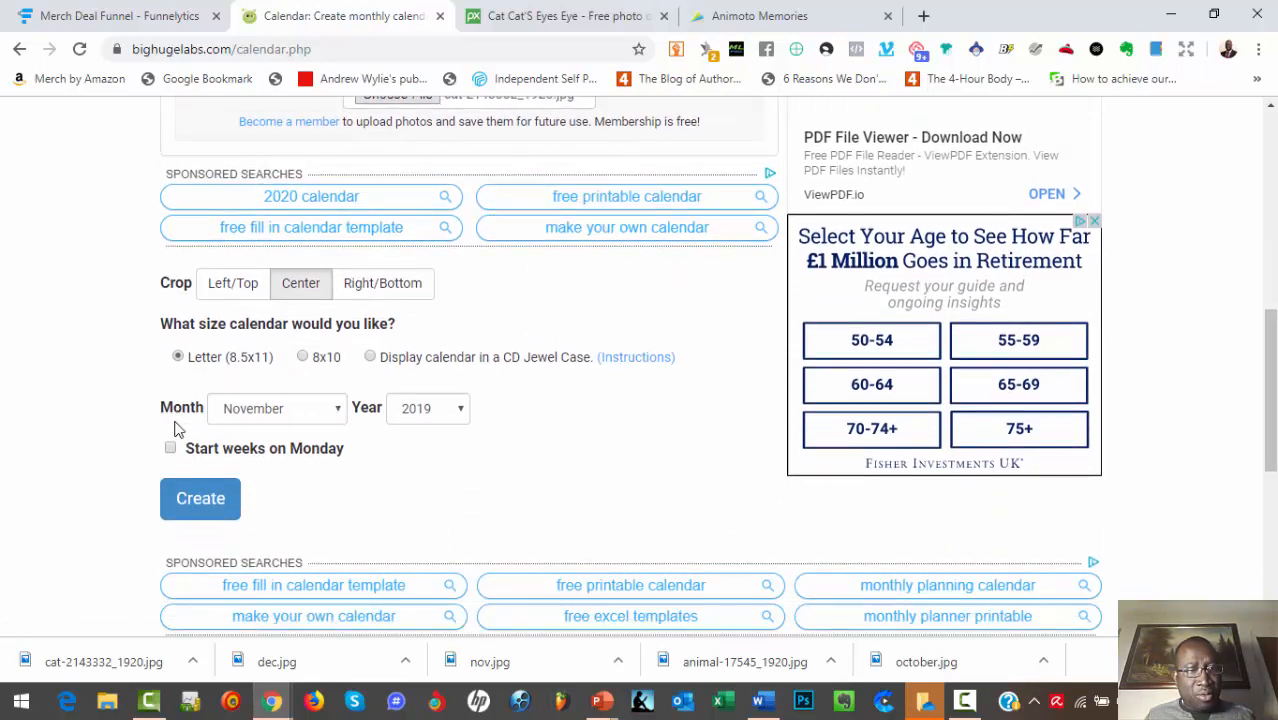
pyautogui.click(278, 408)
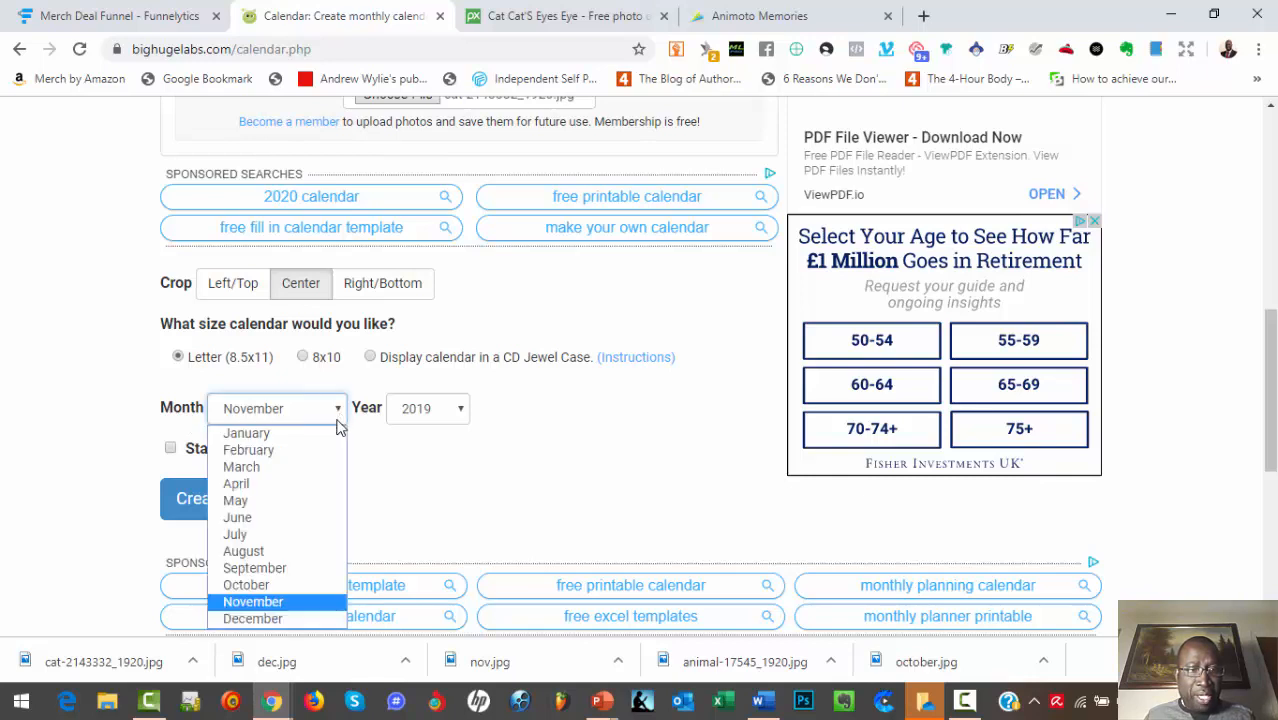
pyautogui.click(246, 432)
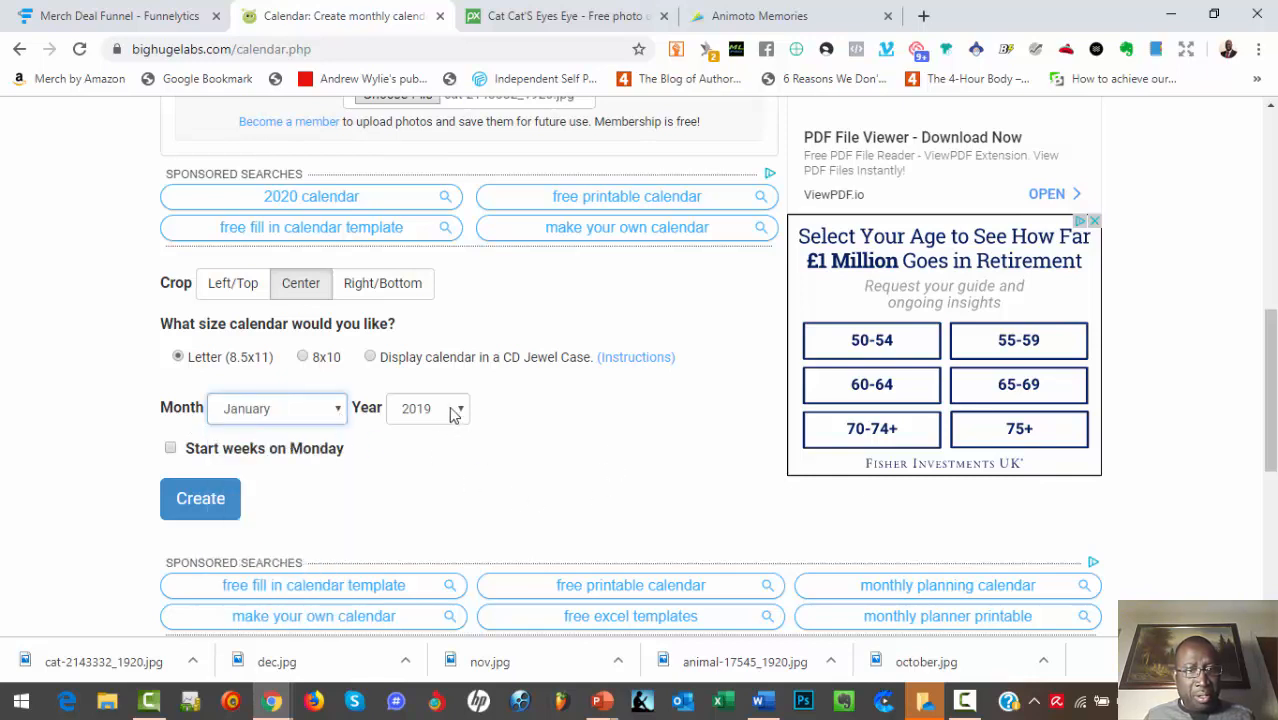
pyautogui.click(428, 408)
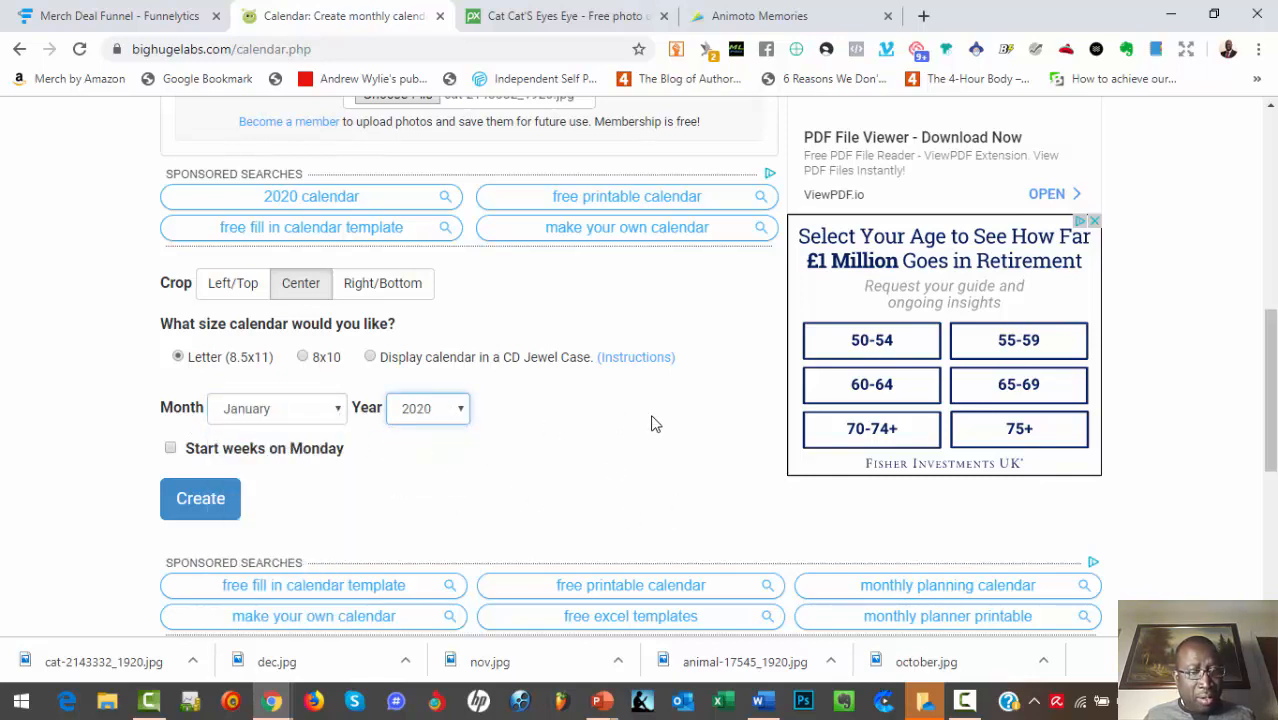
pyautogui.click(170, 447)
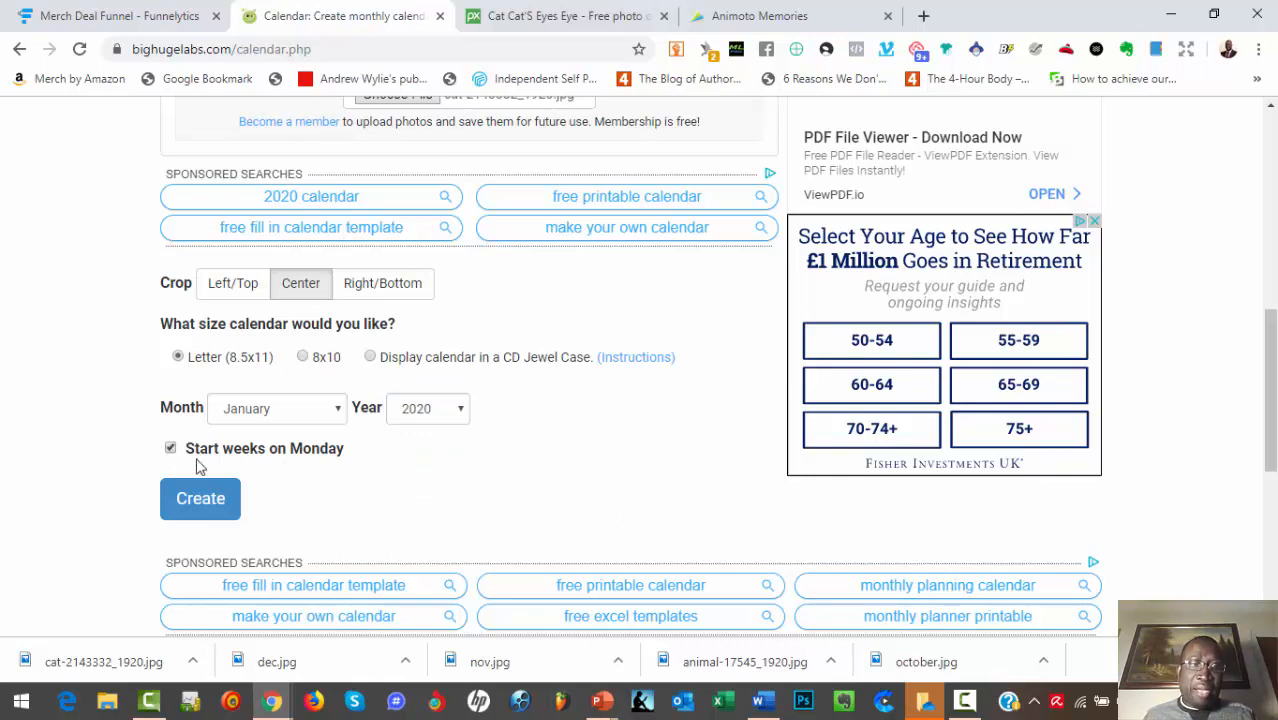
pyautogui.scroll(3)
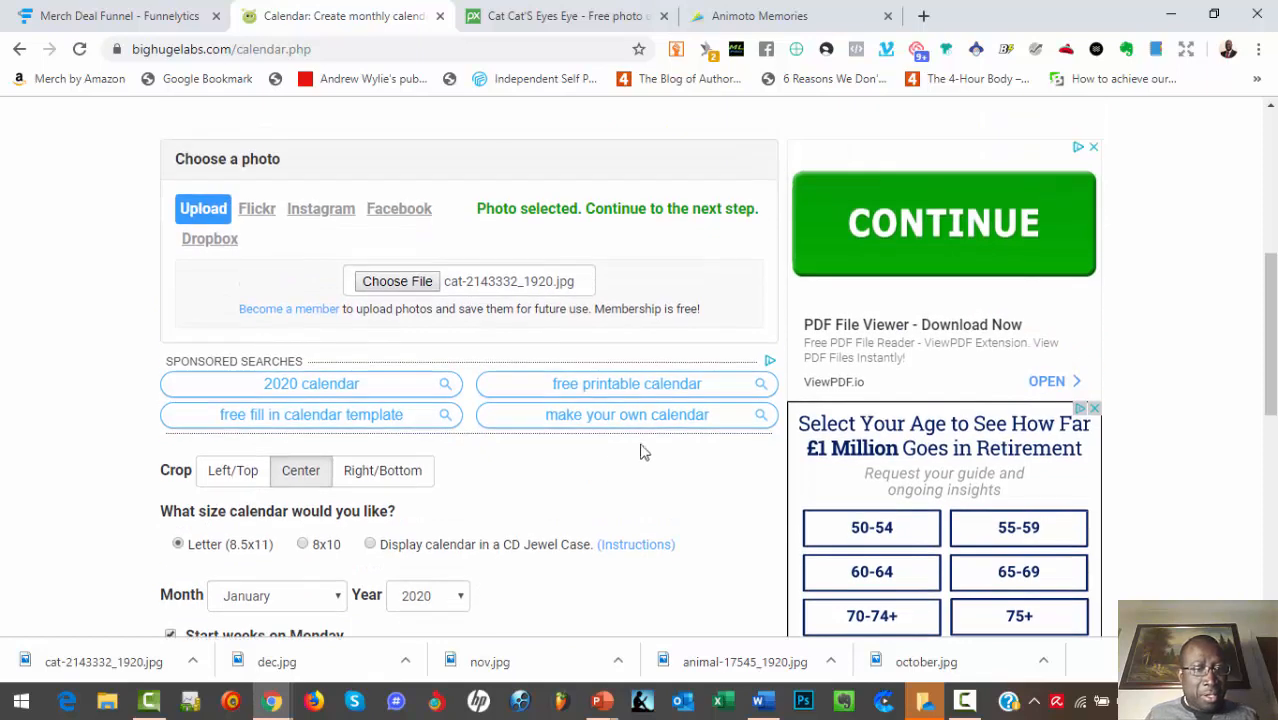
pyautogui.scroll(-3)
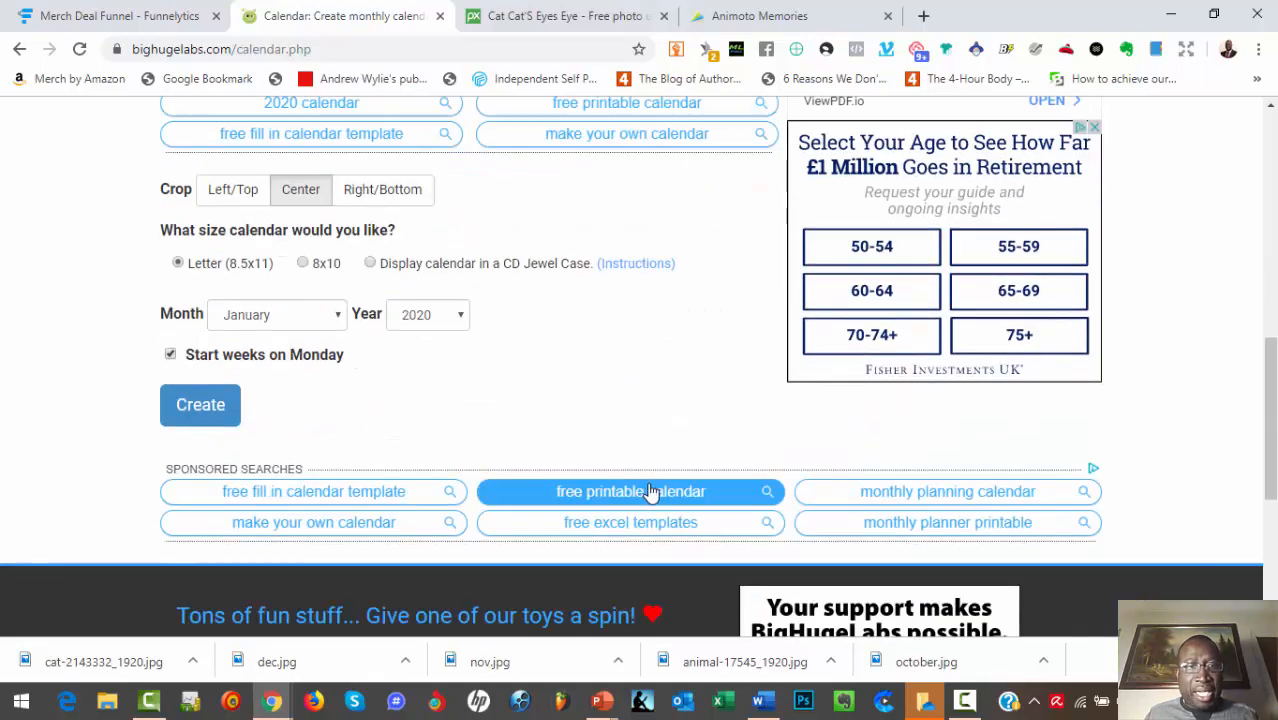
pyautogui.click(170, 354)
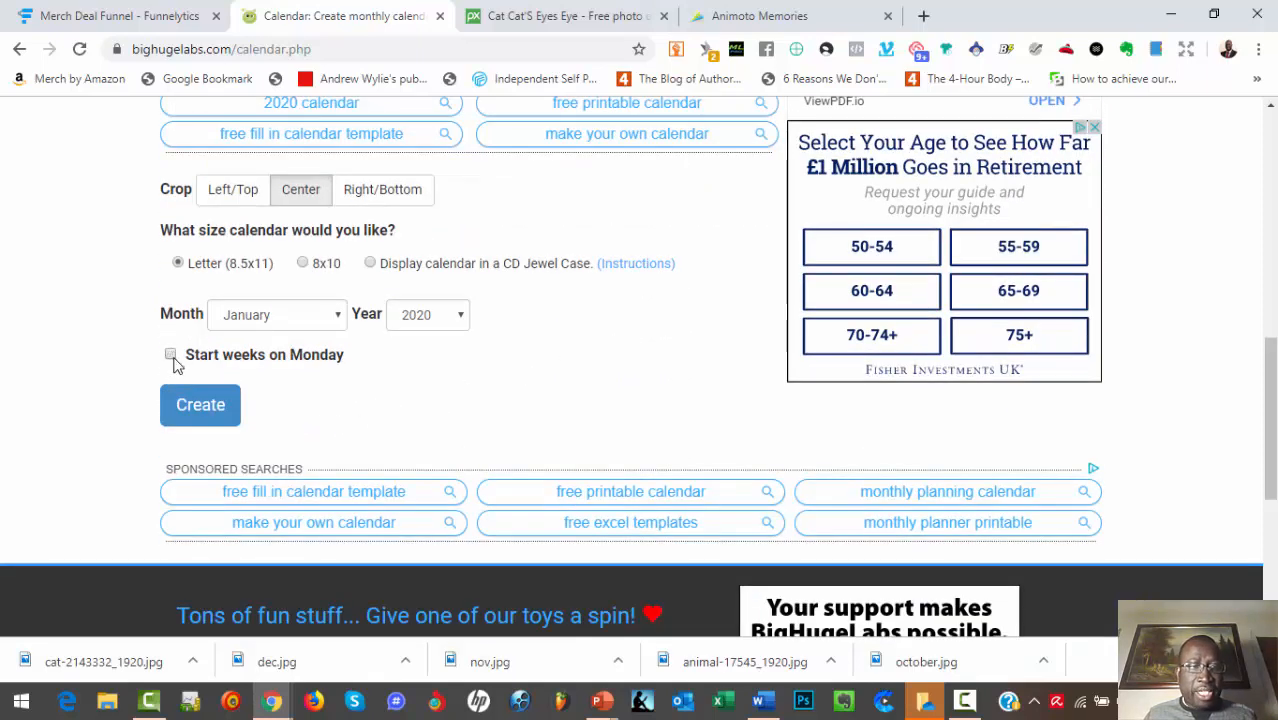
pyautogui.click(170, 354)
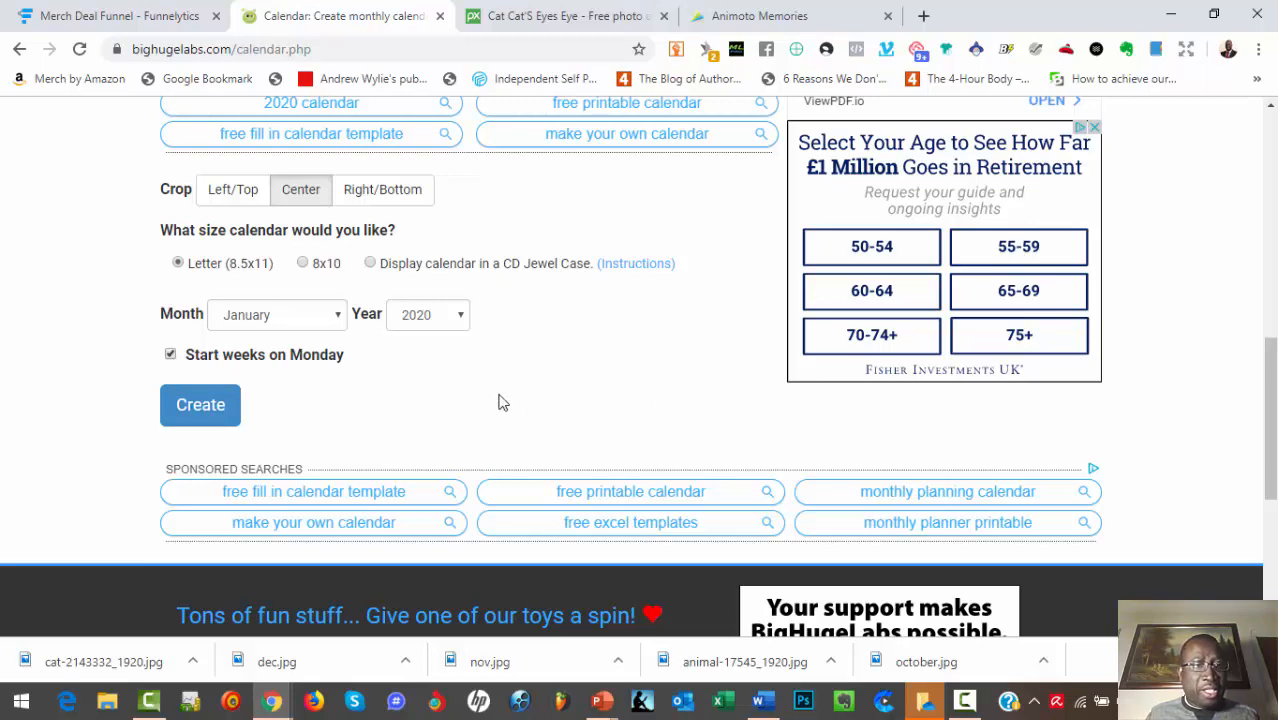
pyautogui.scroll(3)
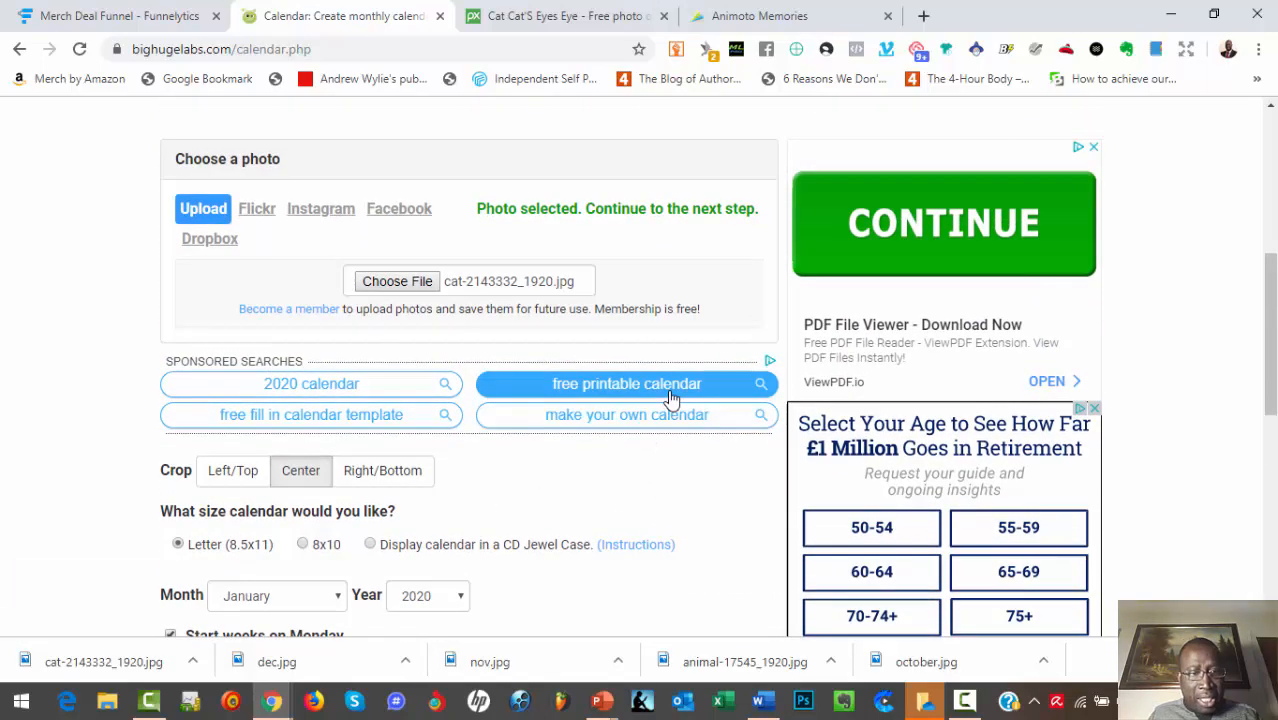
pyautogui.scroll(-3)
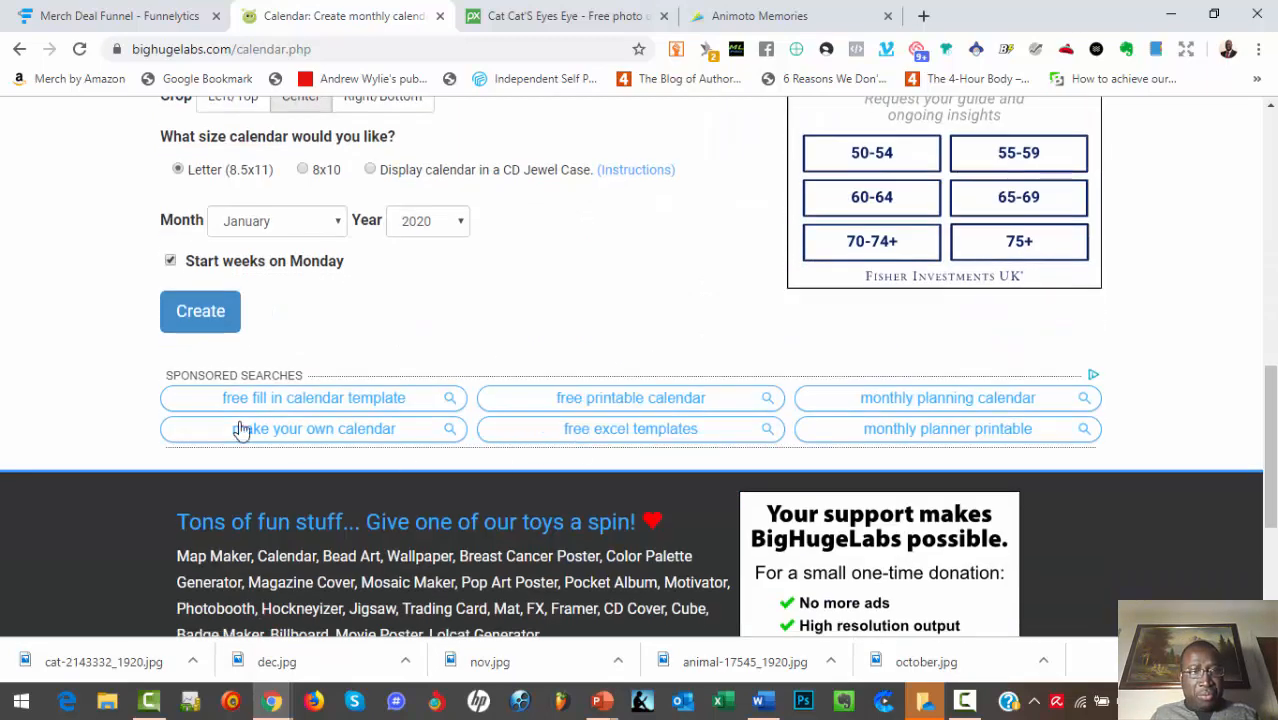
# Step: Create the January 2020 calendar and scroll through the grey-cat result page
pyautogui.click(200, 311)
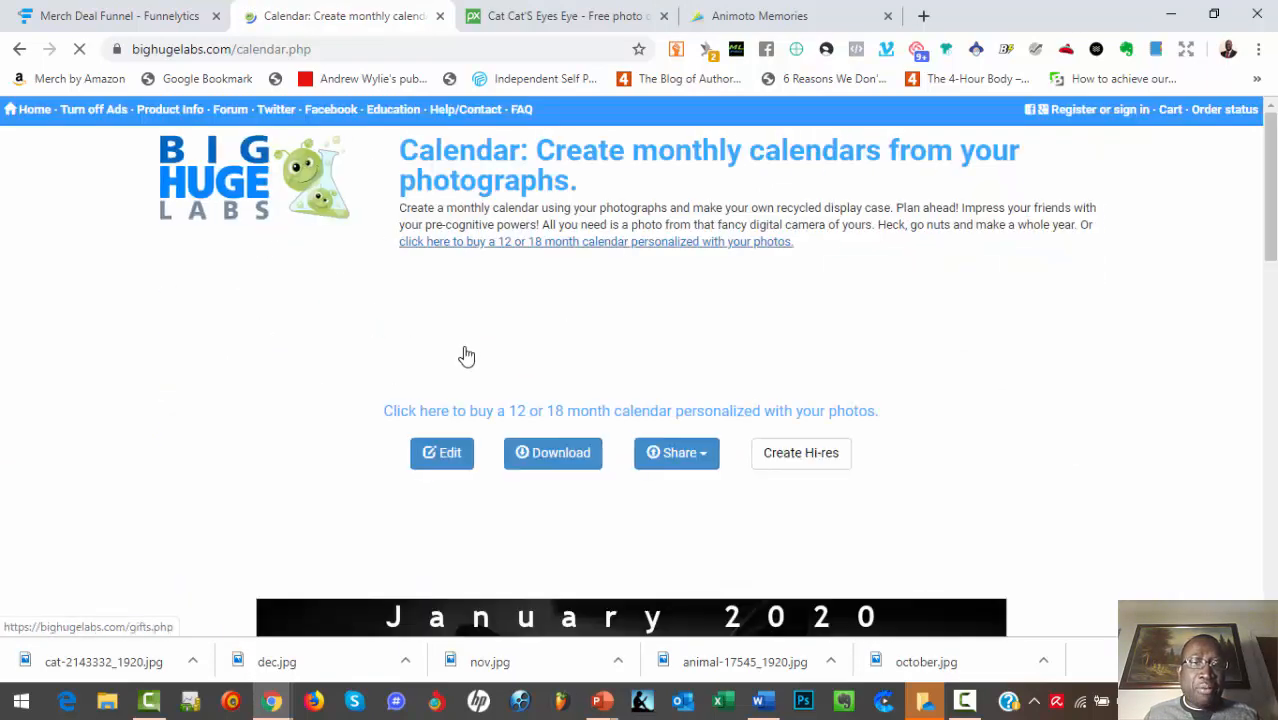
pyautogui.scroll(-3)
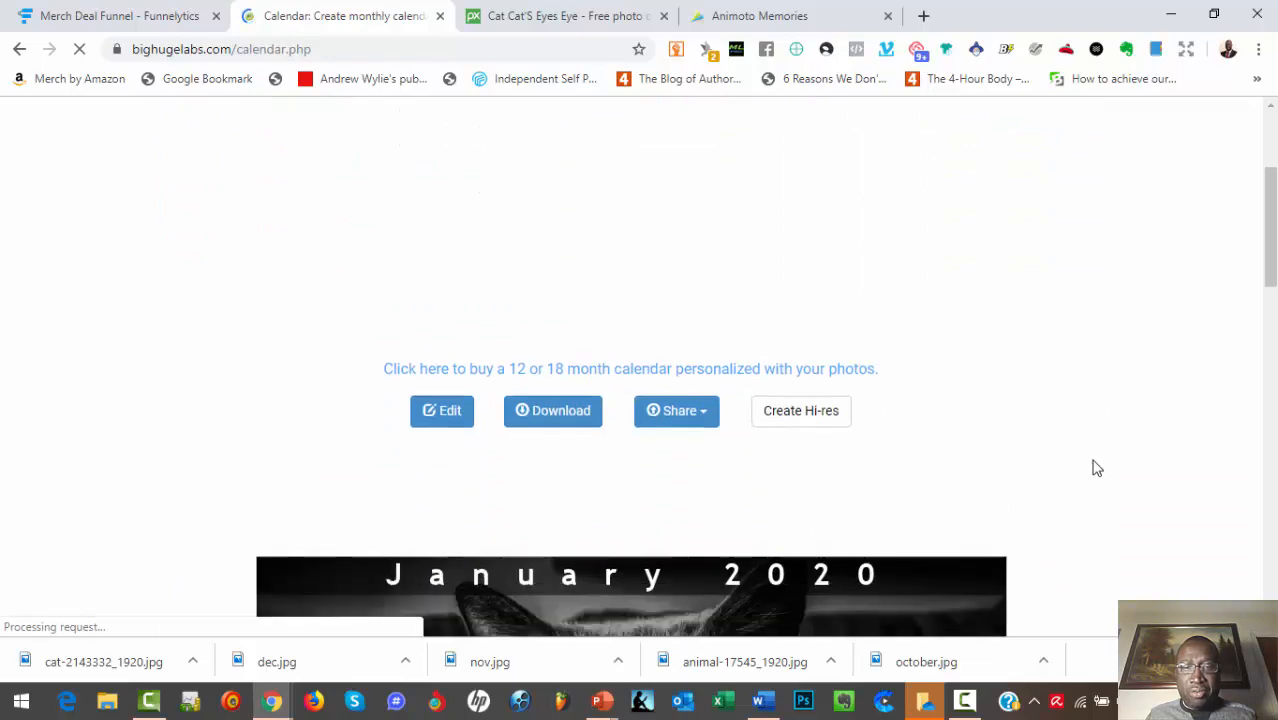
pyautogui.scroll(-3)
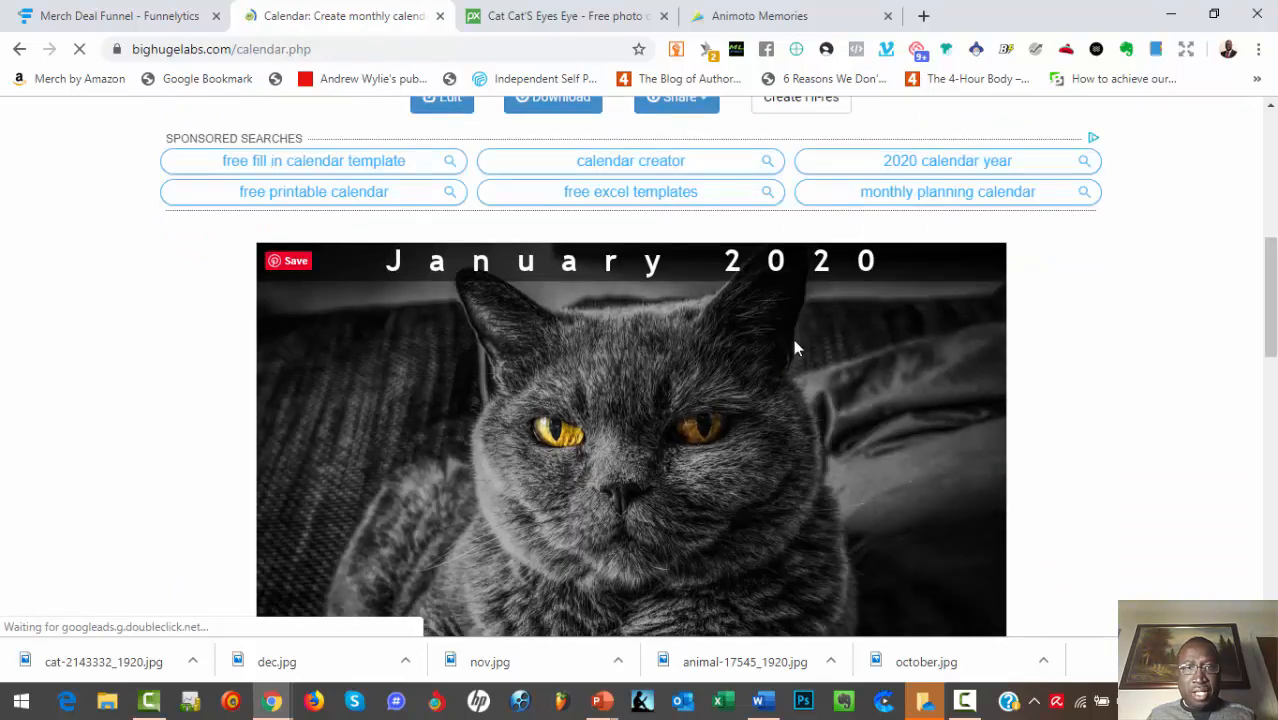
pyautogui.scroll(-3)
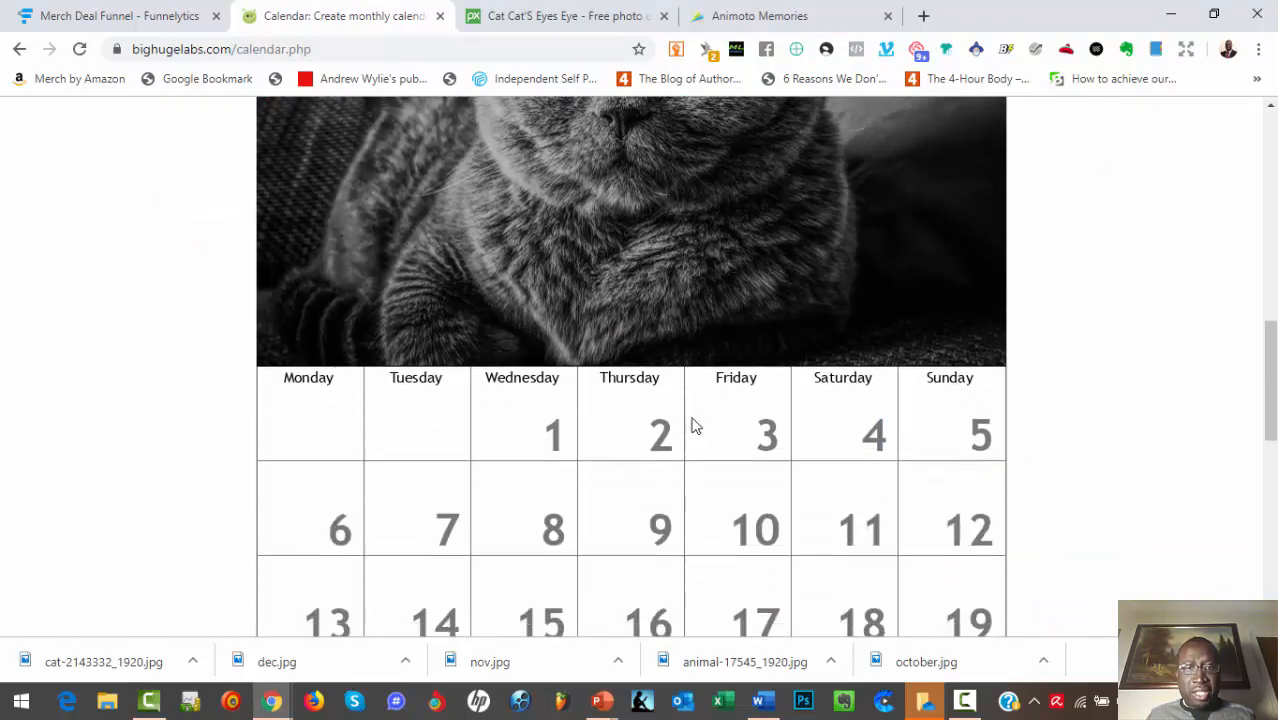
pyautogui.scroll(-3)
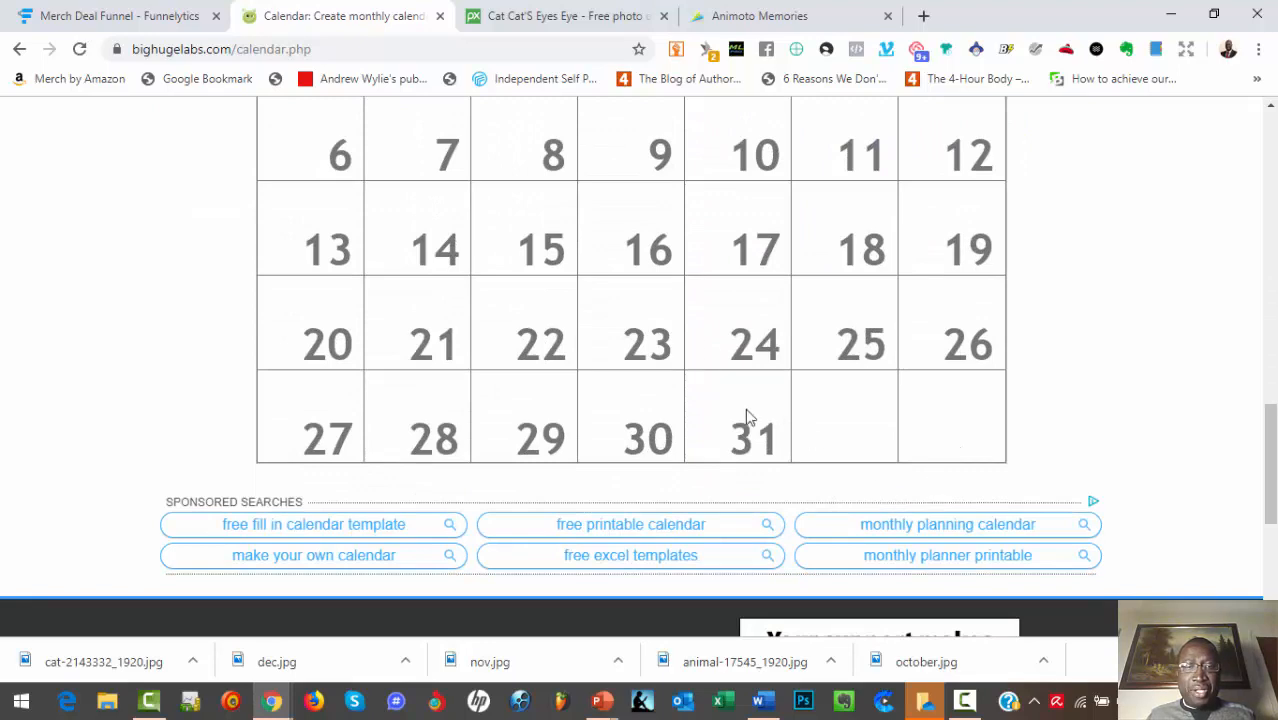
pyautogui.scroll(3)
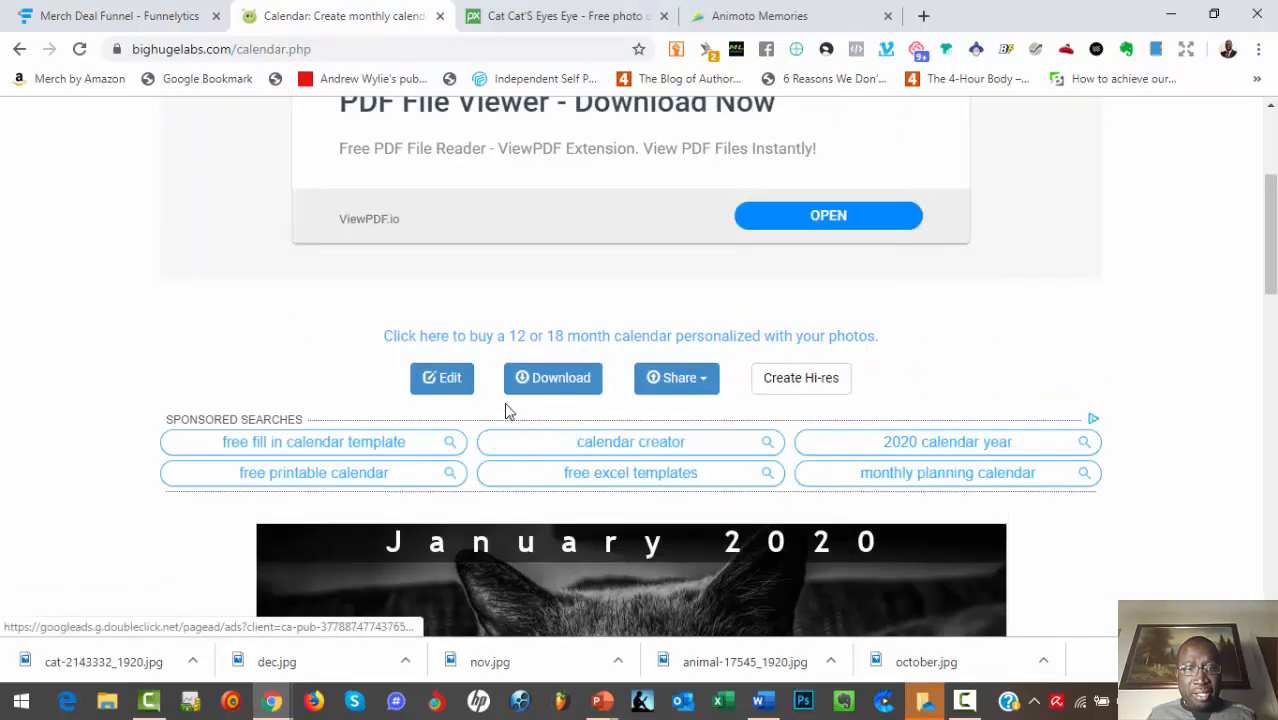
# Step: Download the January calendar page and save it as jan2.jpg in cat12
pyautogui.click(553, 377)
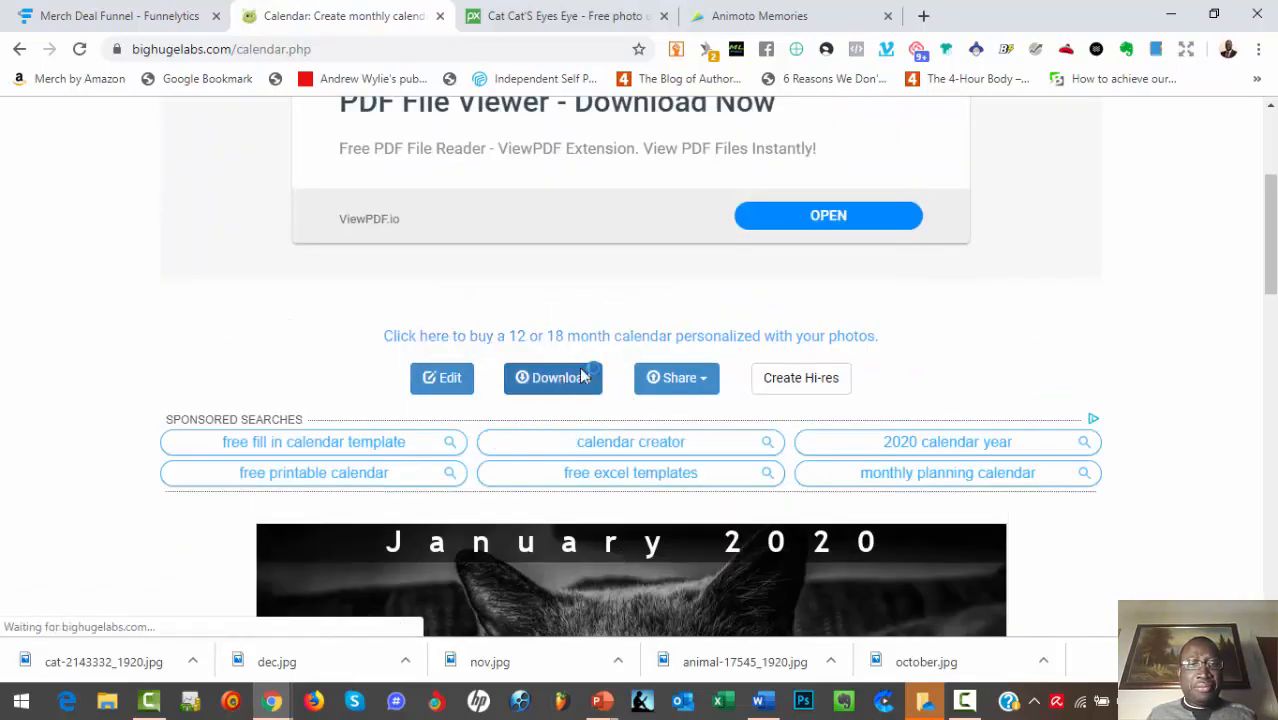
pyautogui.click(553, 377)
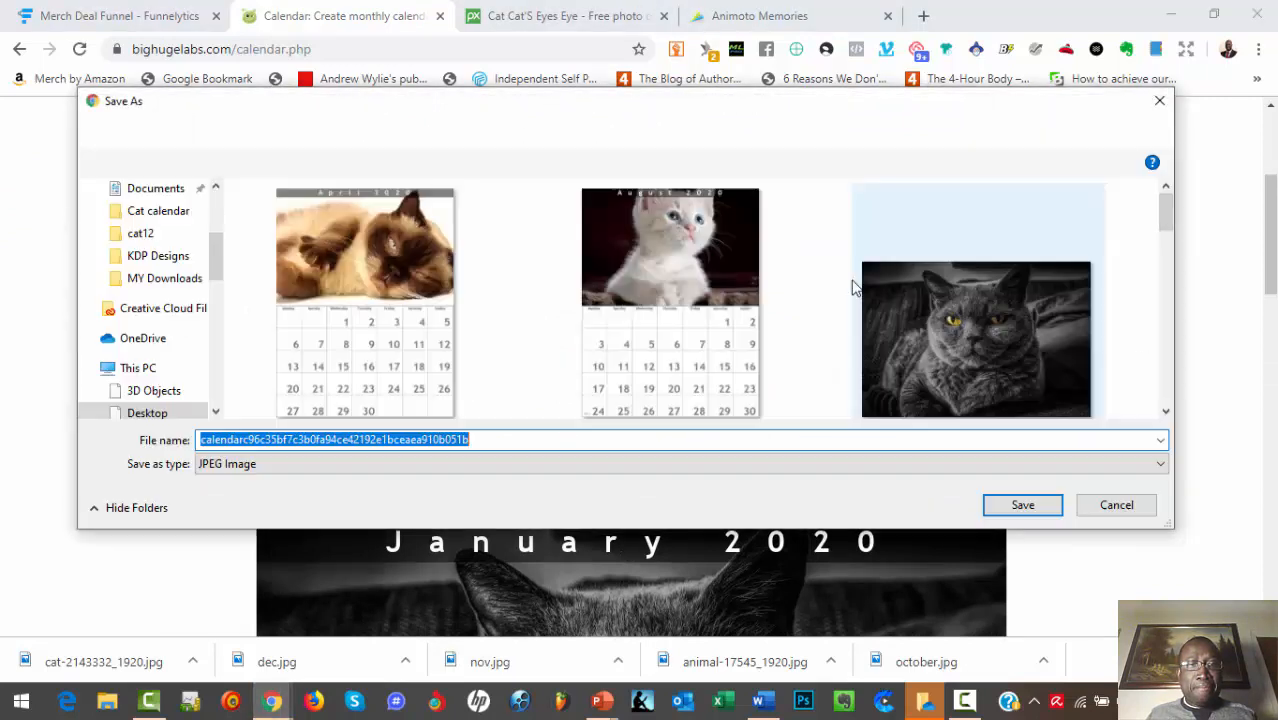
pyautogui.write('j')
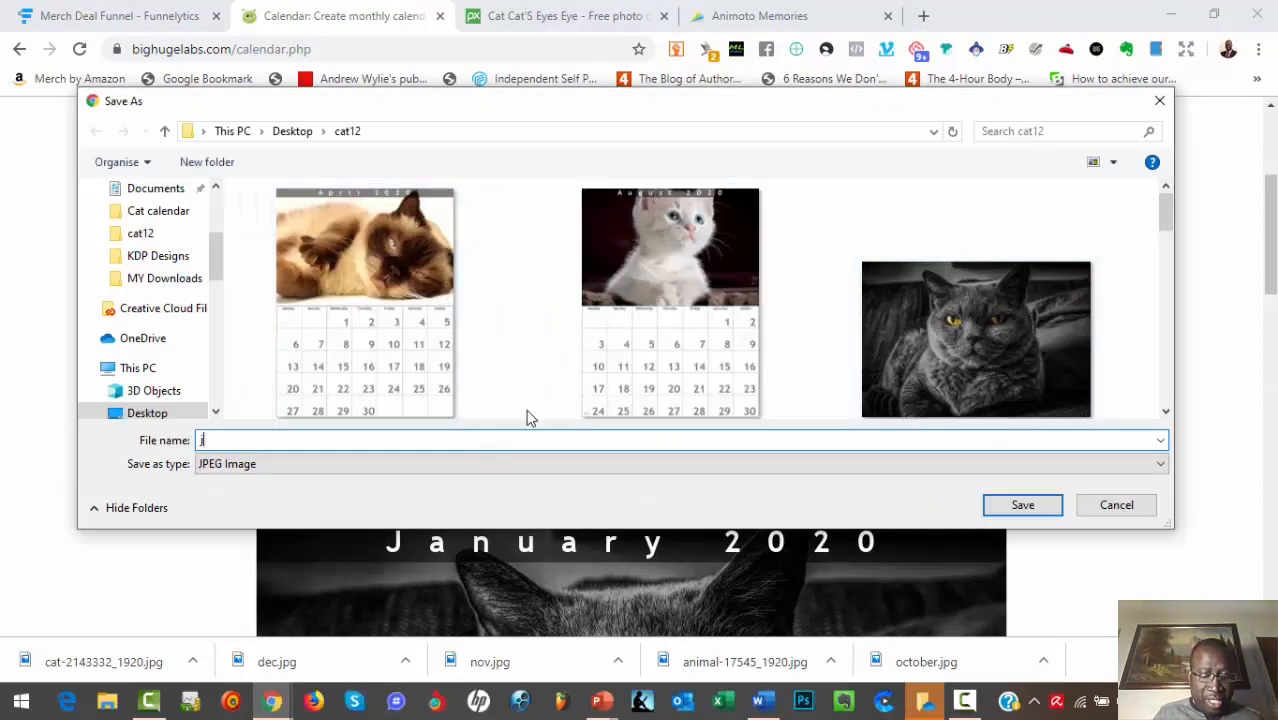
pyautogui.write('an2')
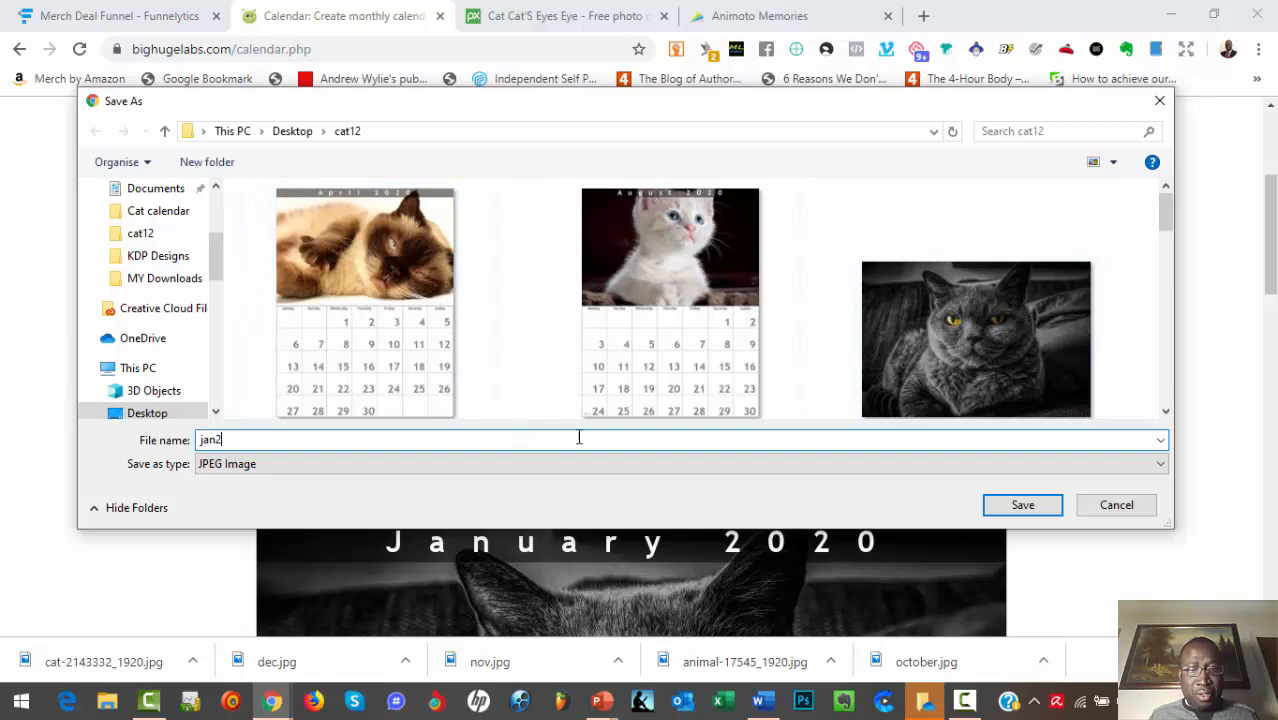
pyautogui.click(1022, 504)
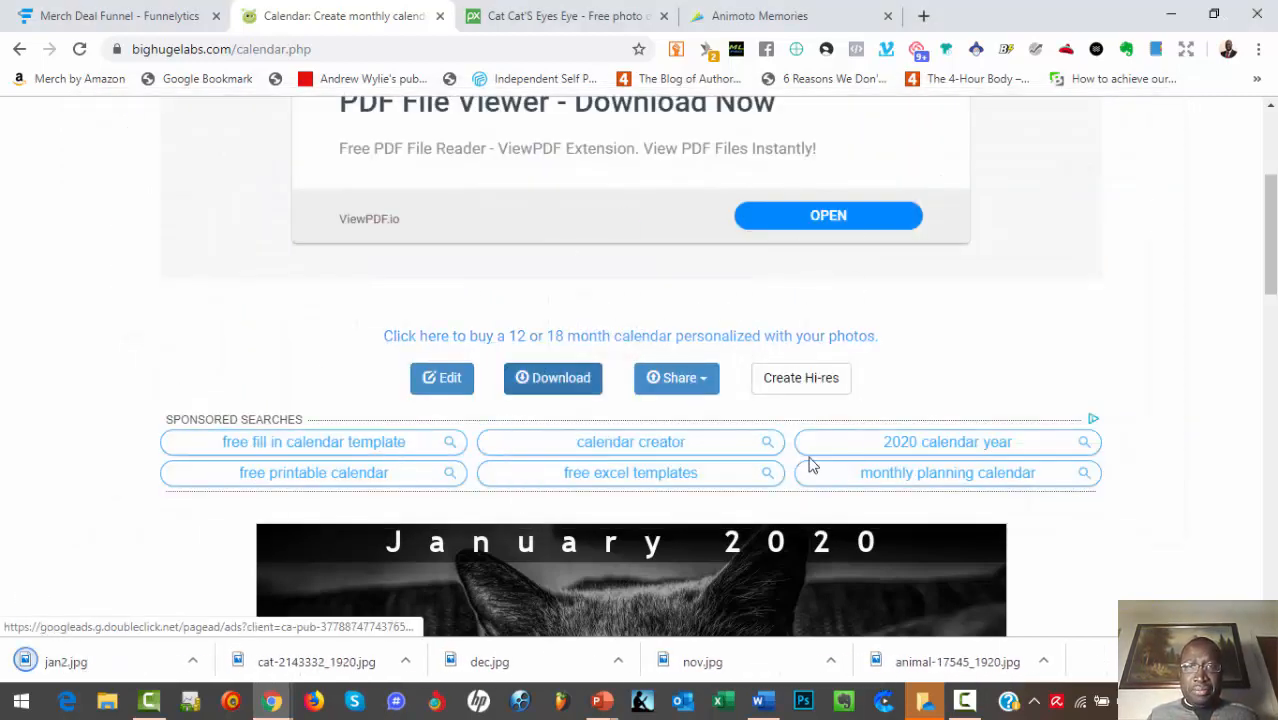
pyautogui.scroll(-3)
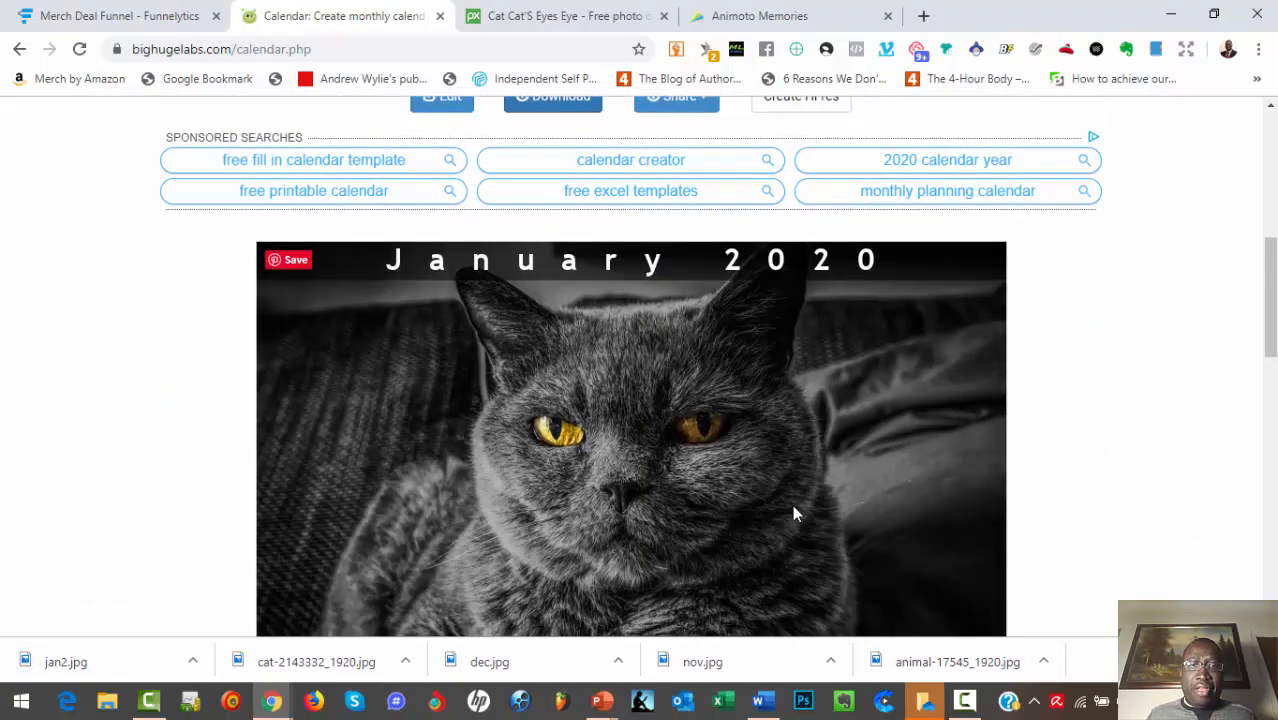
pyautogui.scroll(3)
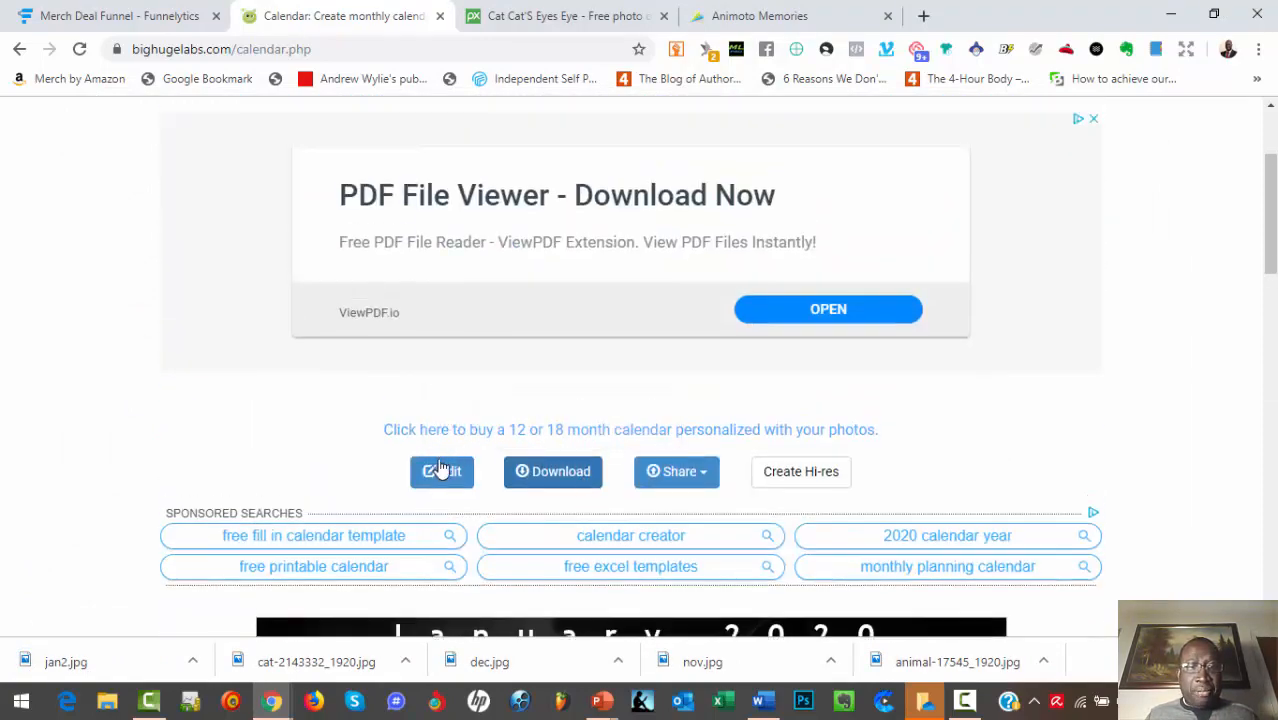
# Step: Reopen the calendar settings and upload cat-1647775_1920.jpg from Desktop > Cat calendar
pyautogui.click(442, 471)
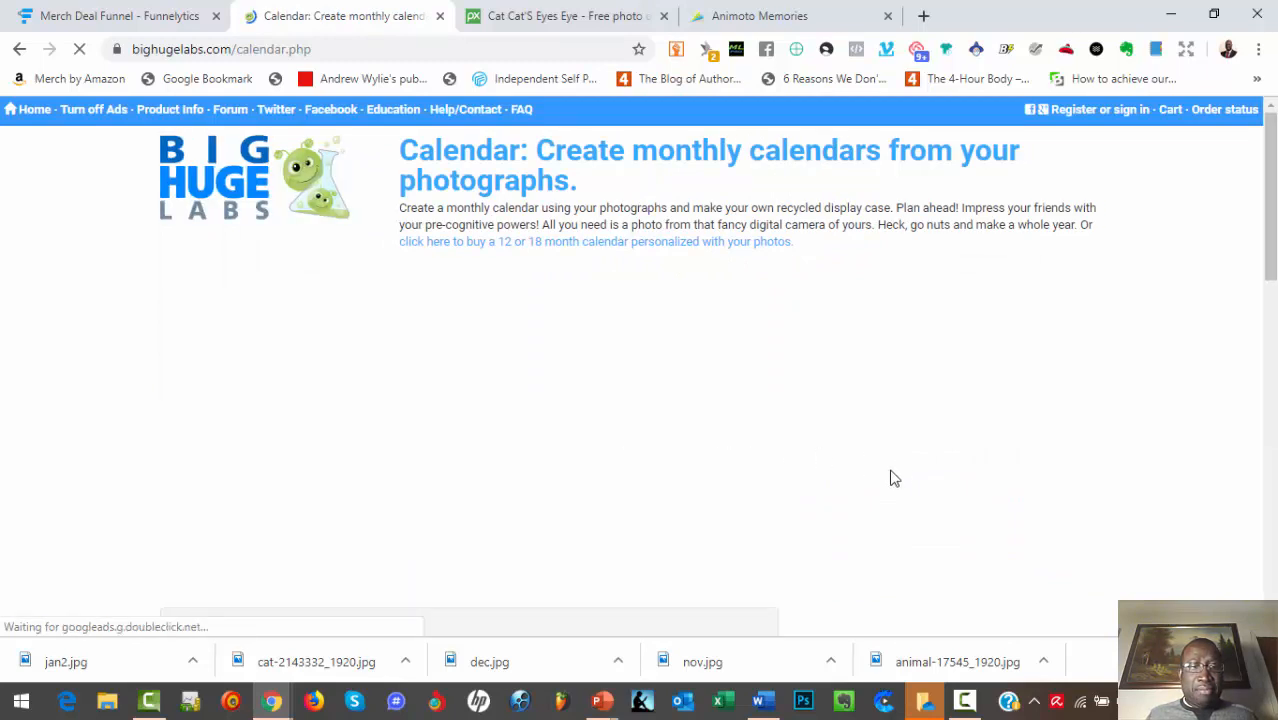
pyautogui.scroll(-3)
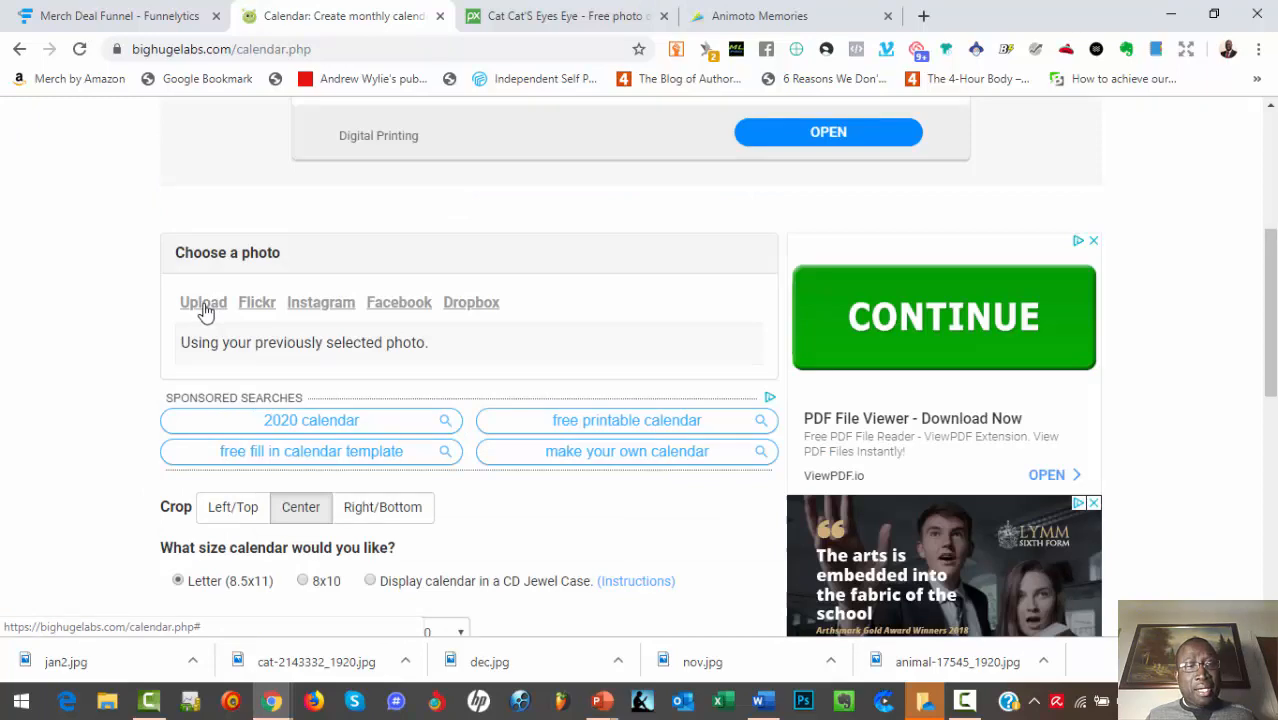
pyautogui.click(203, 302)
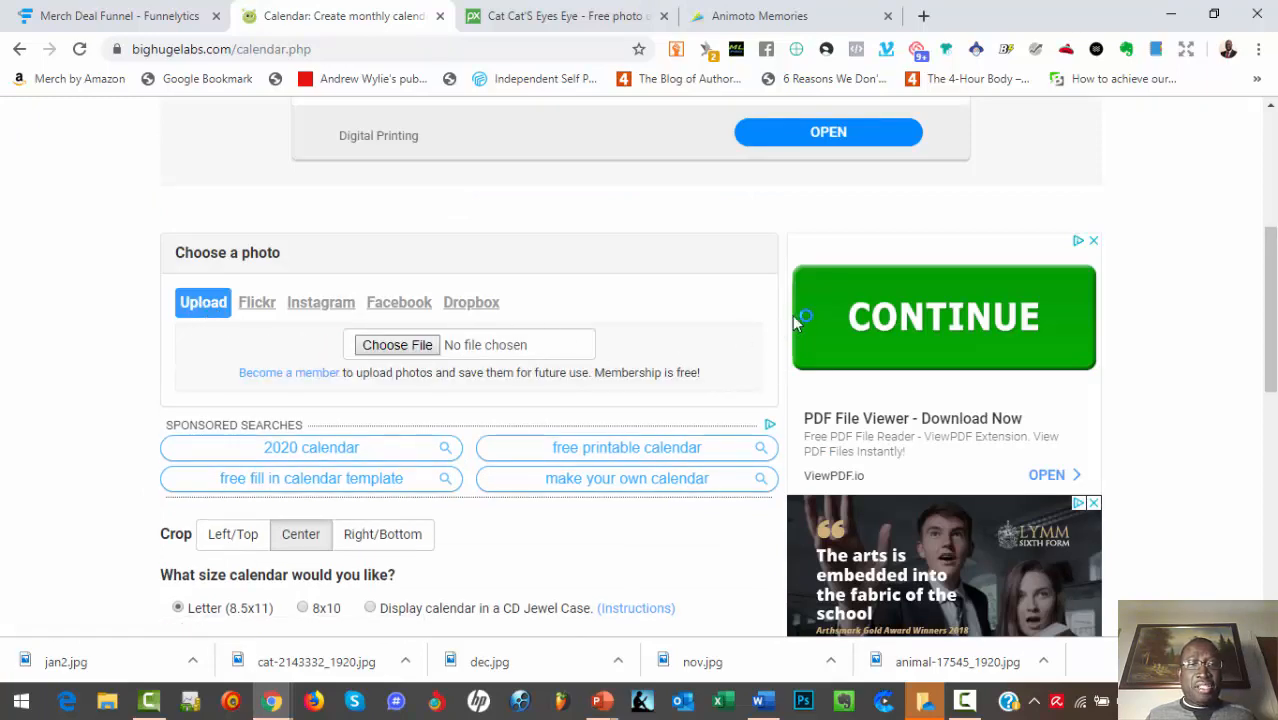
pyautogui.click(396, 344)
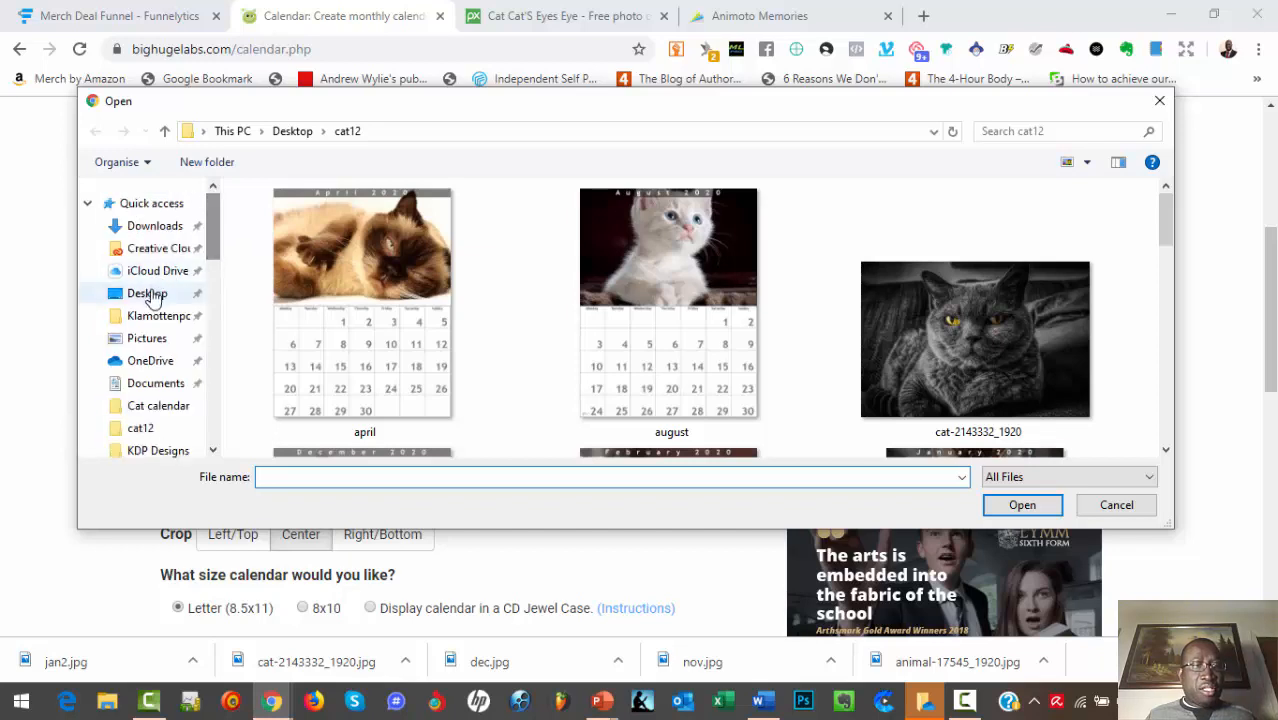
pyautogui.click(147, 293)
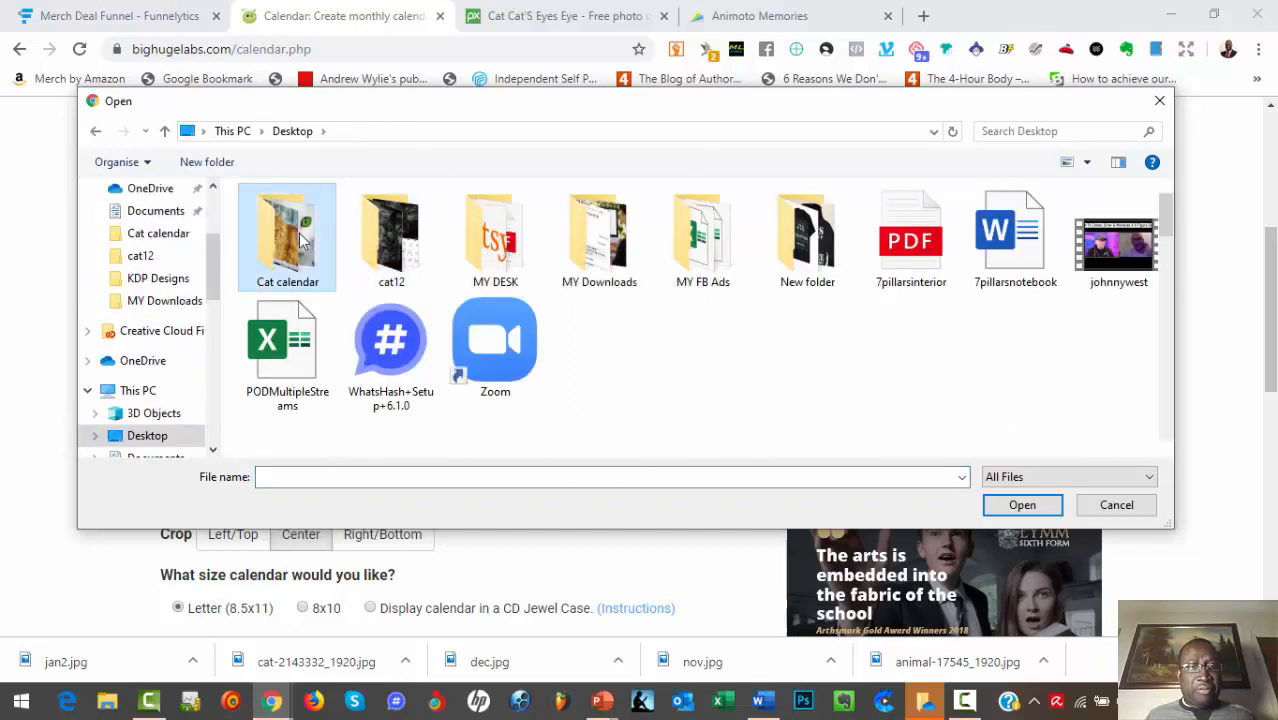
pyautogui.doubleClick(287, 237)
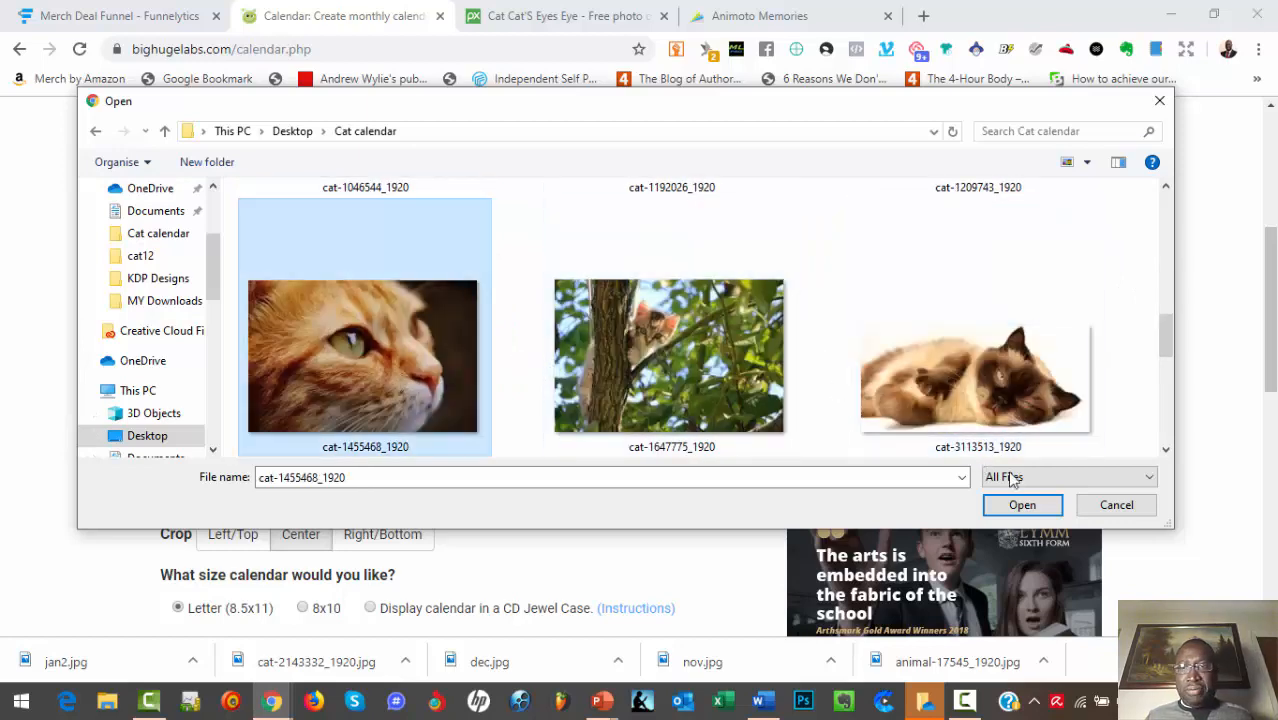
pyautogui.click(668, 355)
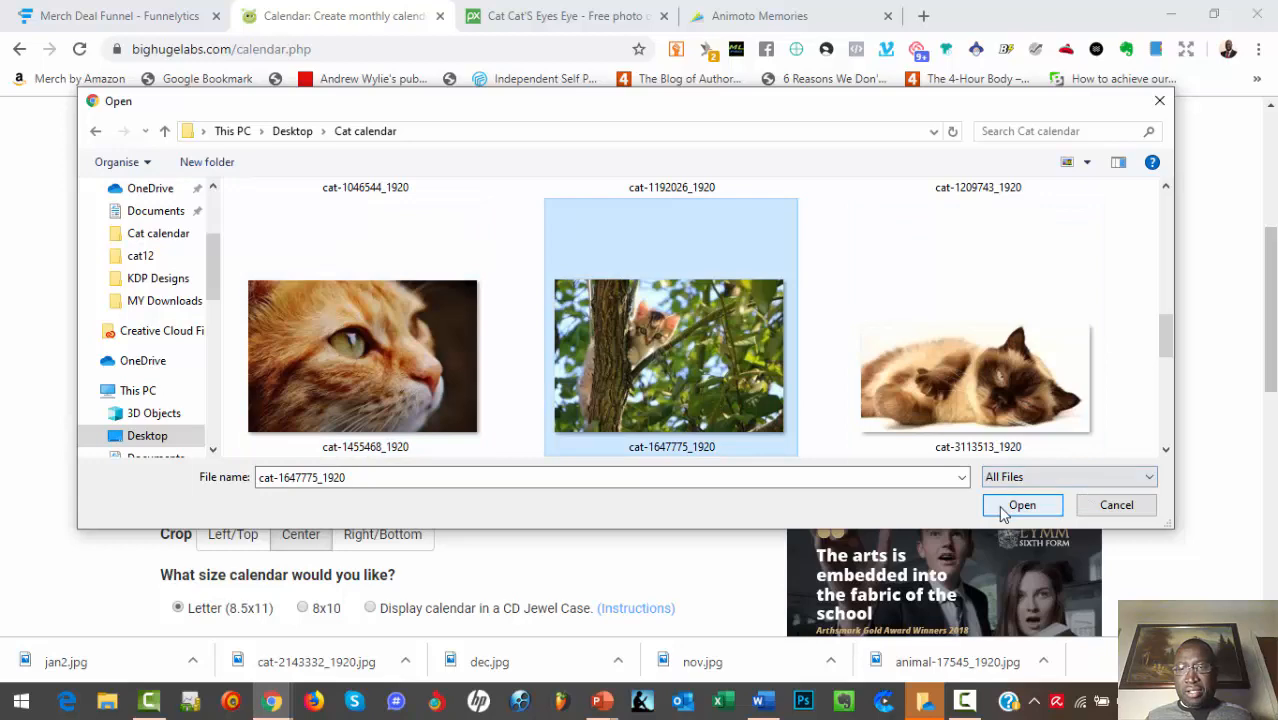
pyautogui.click(1022, 505)
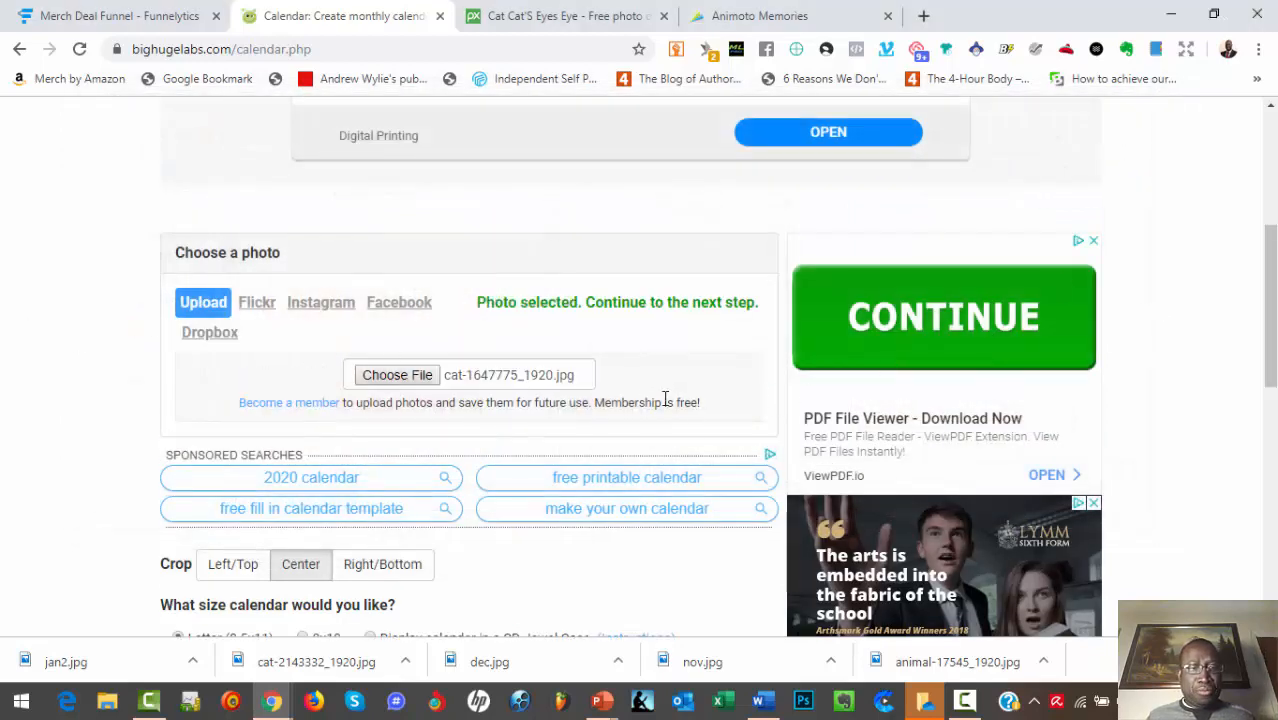
pyautogui.scroll(-3)
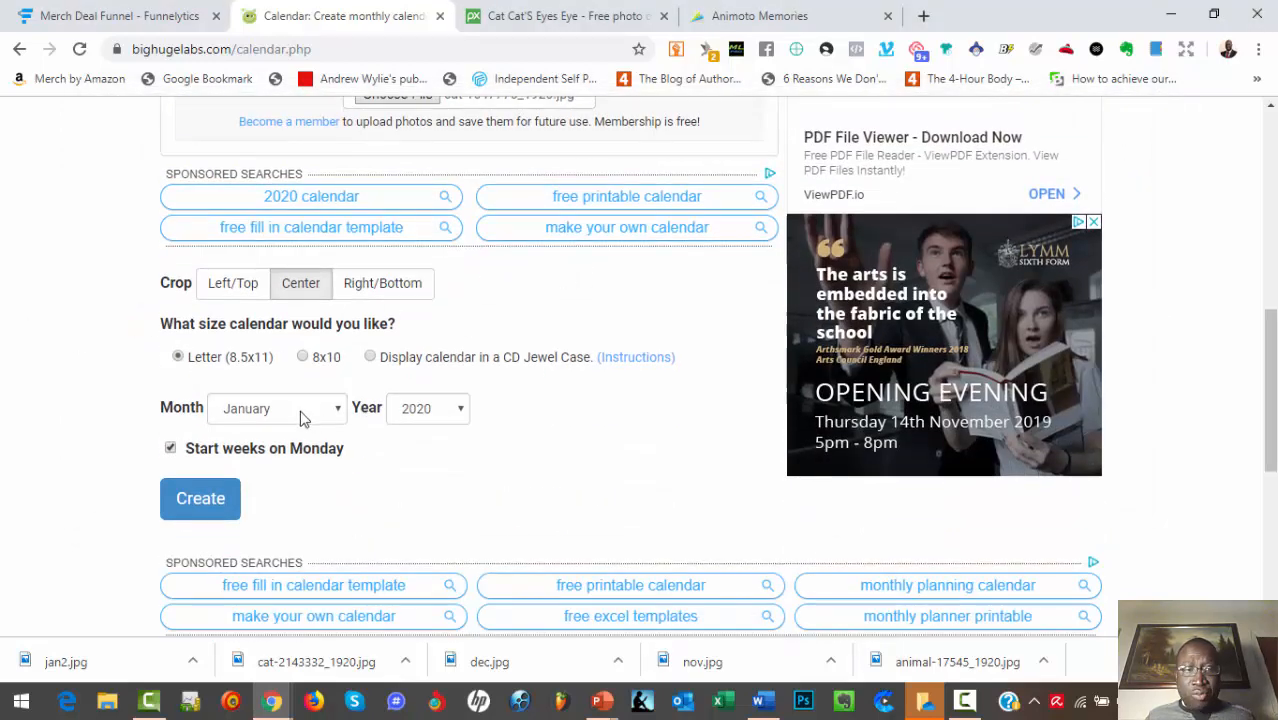
pyautogui.click(277, 408)
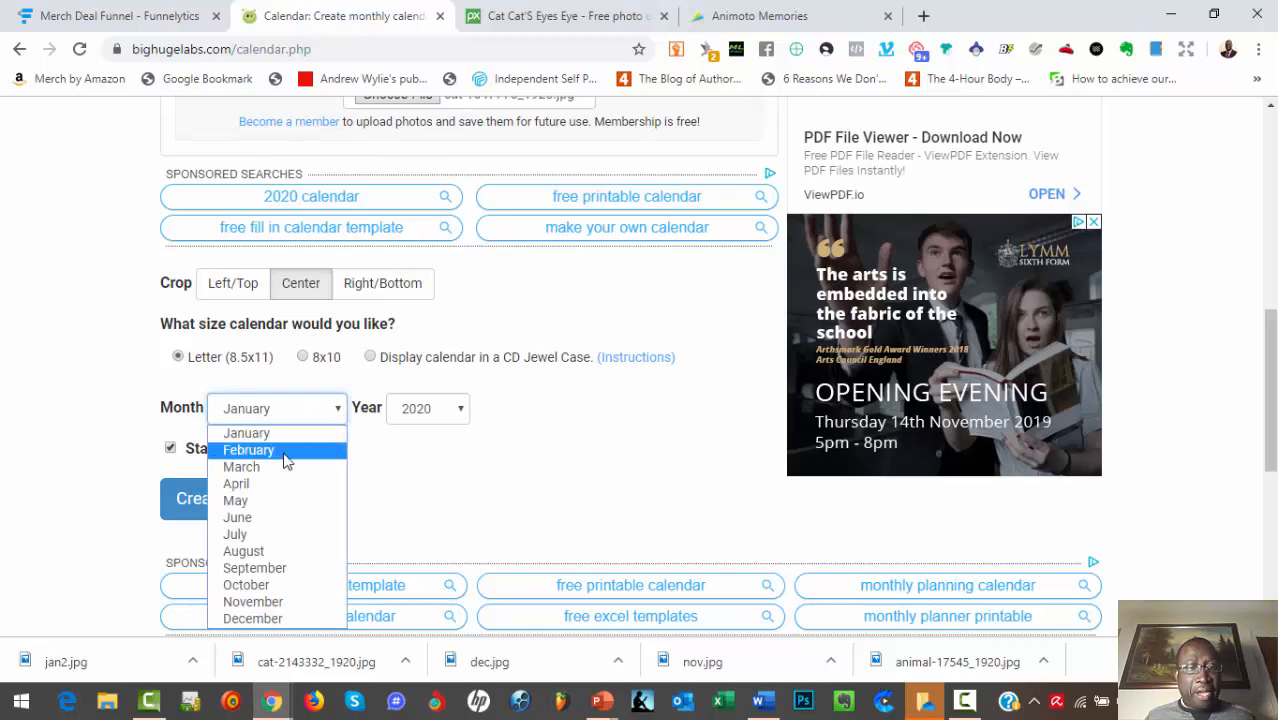
pyautogui.click(248, 449)
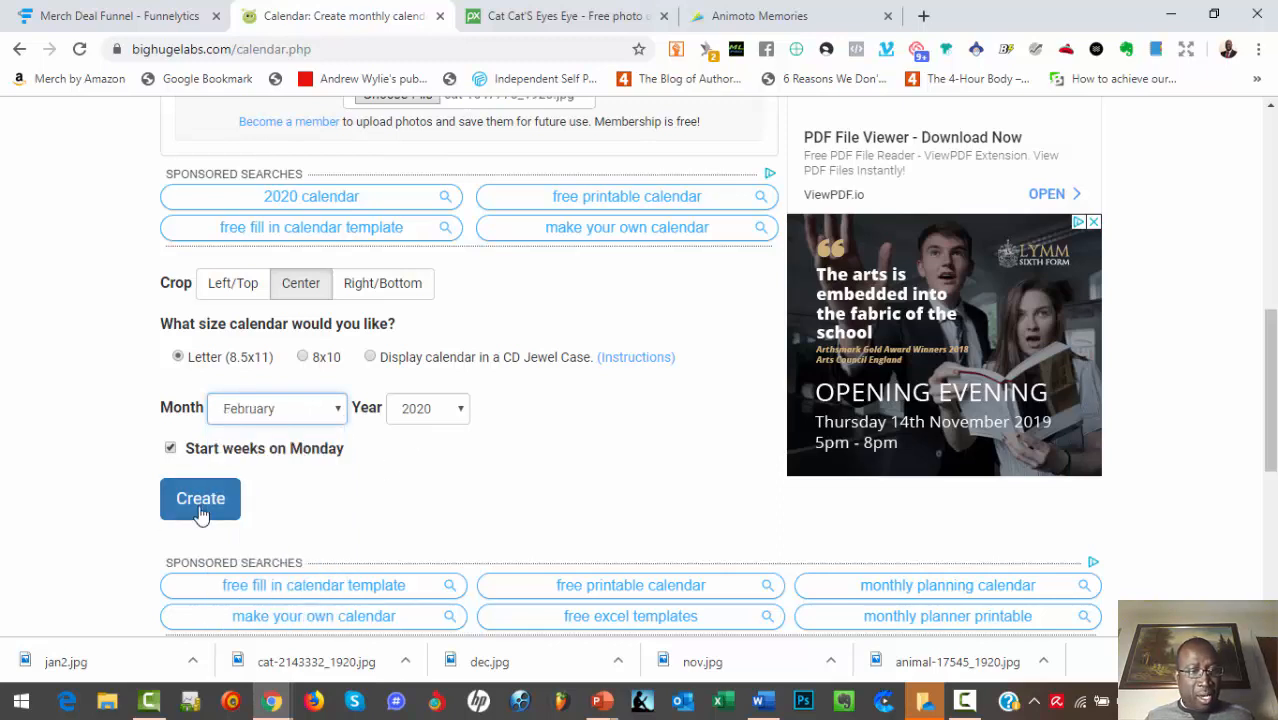
pyautogui.click(200, 498)
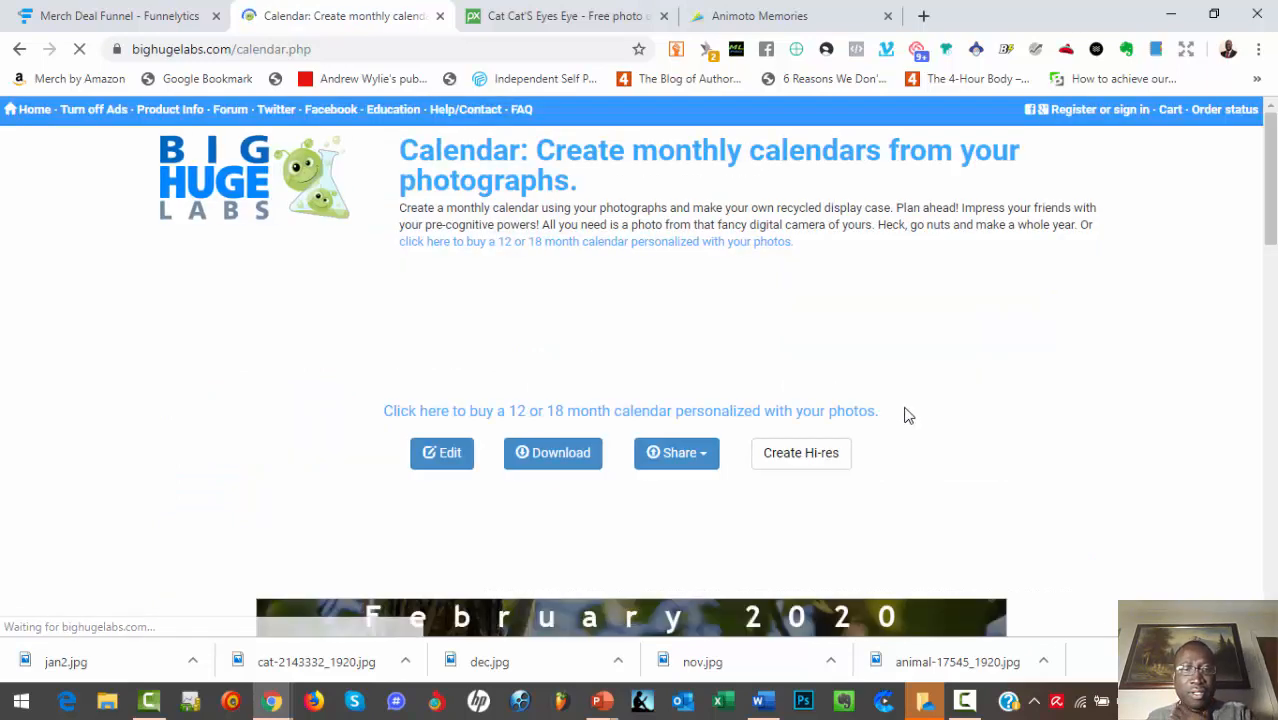
pyautogui.scroll(-3)
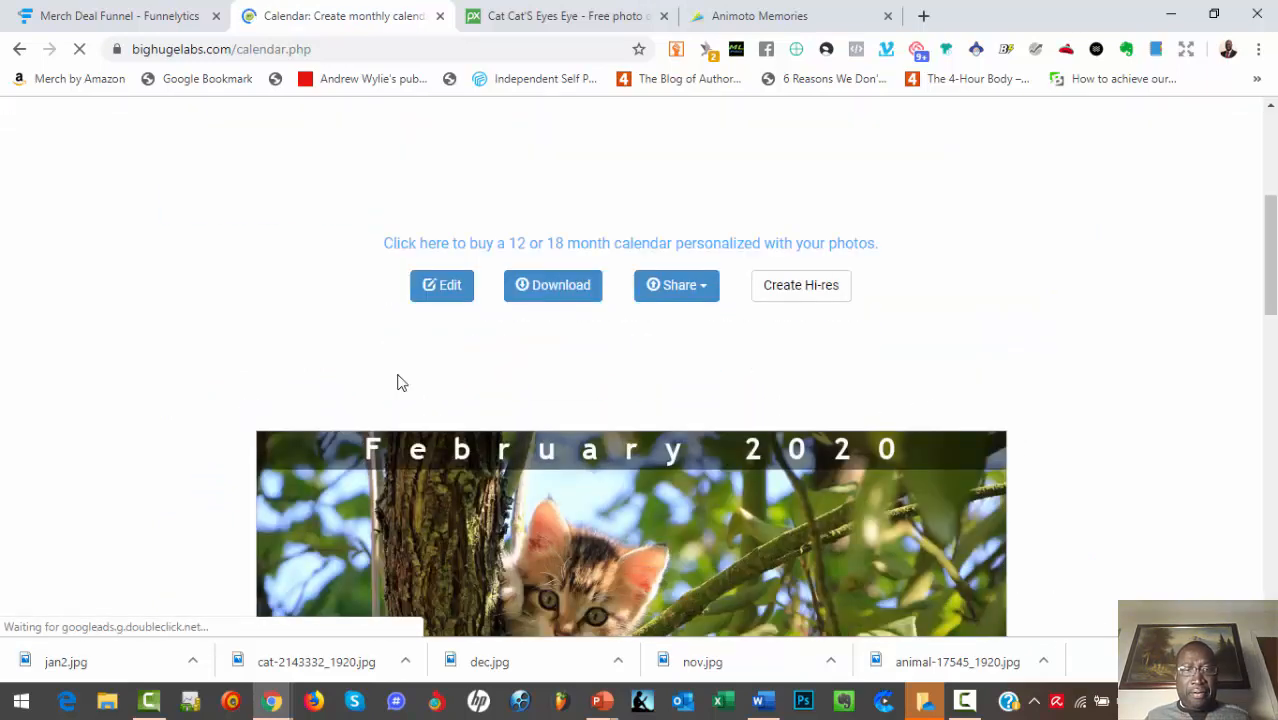
pyautogui.scroll(-3)
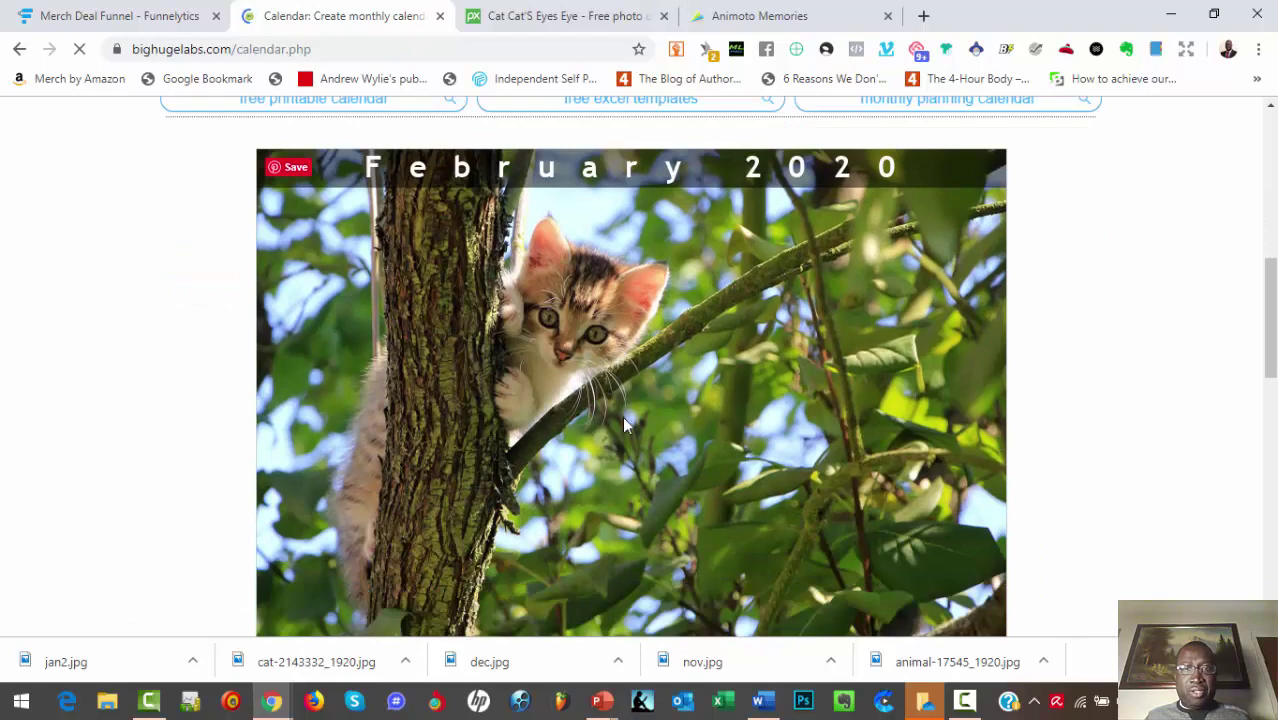
pyautogui.scroll(-3)
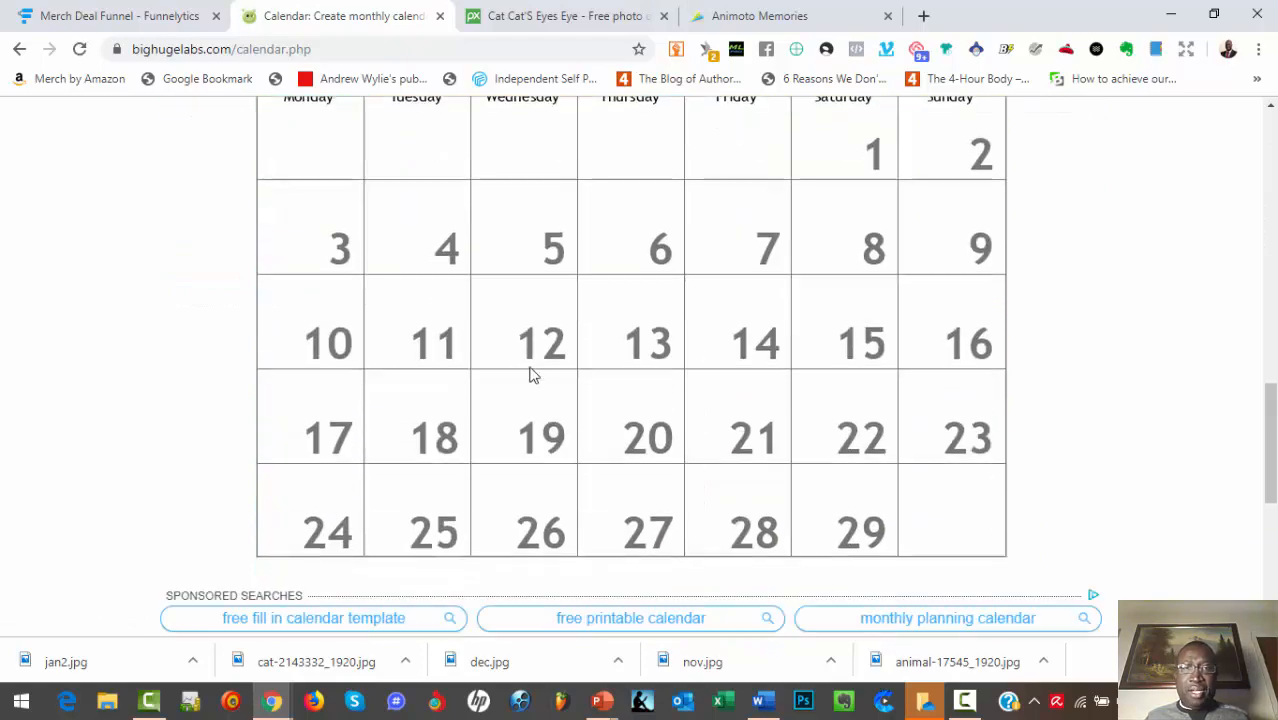
pyautogui.scroll(3)
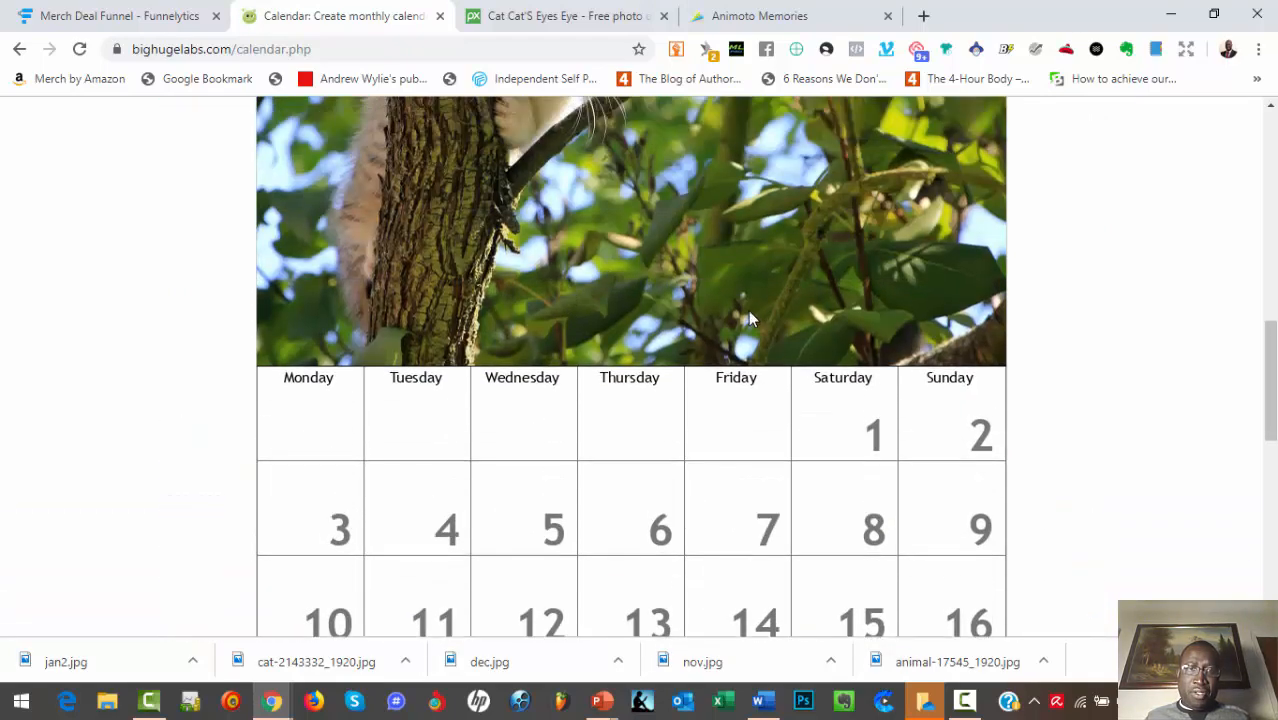
pyautogui.scroll(3)
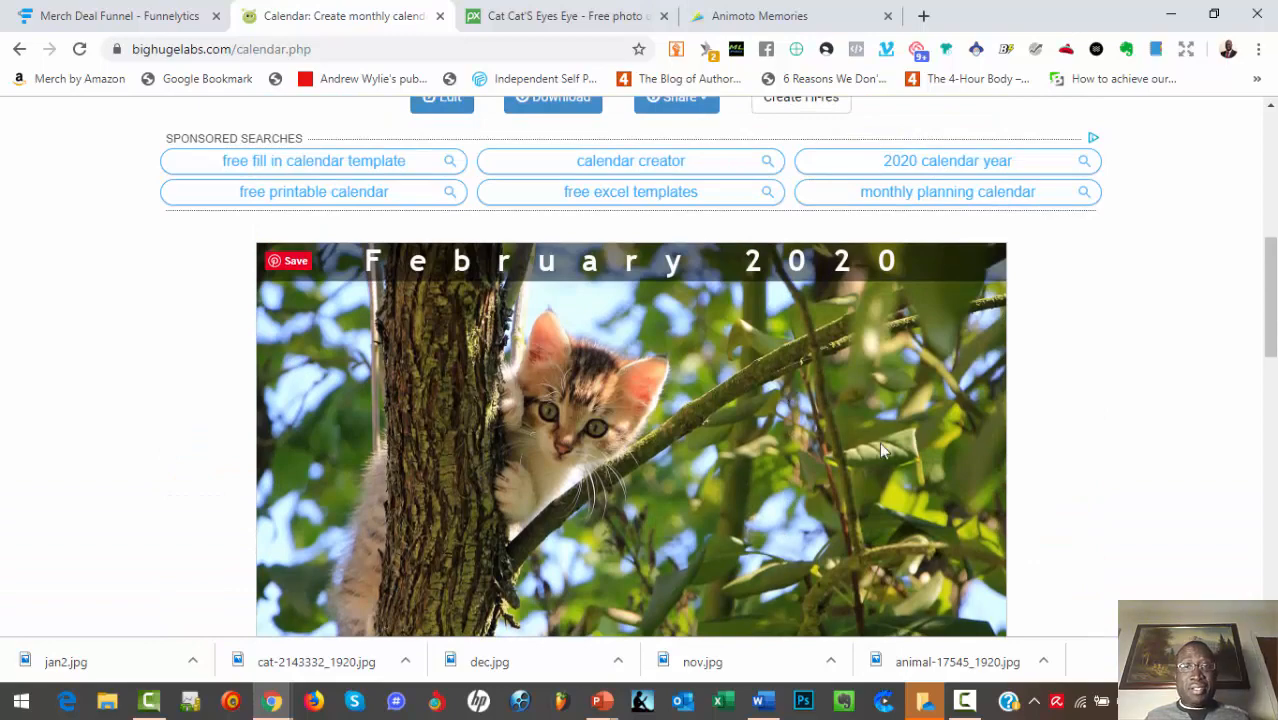
pyautogui.scroll(-3)
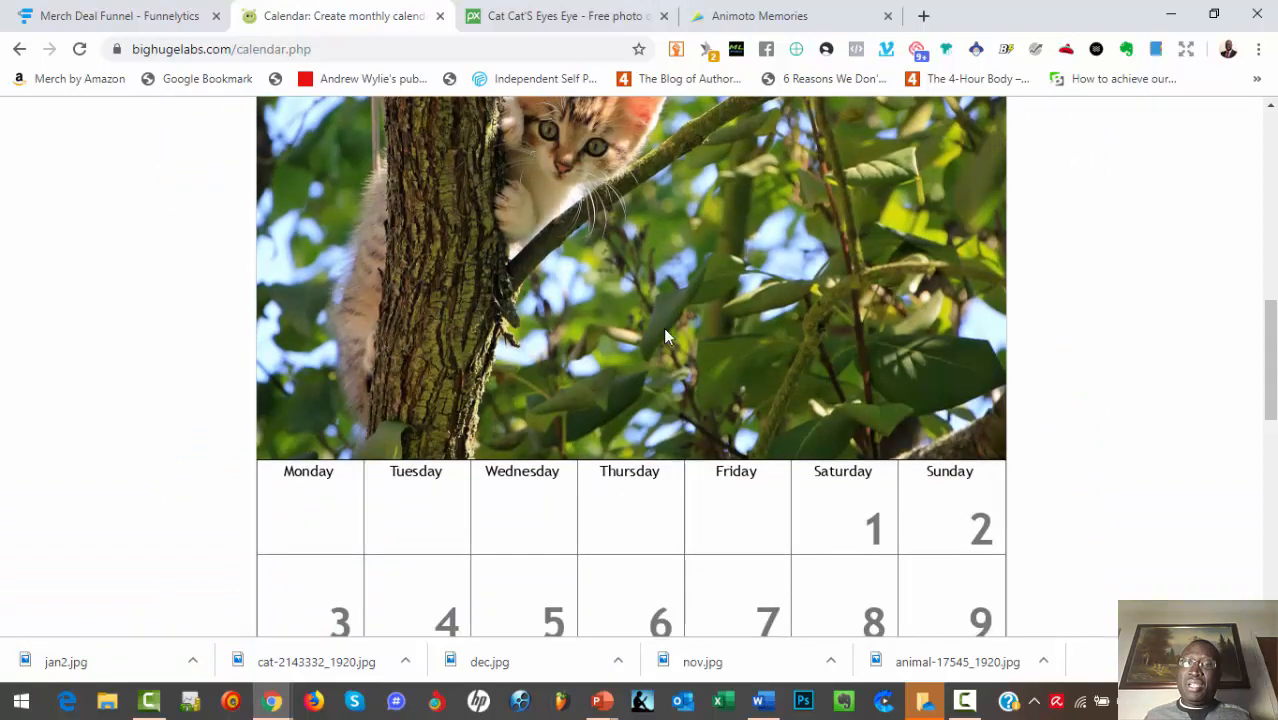
pyautogui.scroll(-3)
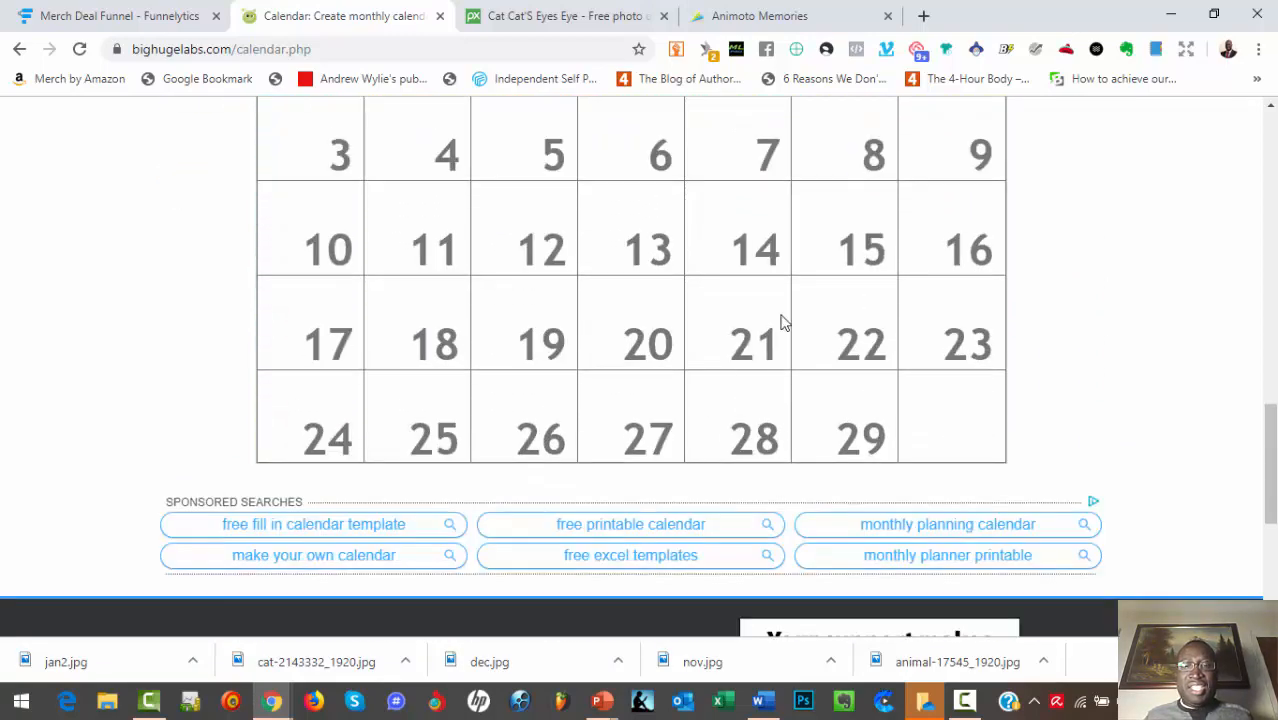
pyautogui.scroll(3)
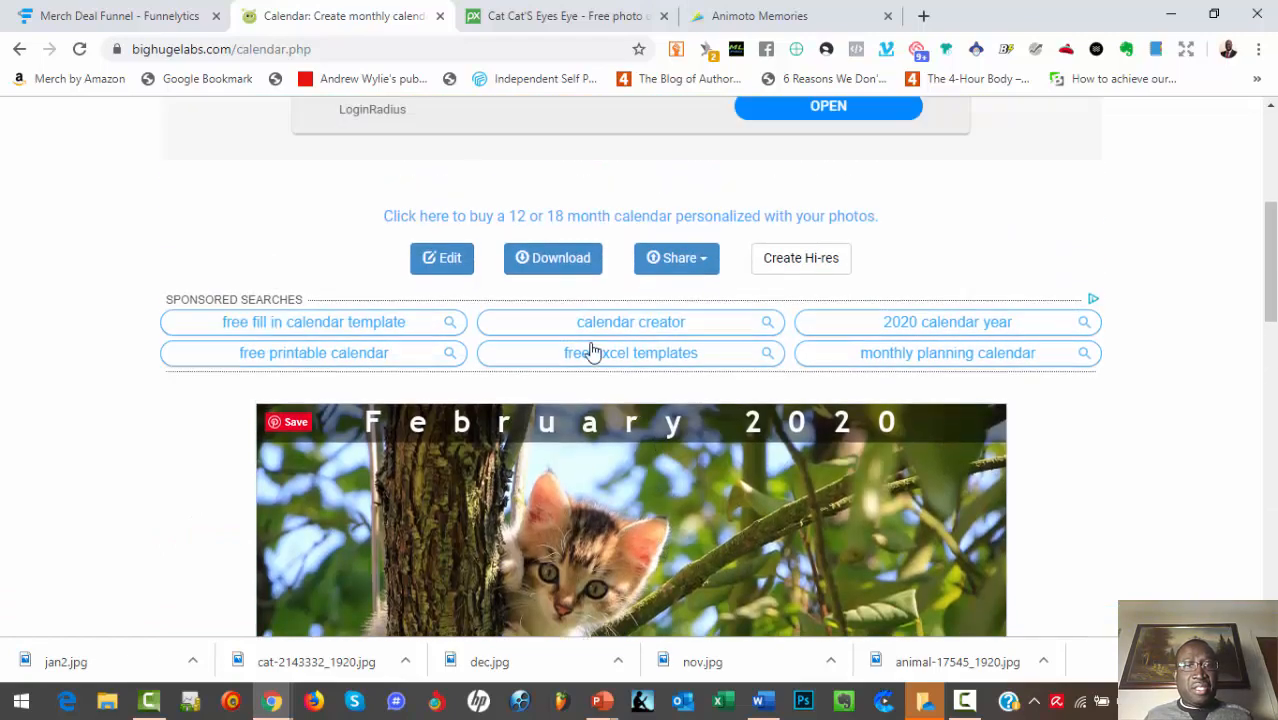
pyautogui.scroll(3)
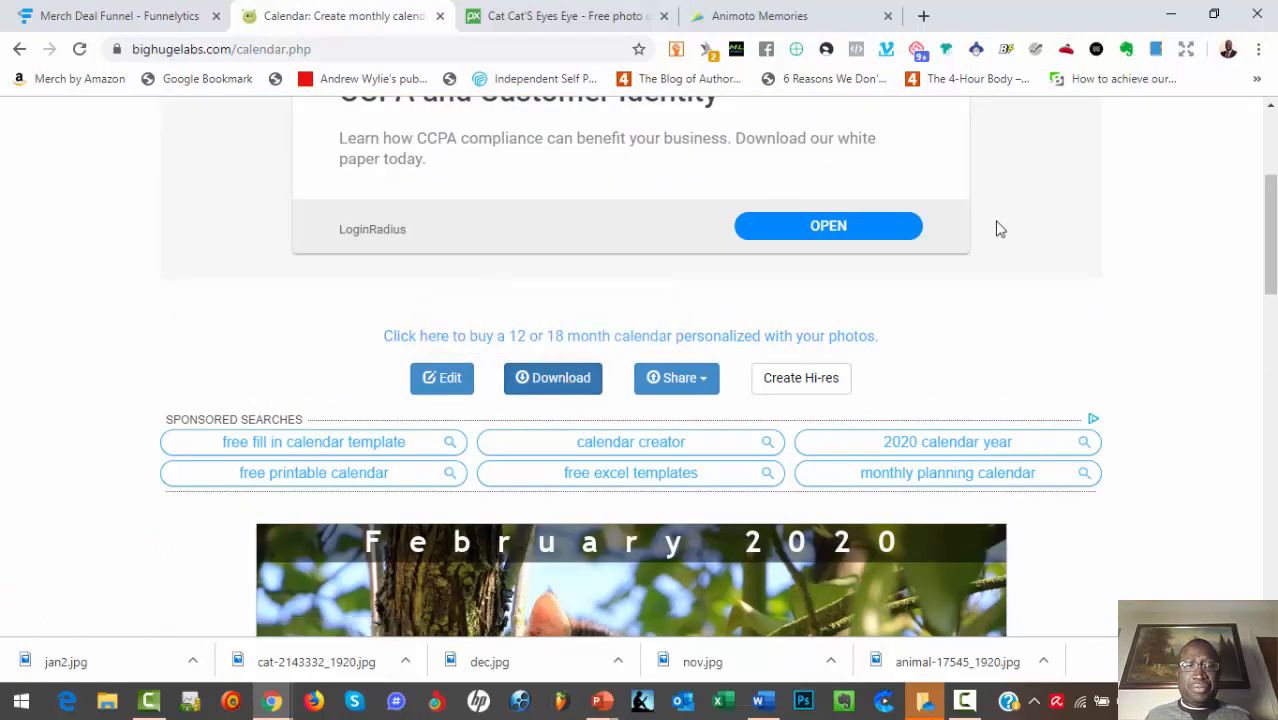
# Step: Download the February 2020 calendar page and save it as feb2.jpg in cat12
pyautogui.click(552, 377)
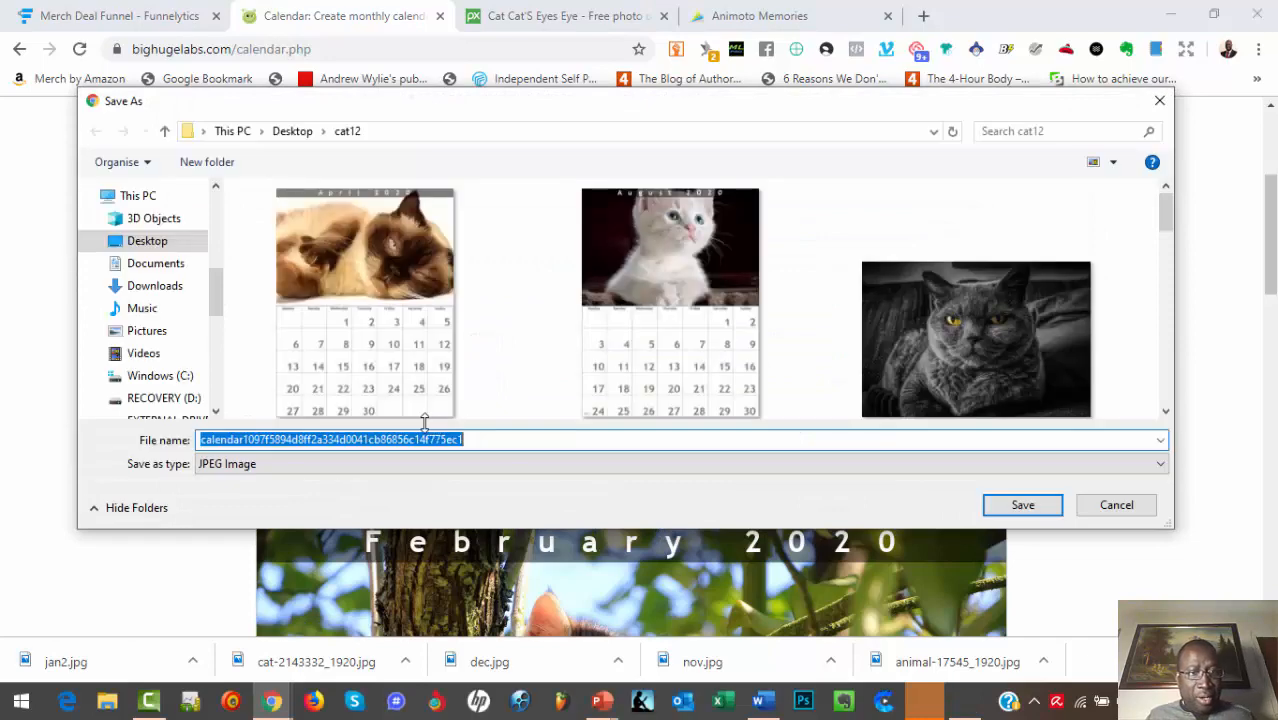
pyautogui.write('feb2')
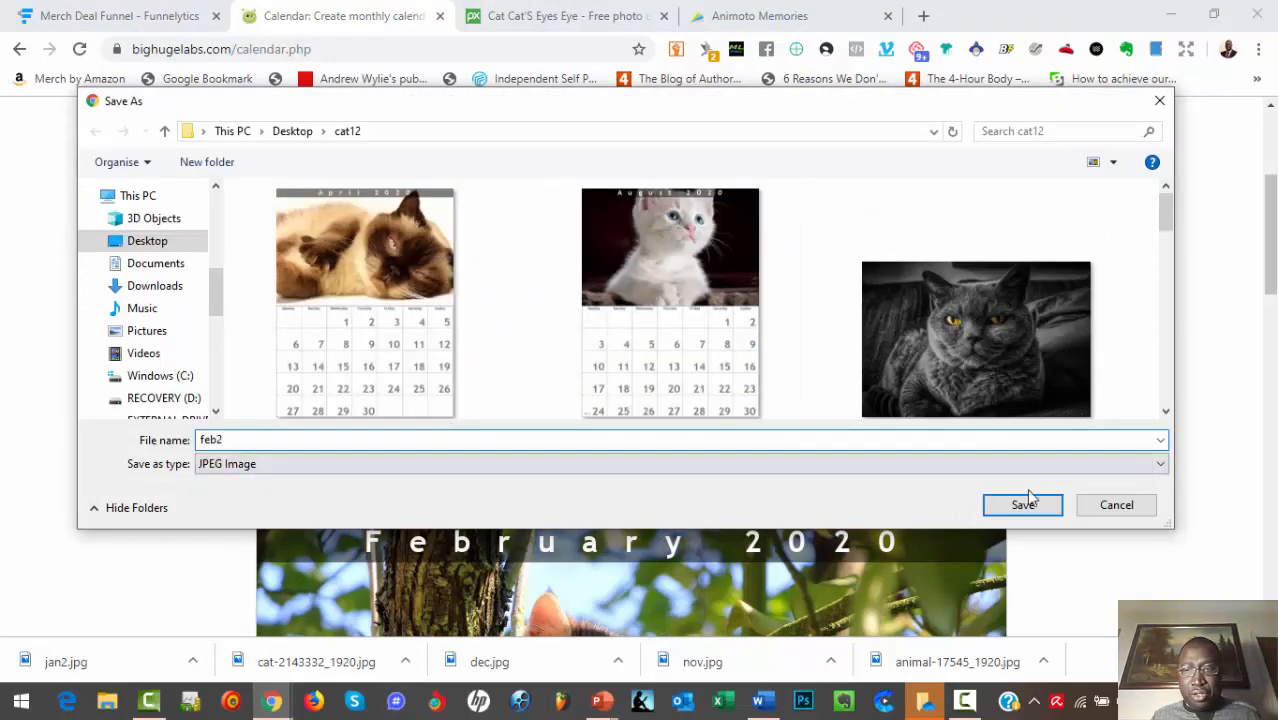
pyautogui.click(1022, 504)
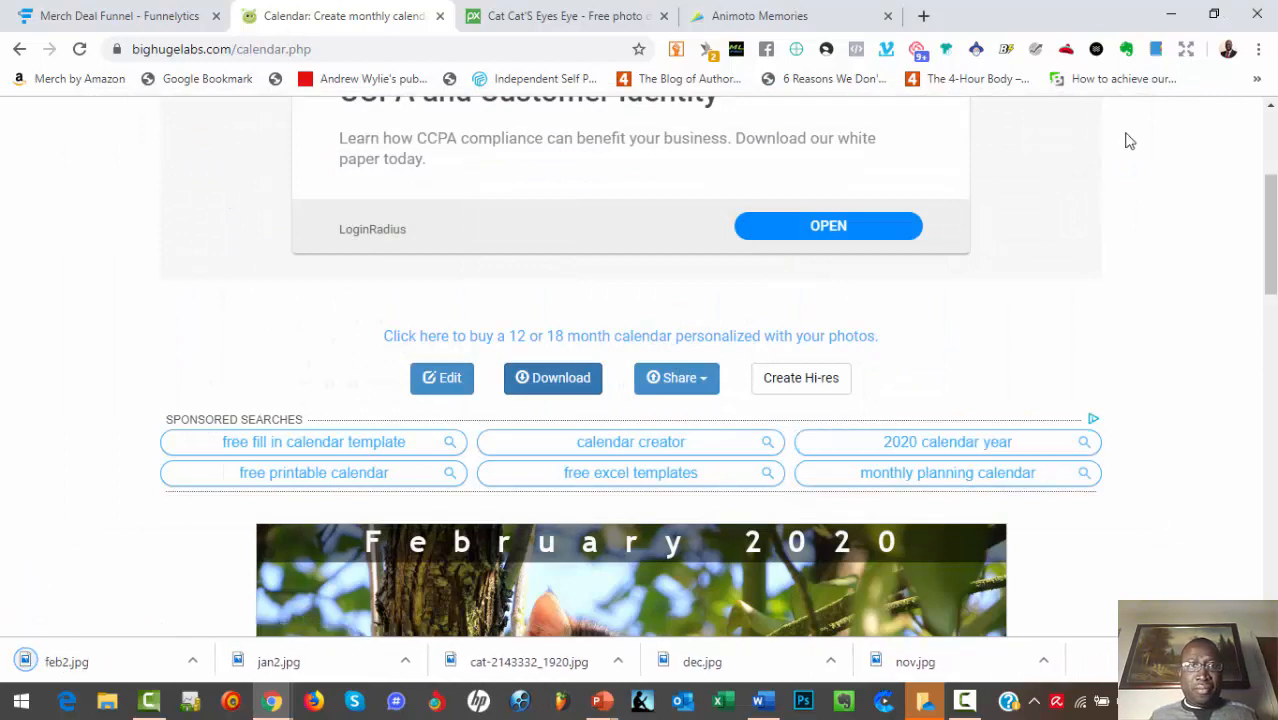
pyautogui.moveTo(1034, 376)
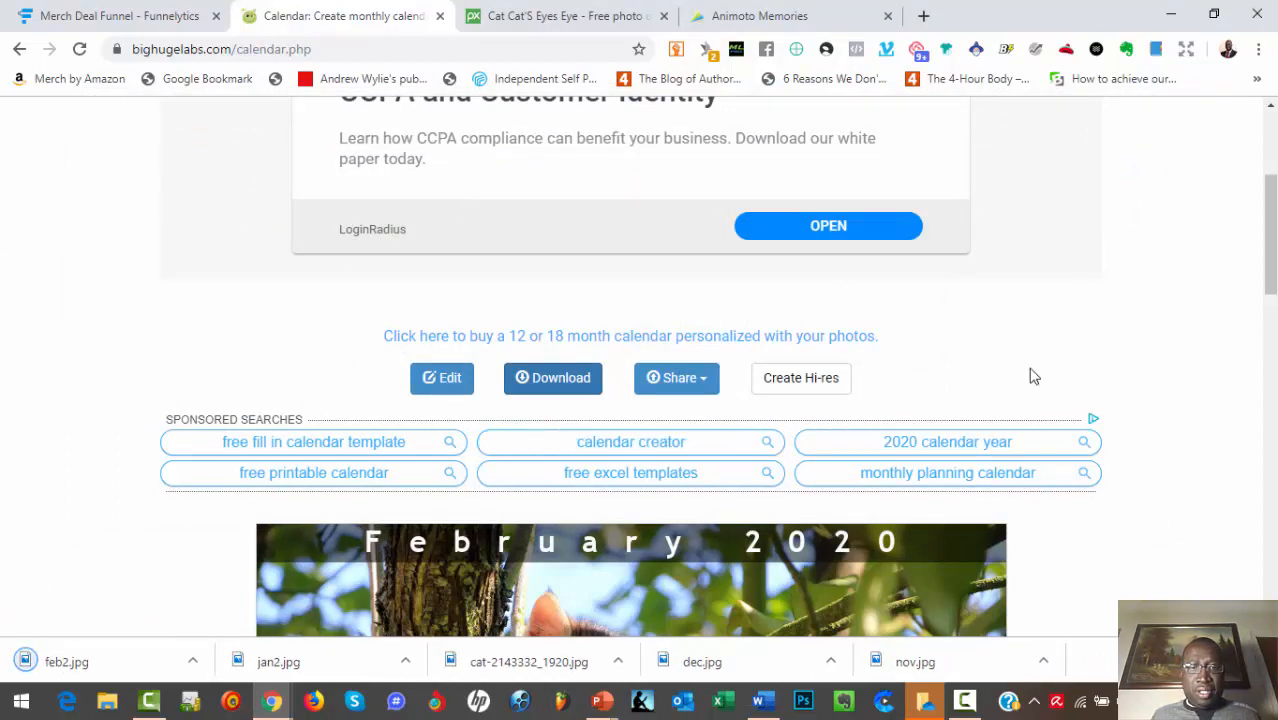
pyautogui.moveTo(866, 386)
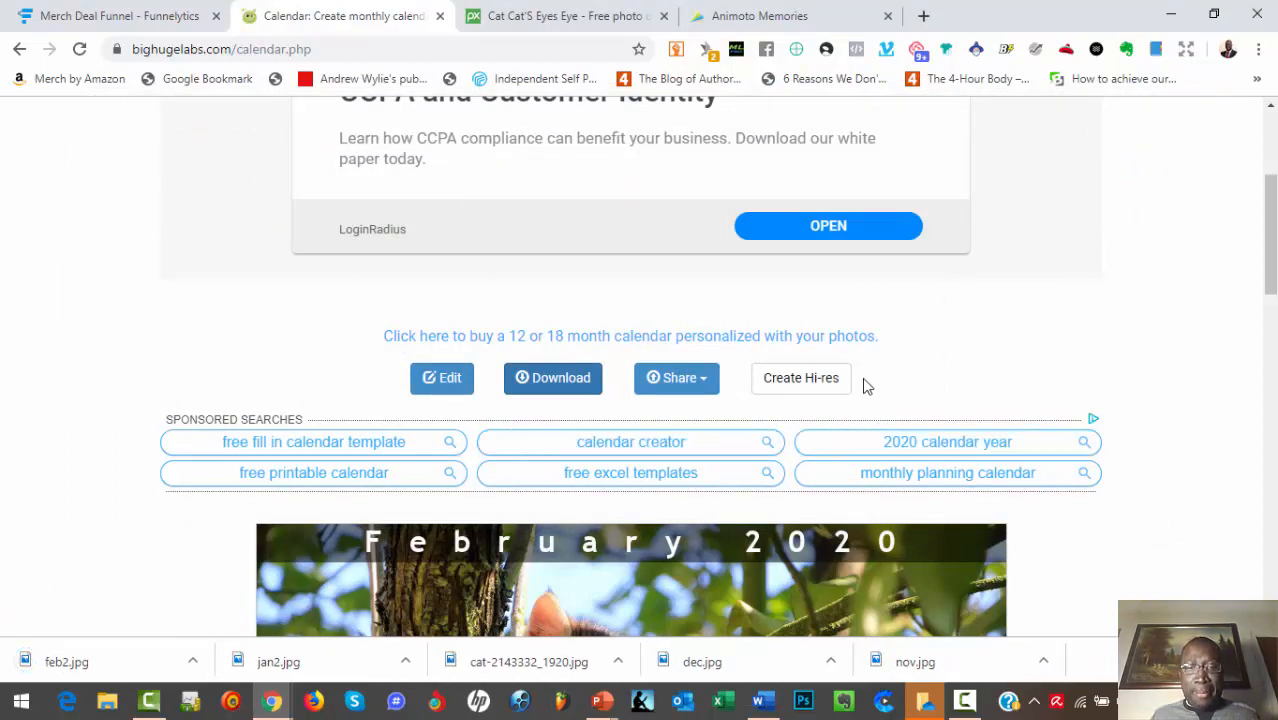
pyautogui.scroll(-3)
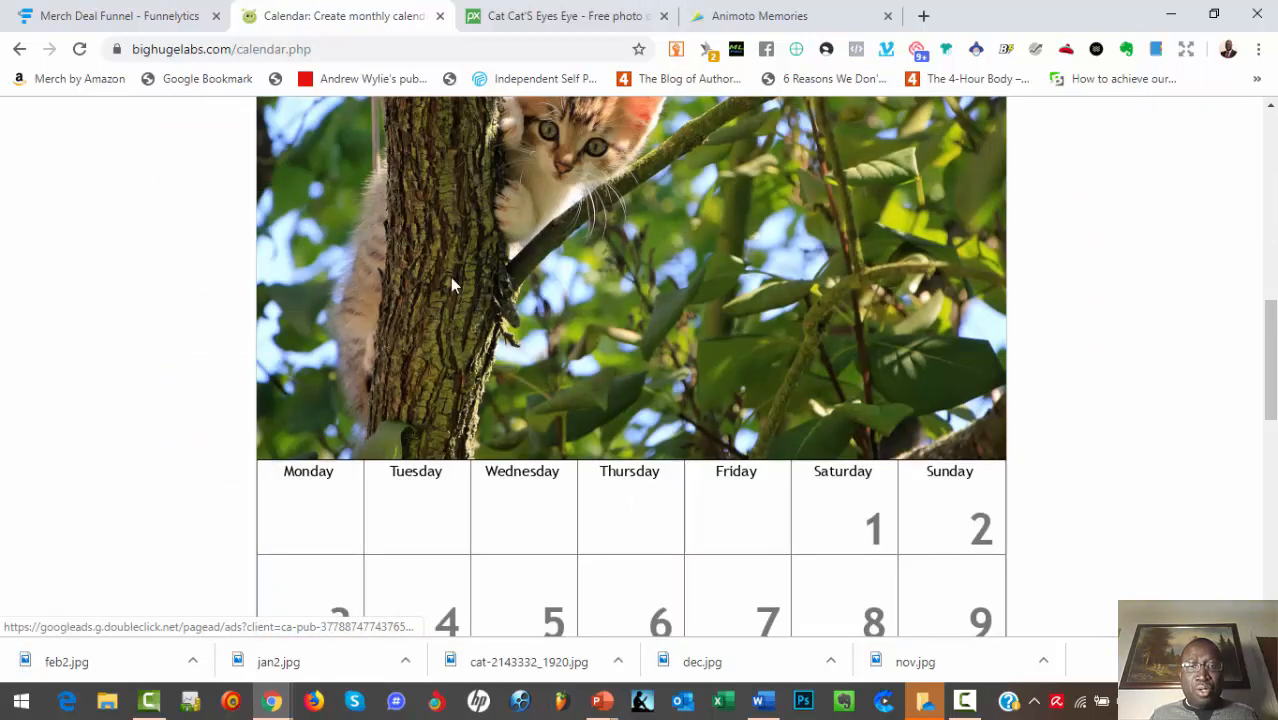
pyautogui.scroll(-3)
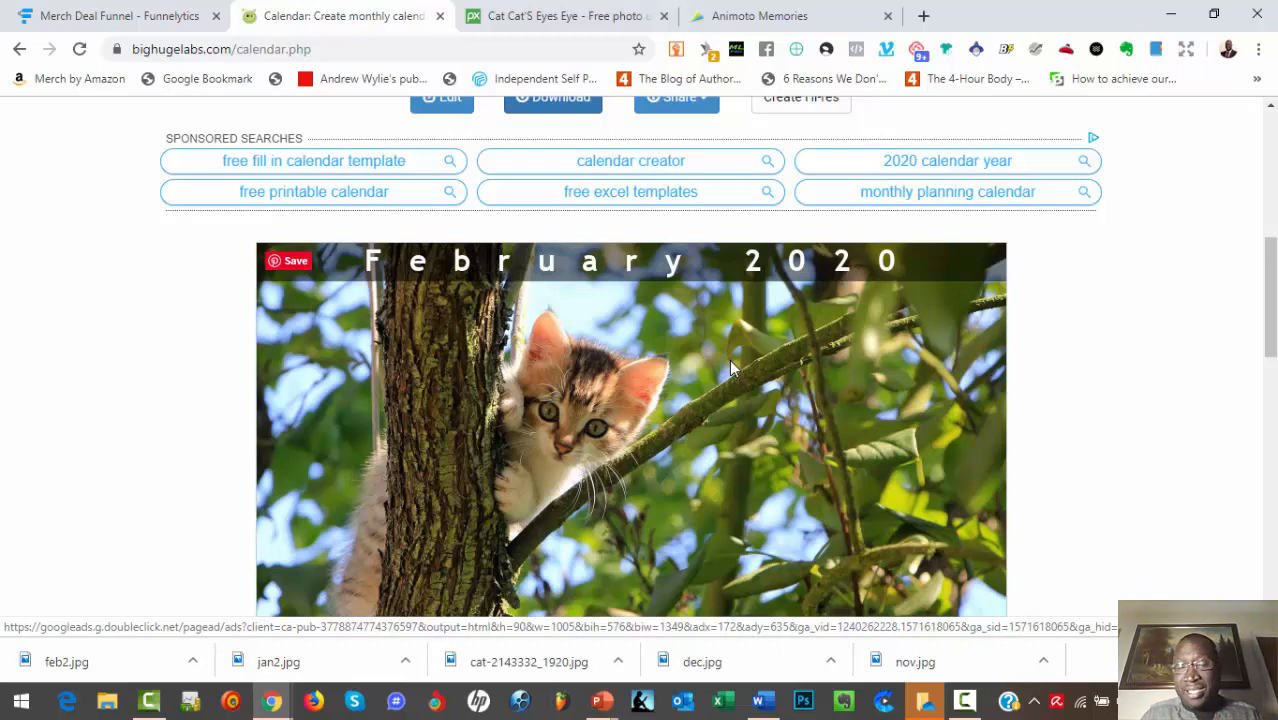
pyautogui.moveTo(93, 6)
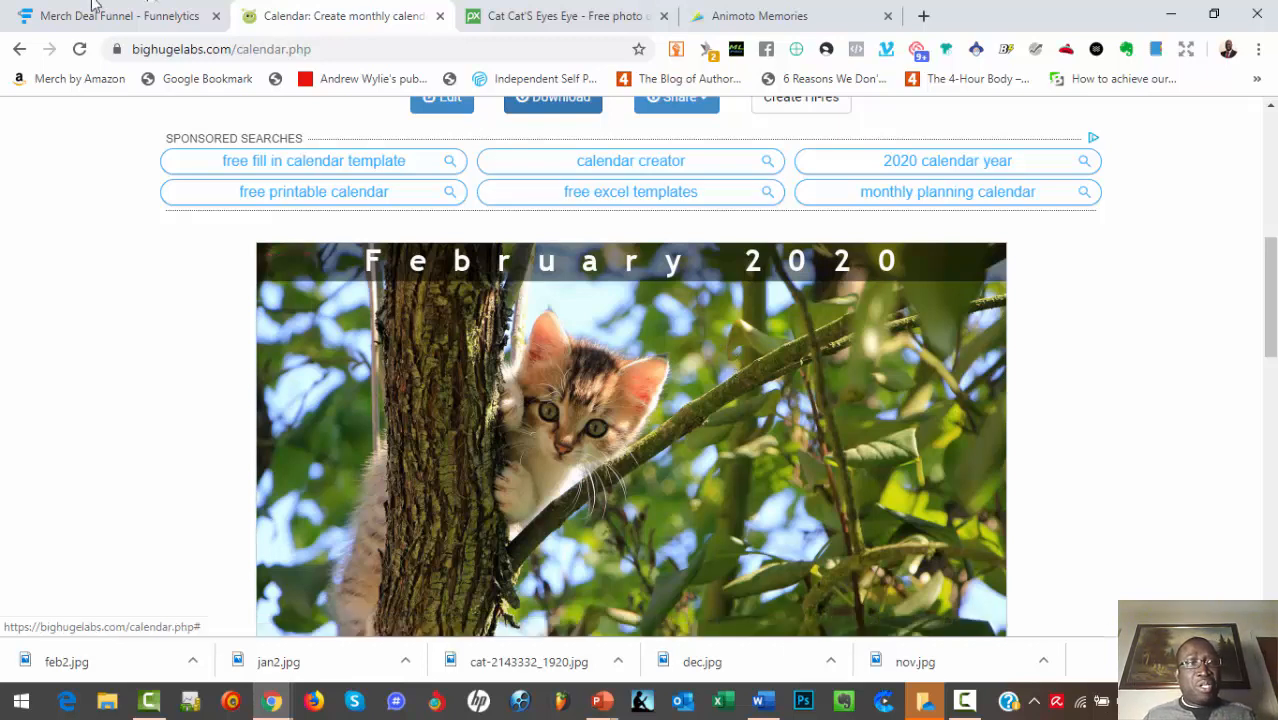
# Step: Switch to the Merch Deal Funnel browser tab in Funnelytics
pyautogui.click(110, 16)
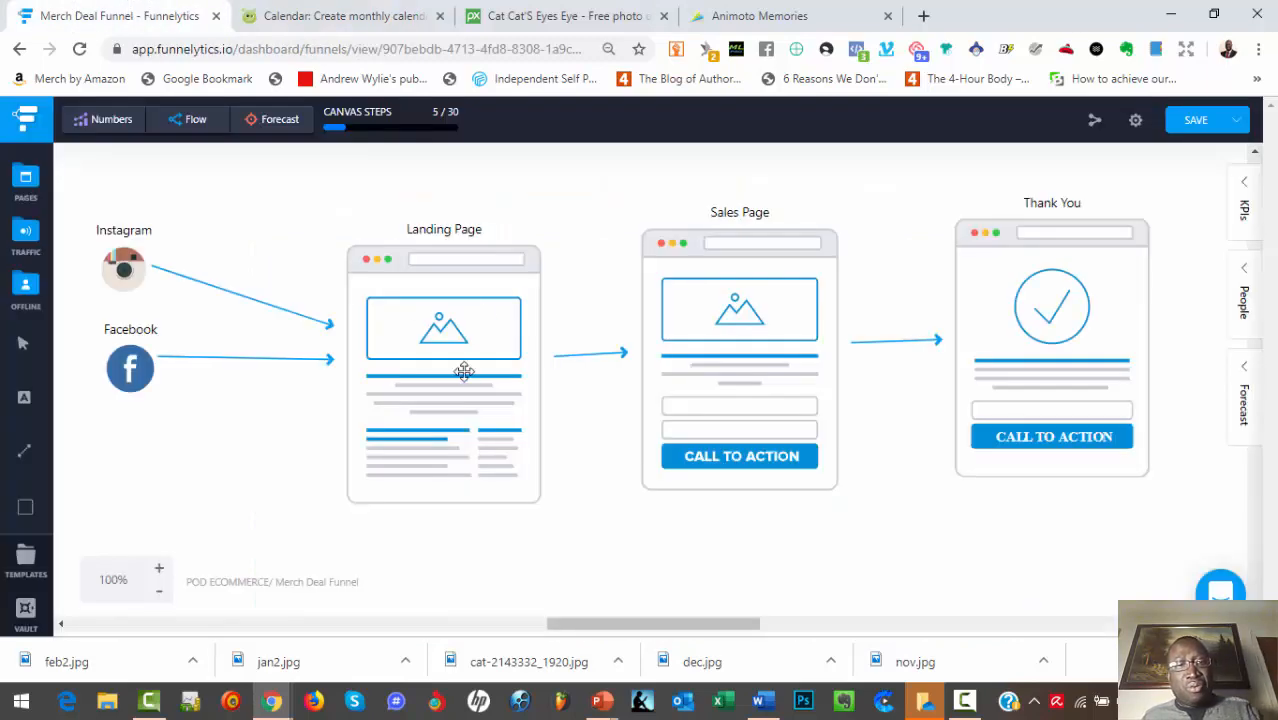
pyautogui.moveTo(440, 371)
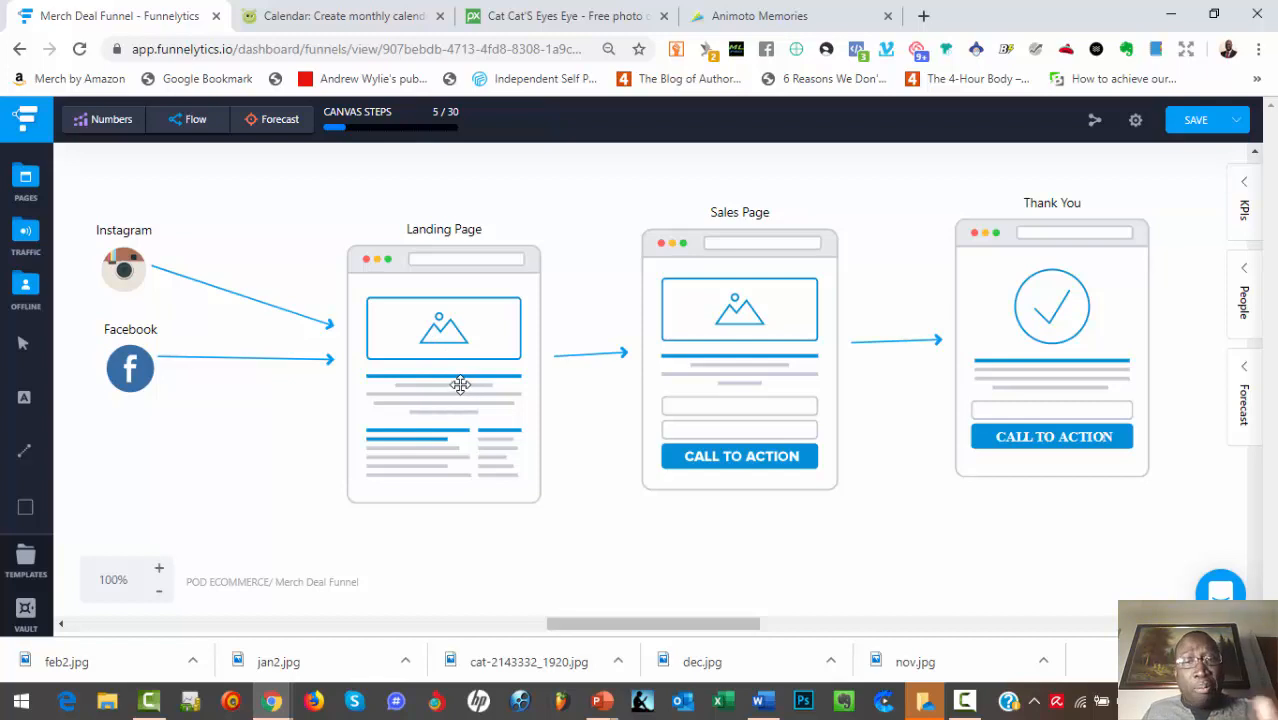
pyautogui.moveTo(788, 361)
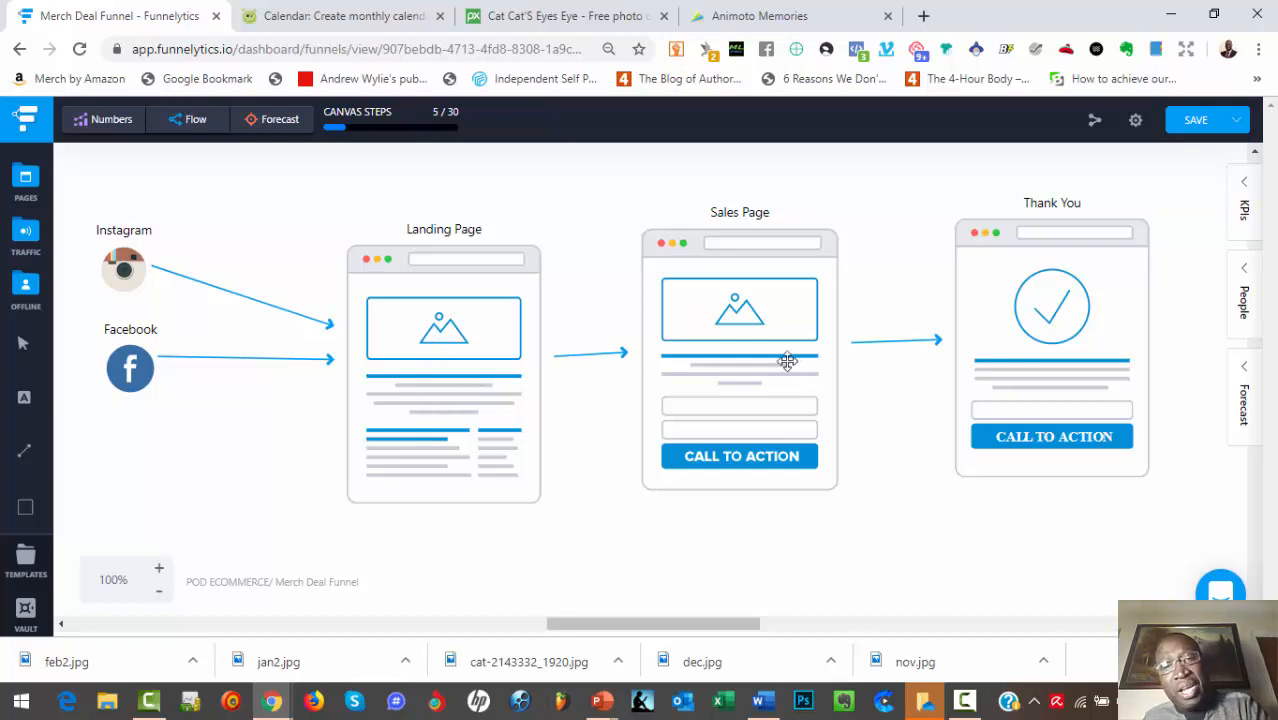
pyautogui.moveTo(788, 321)
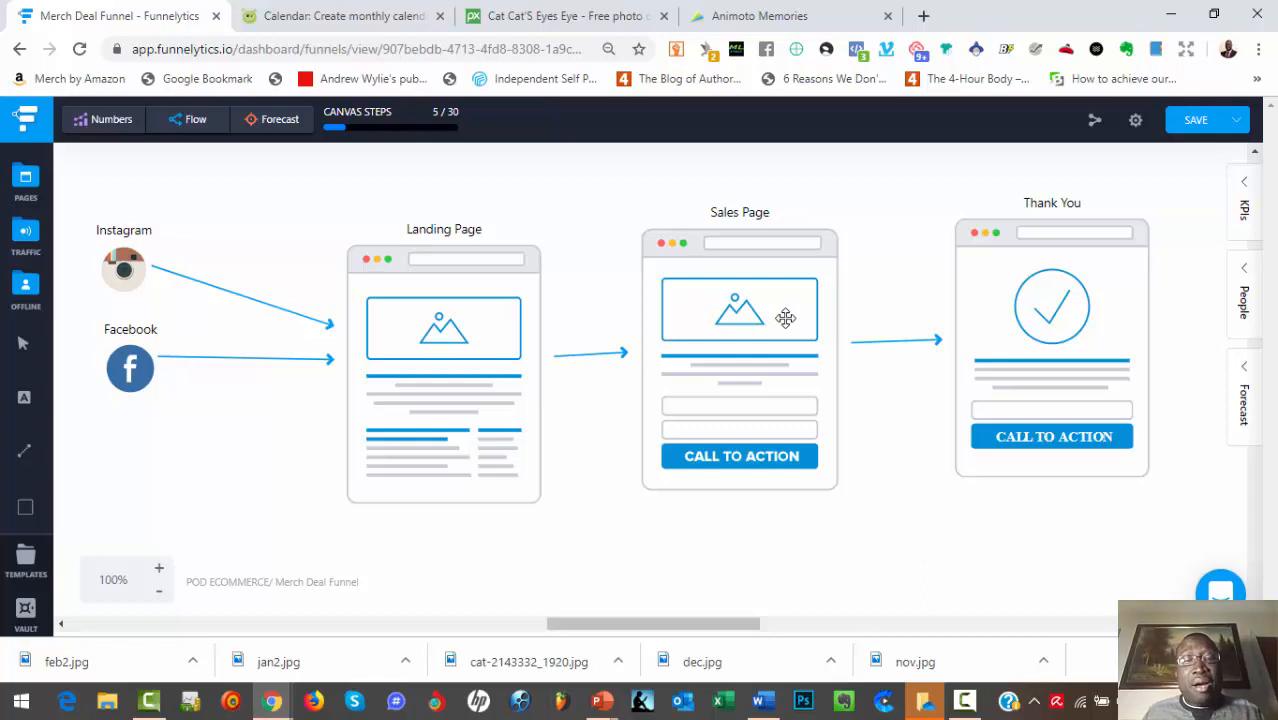
pyautogui.moveTo(891, 340)
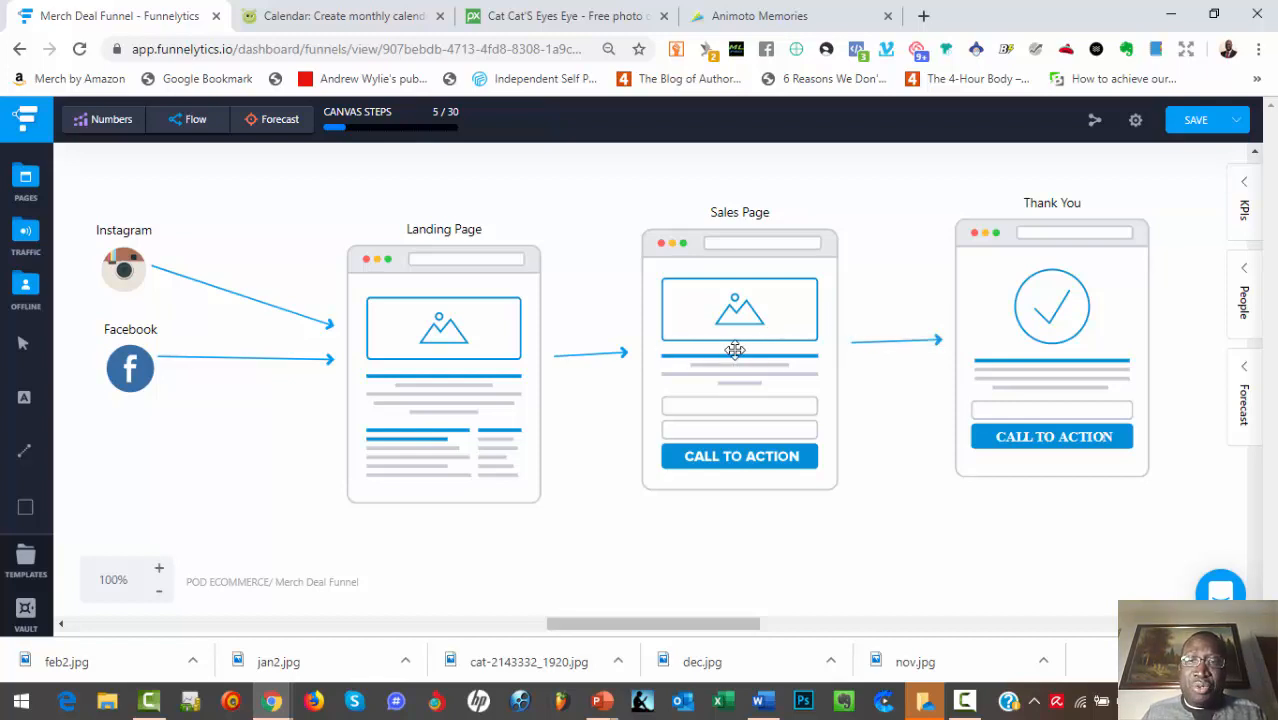
pyautogui.moveTo(840, 485)
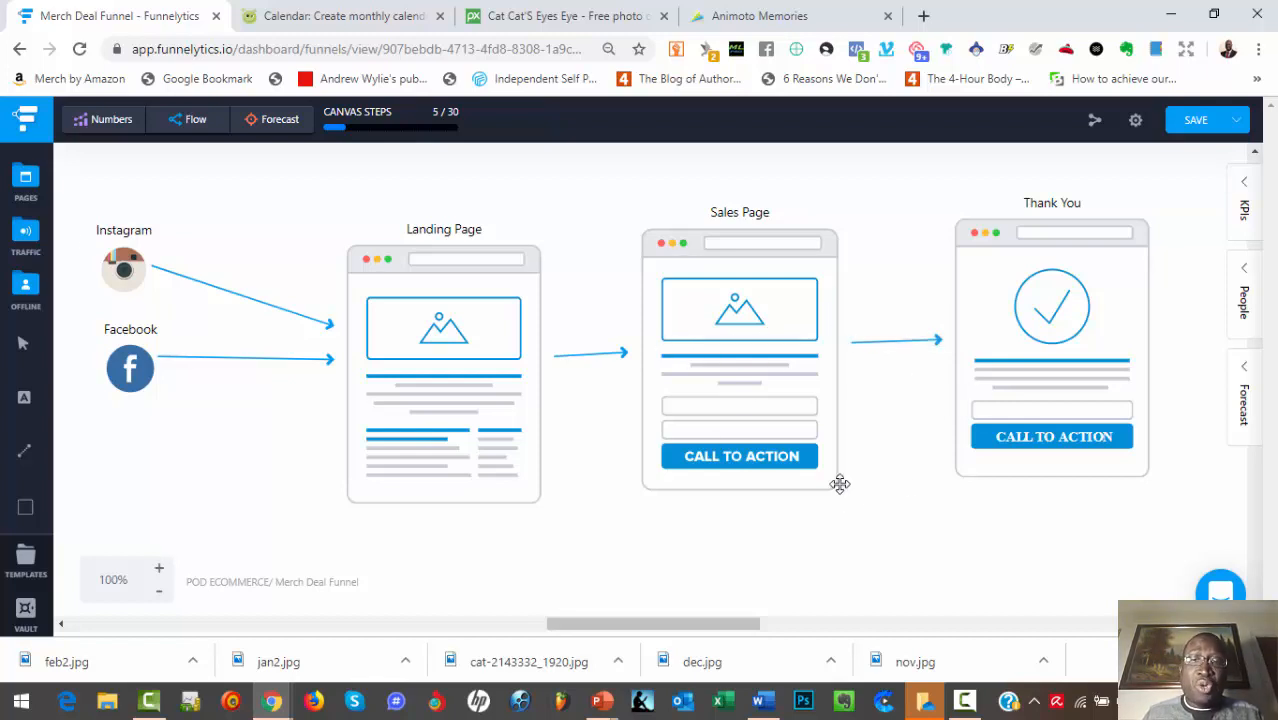
pyautogui.moveTo(831, 470)
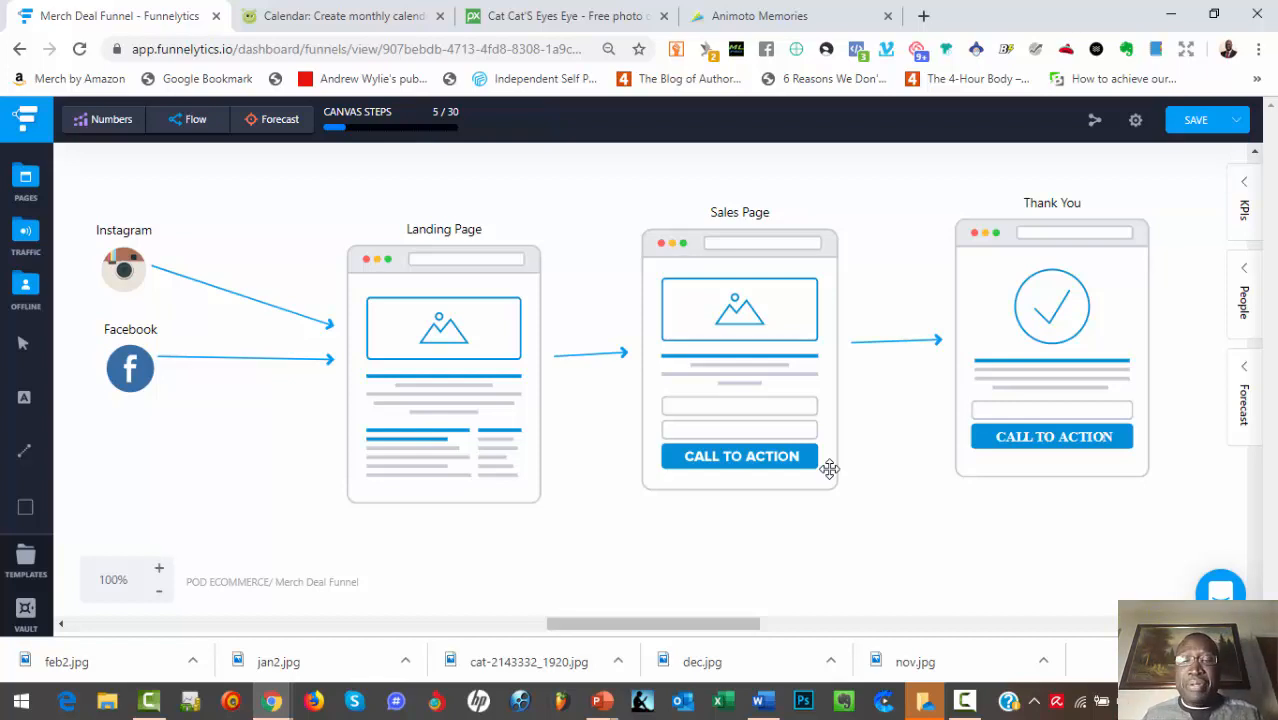
pyautogui.moveTo(788, 467)
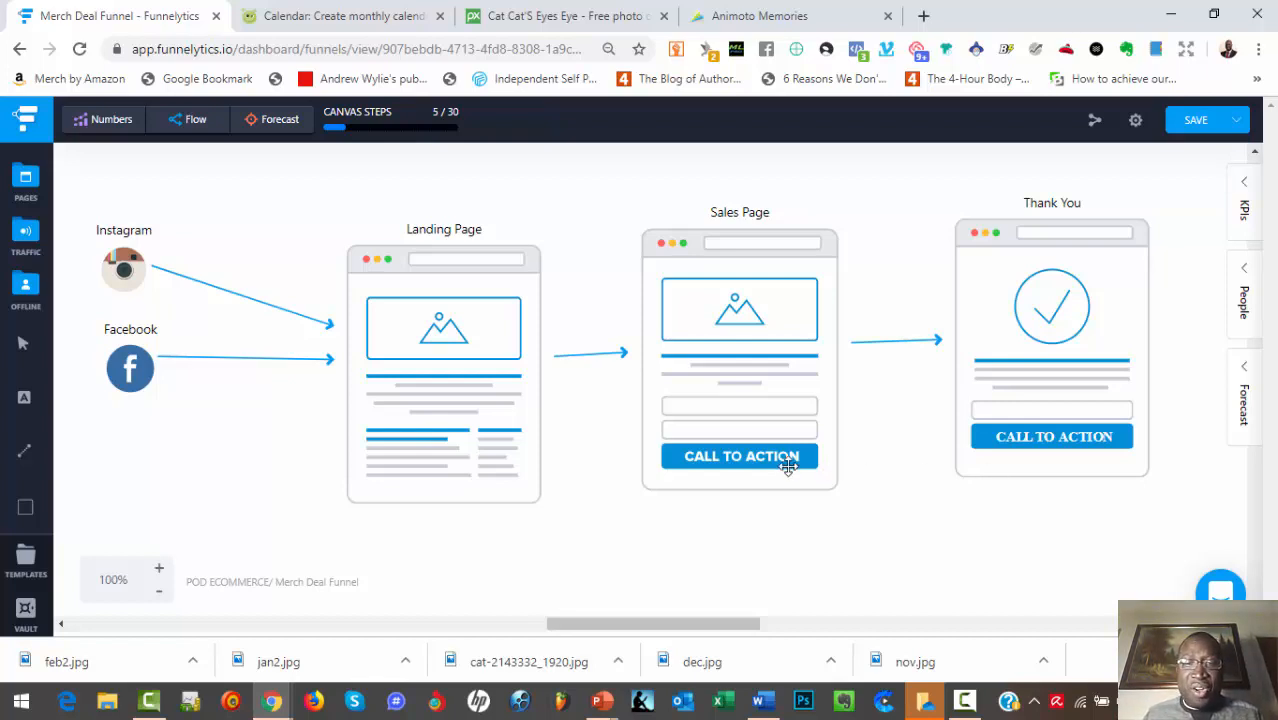